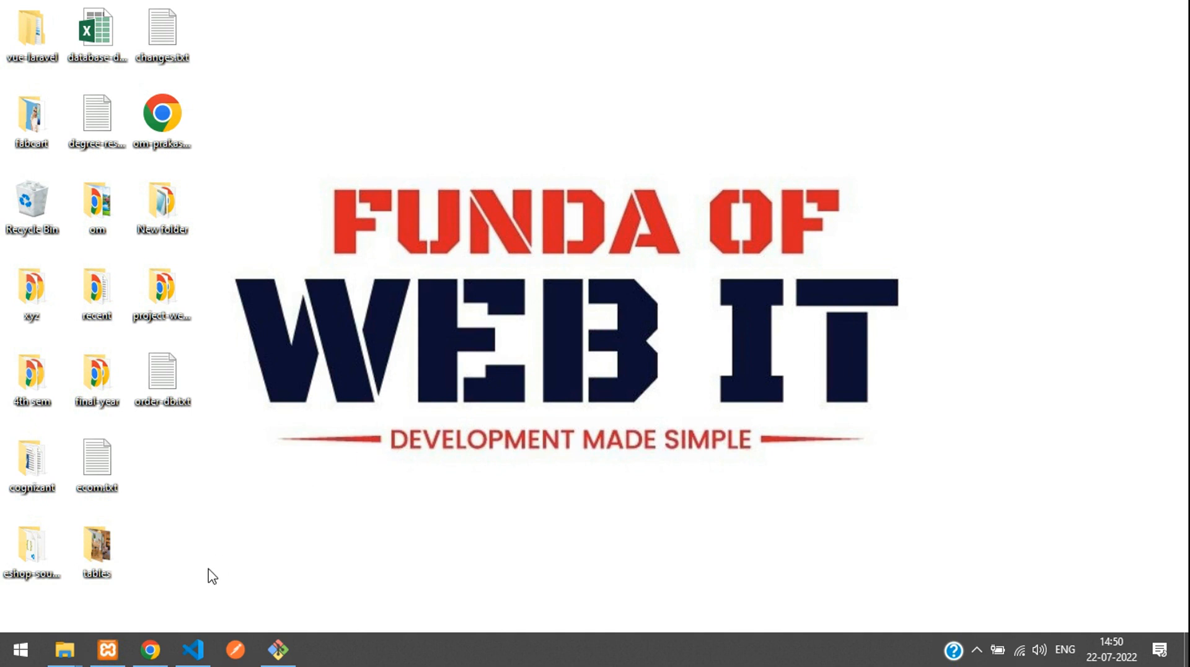
View the localhost collections/men page in Chrome, then return to the editor.
click(146, 649)
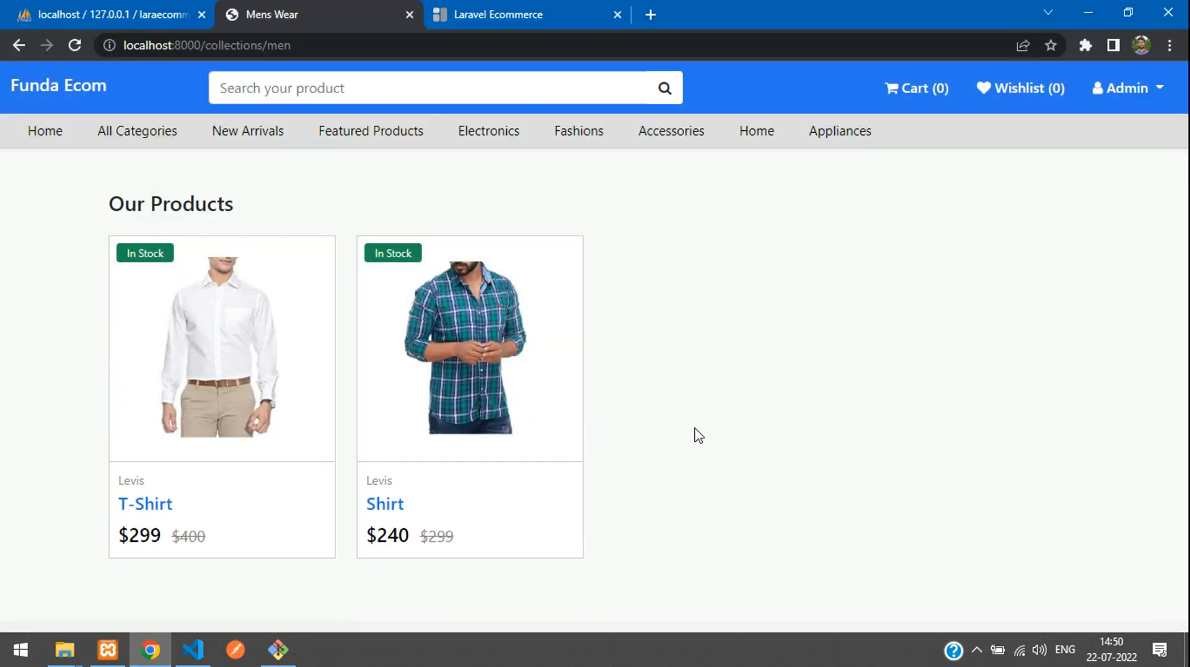
mouse_move(143, 273)
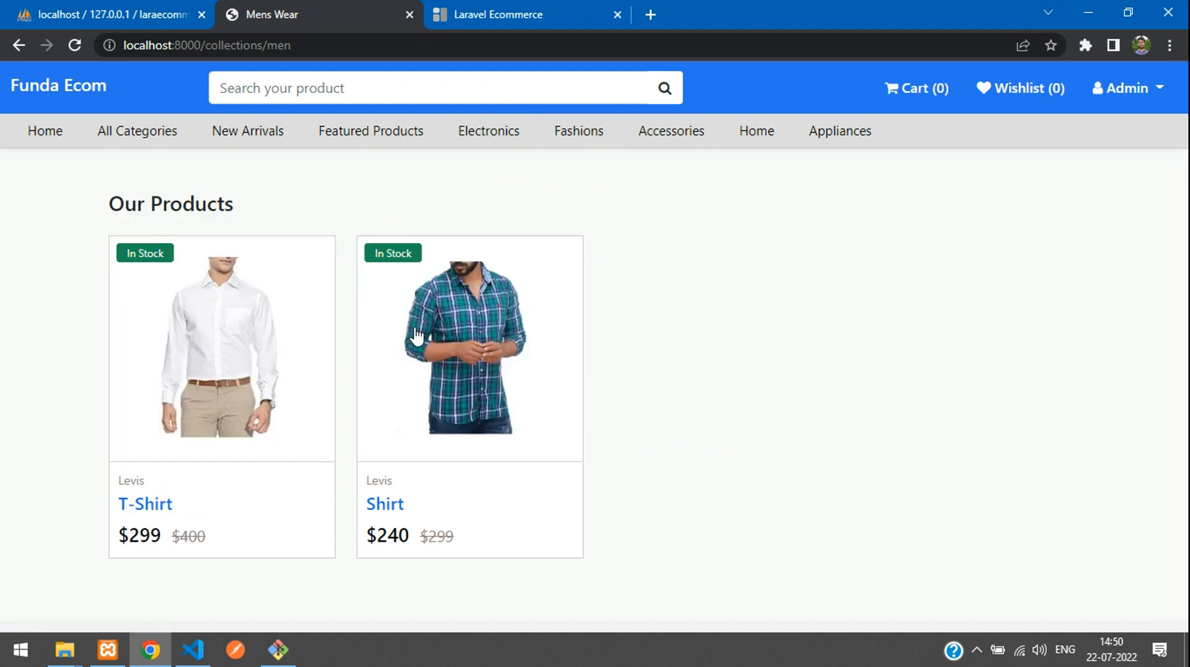
mouse_move(192, 649)
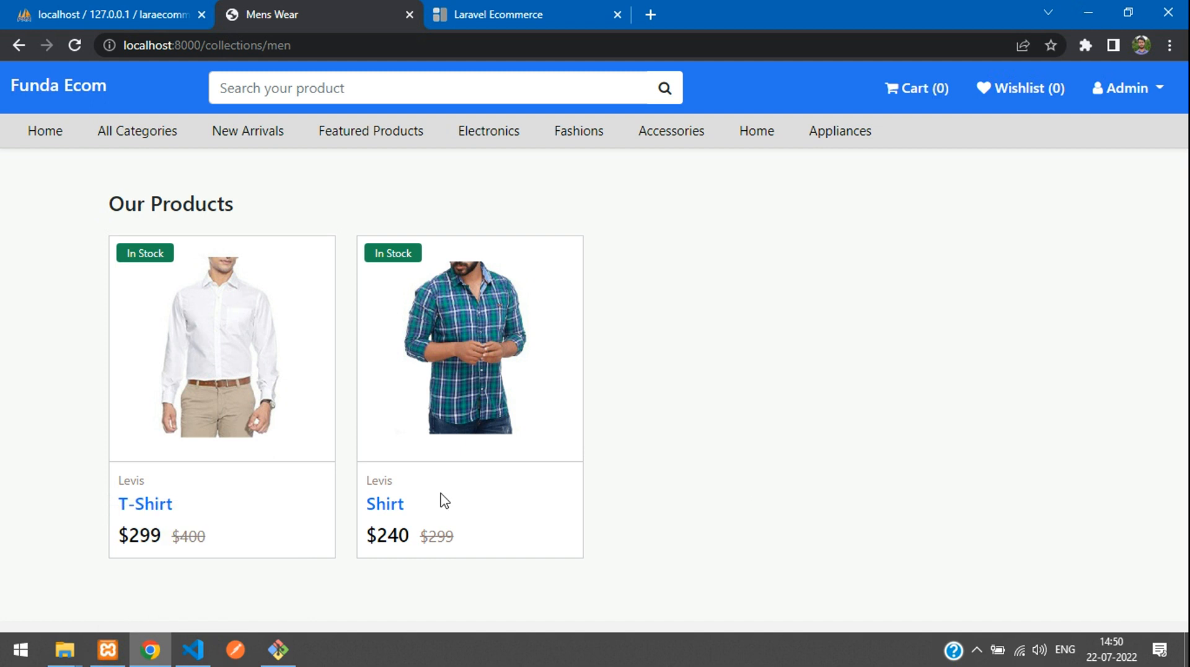
click(192, 650)
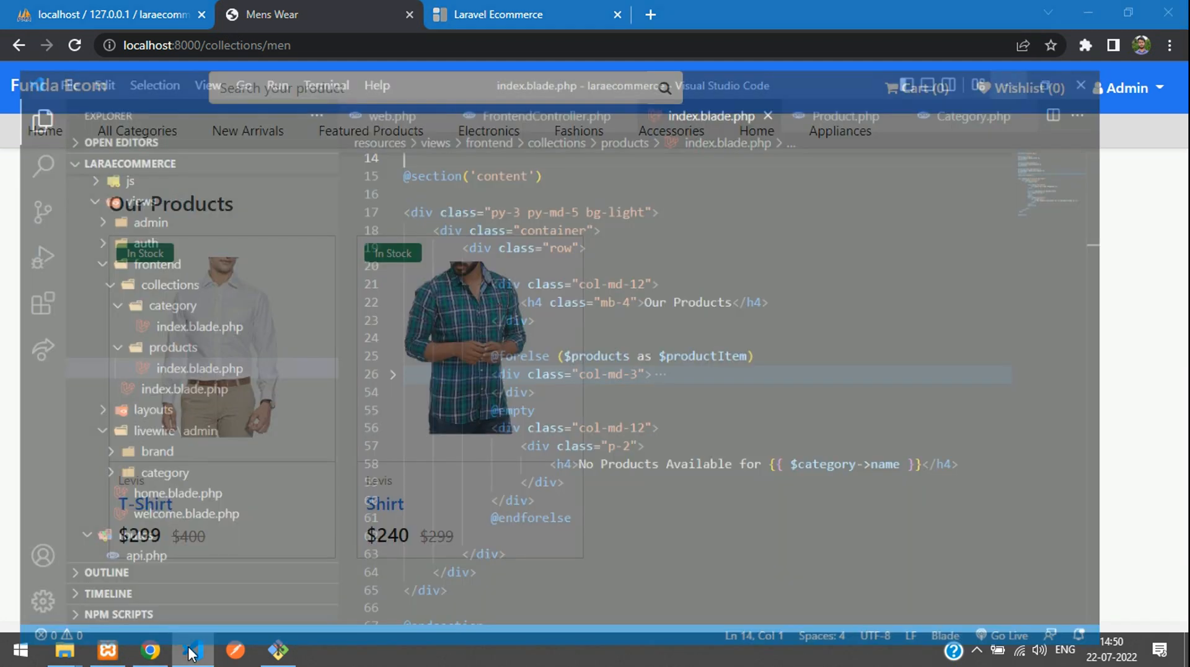
click(191, 650)
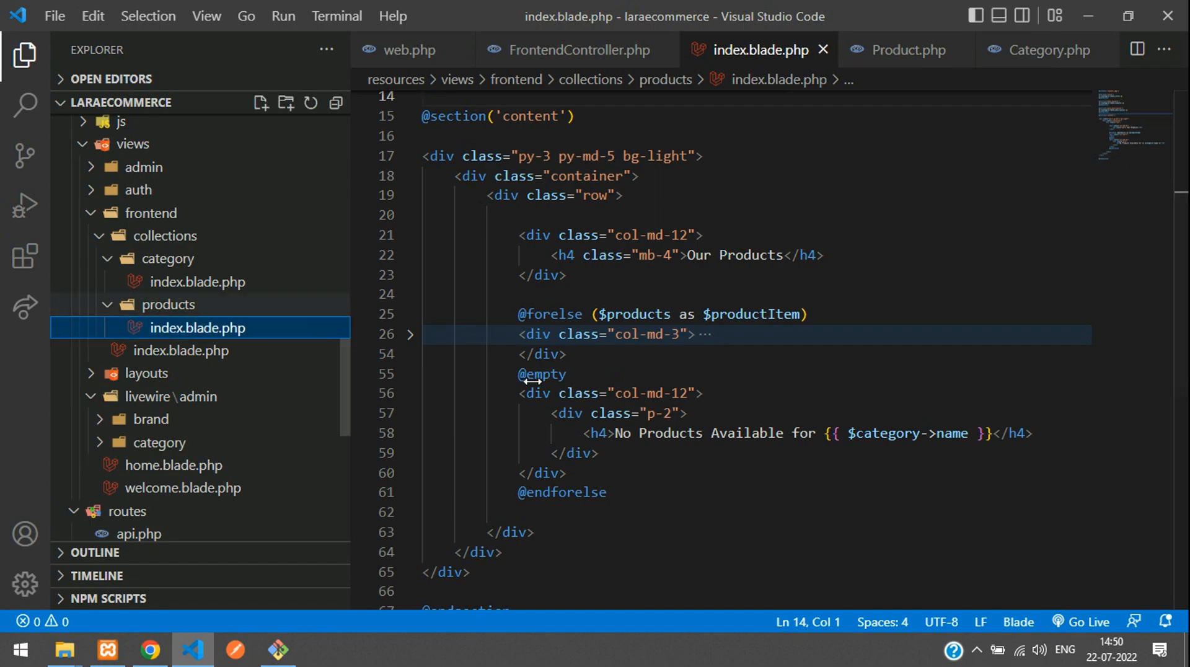
mouse_move(516, 314)
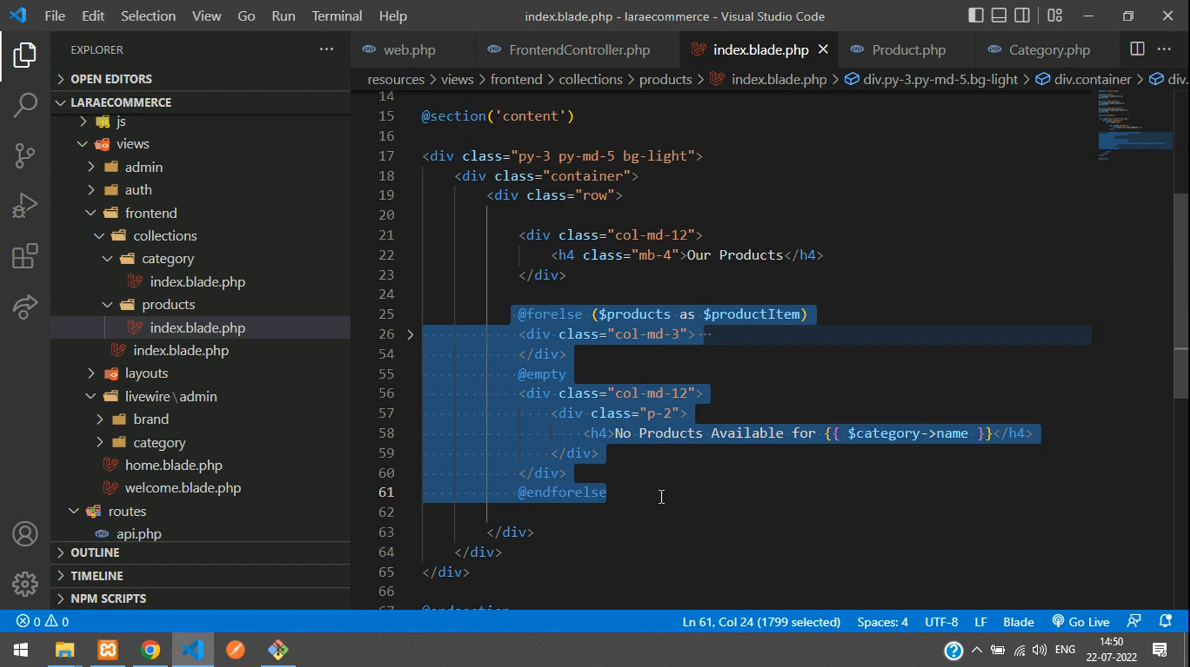
click(622, 496)
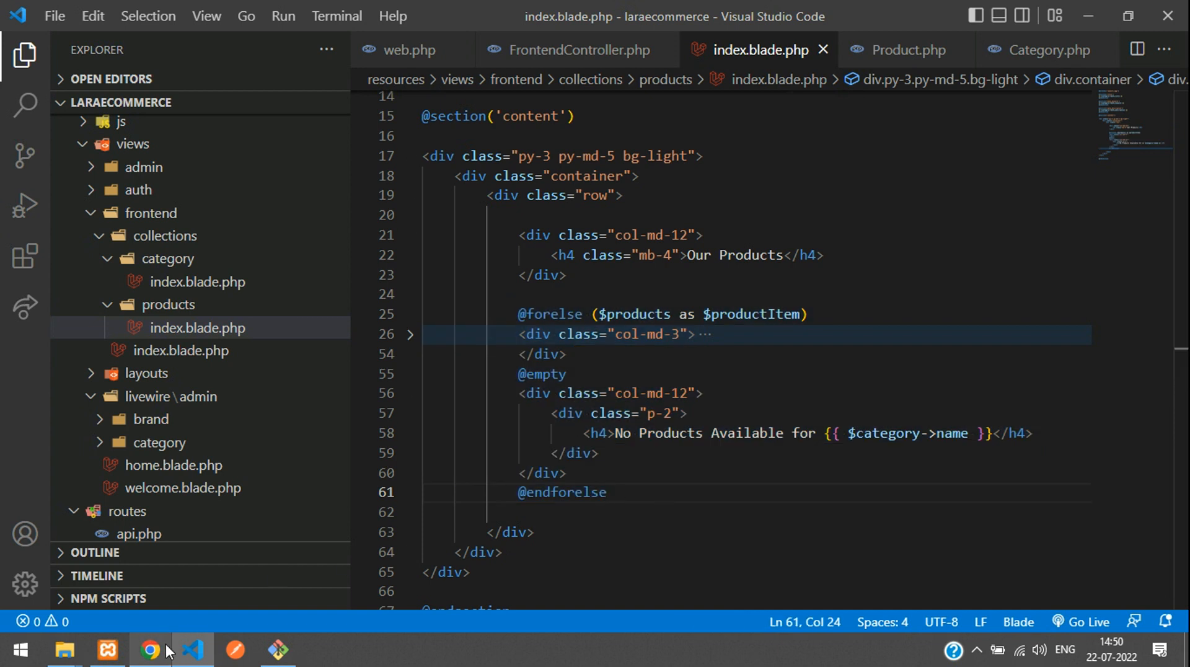
click(149, 648)
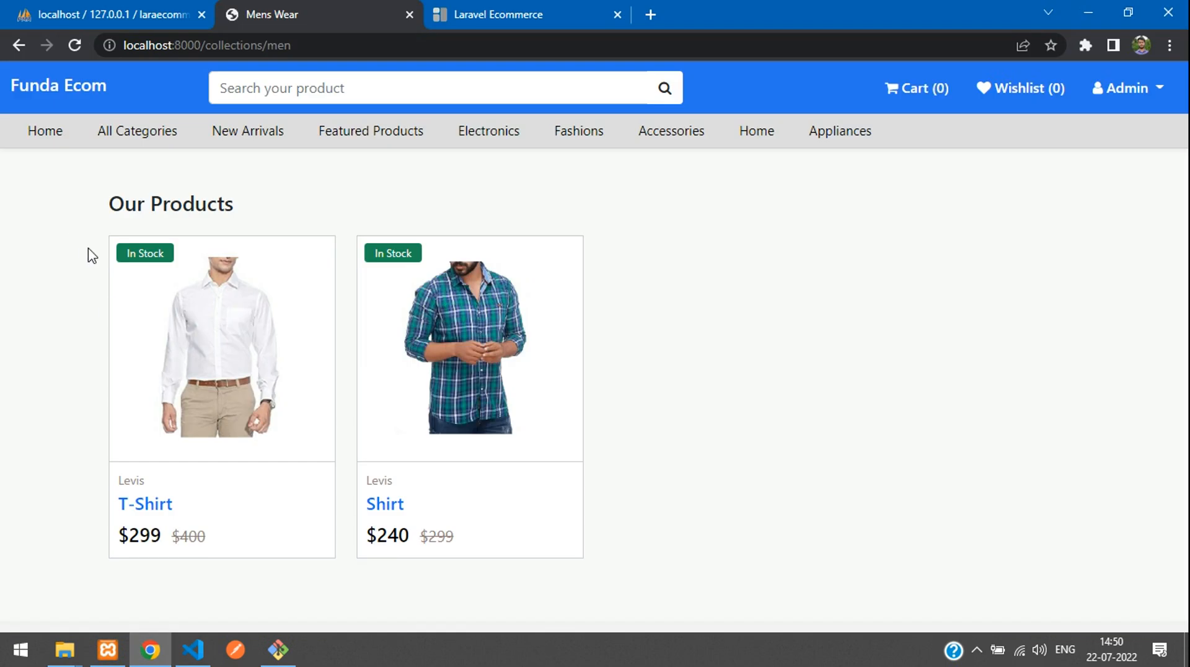
mouse_move(133, 478)
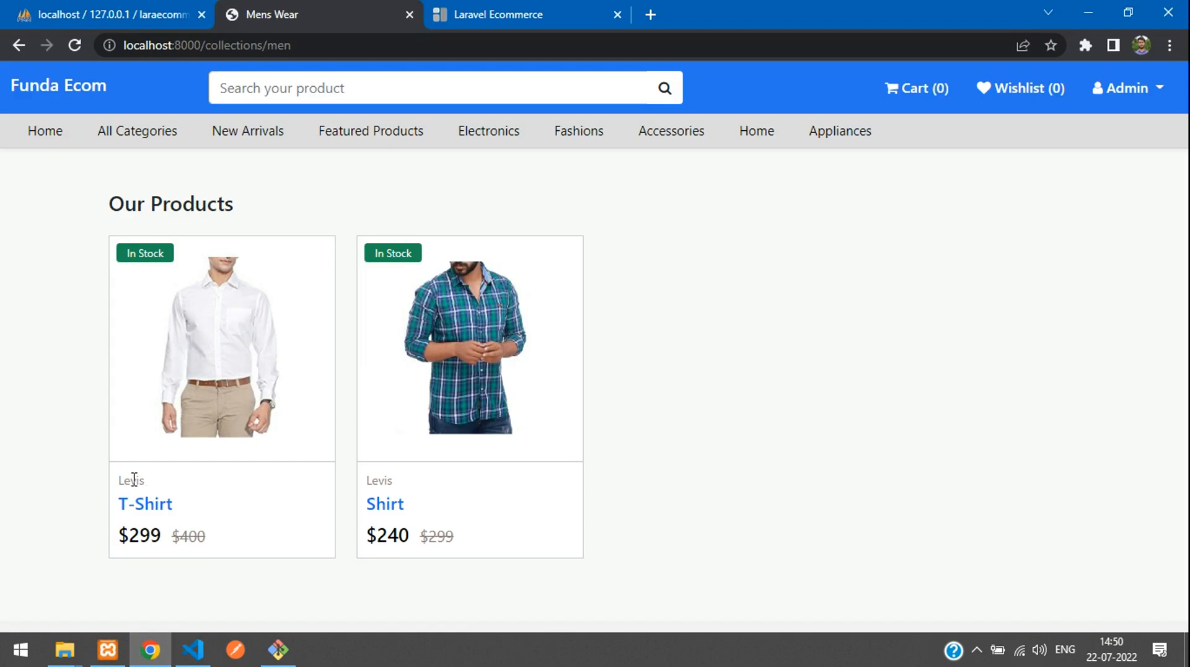
double_click(132, 480)
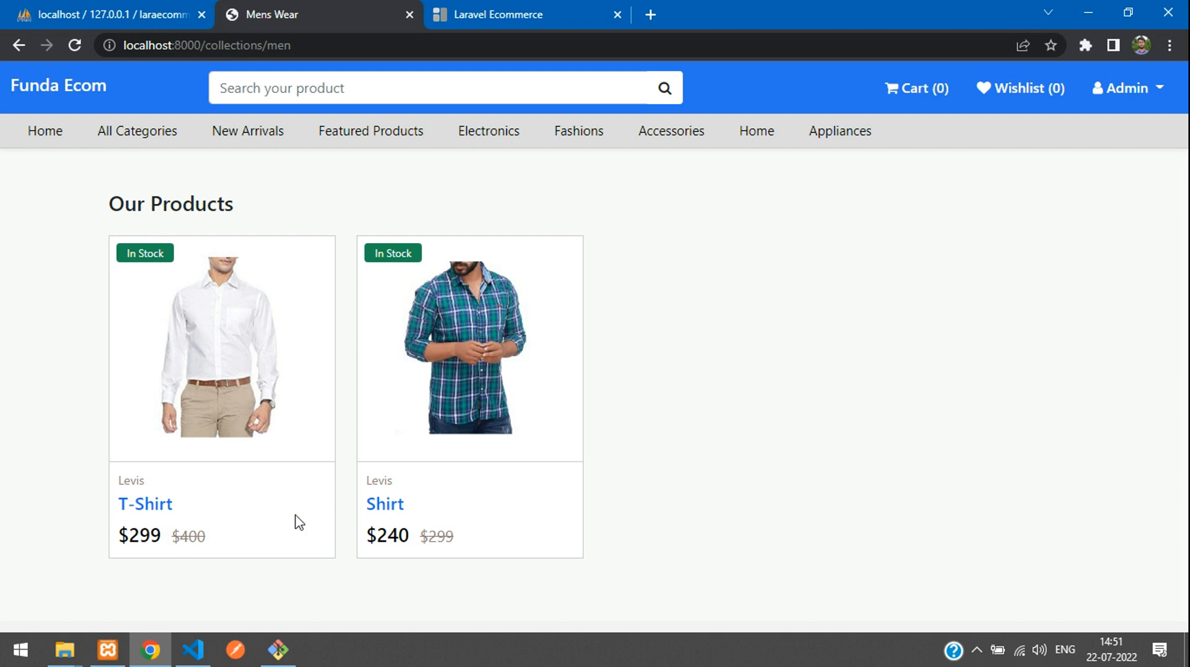
click(192, 648)
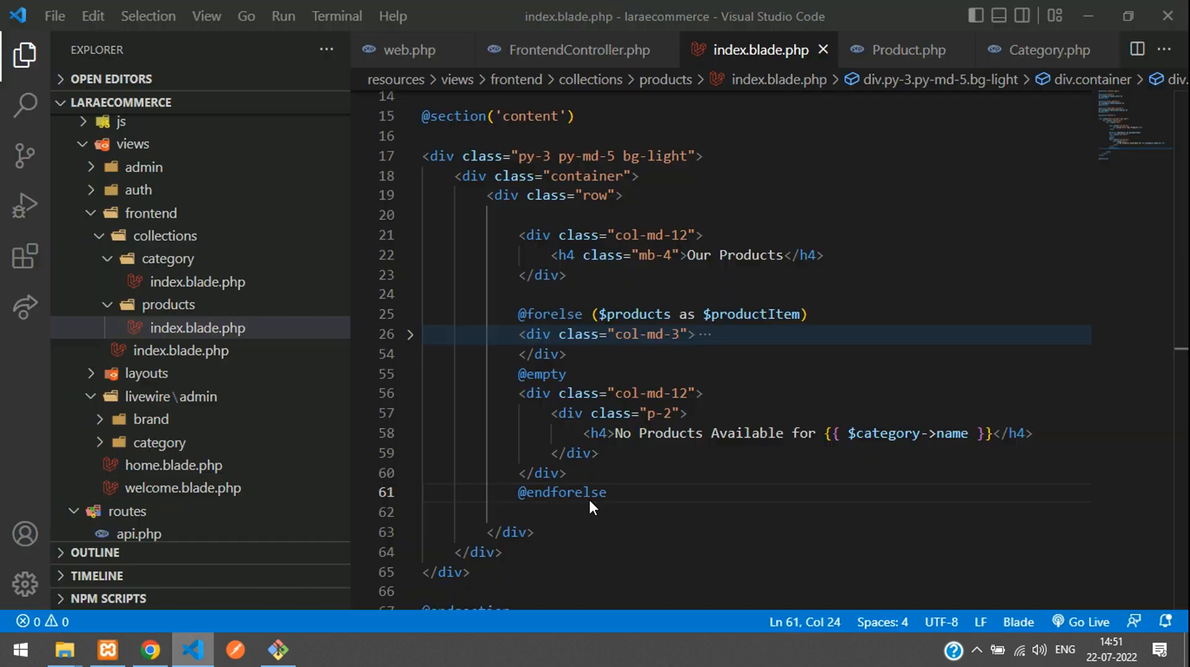
Run php artisan make:livewire Frontend/Product/Index in the terminal to generate the component.
click(762, 432)
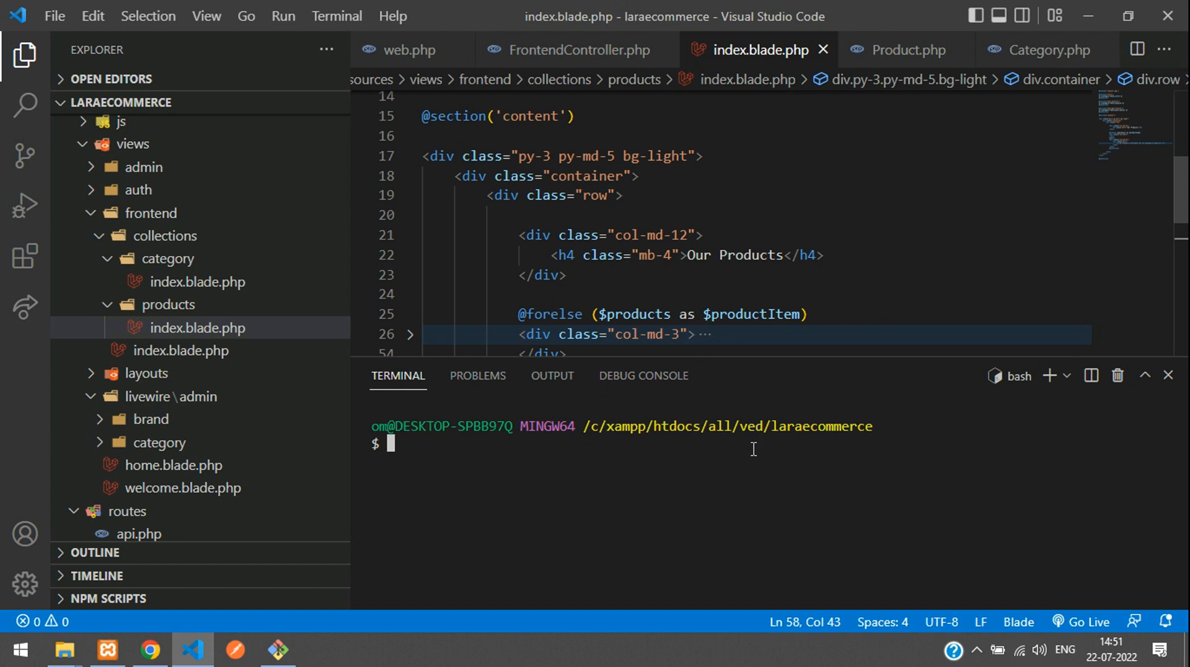
text(php a)
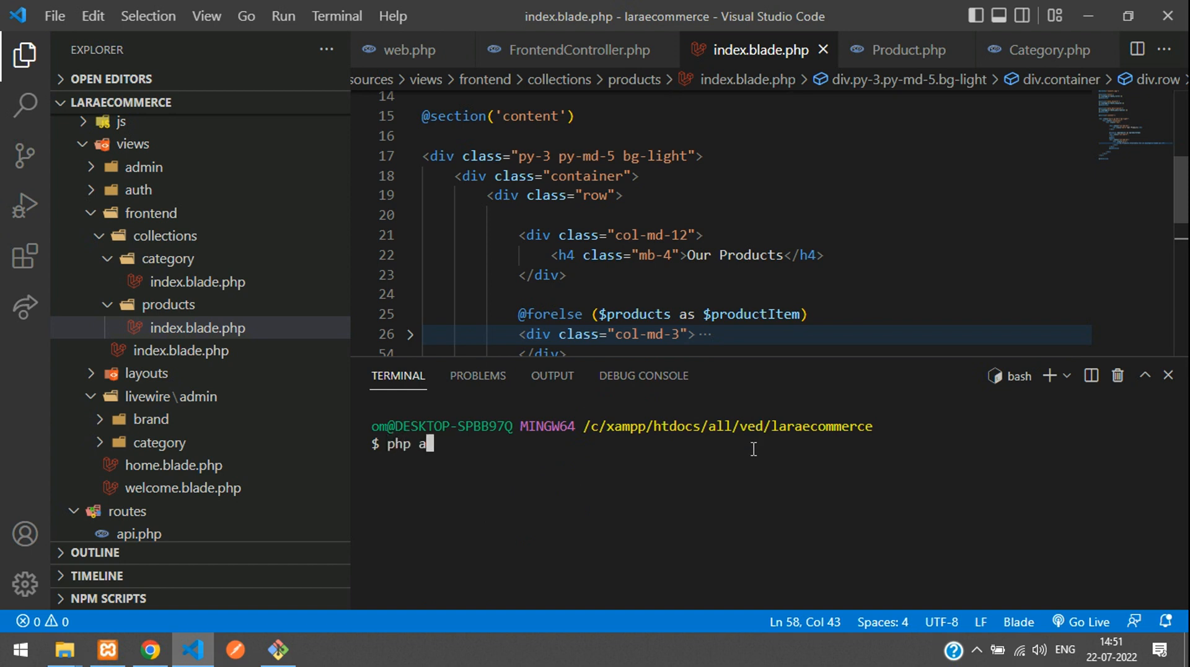
text(rtisan make:li)
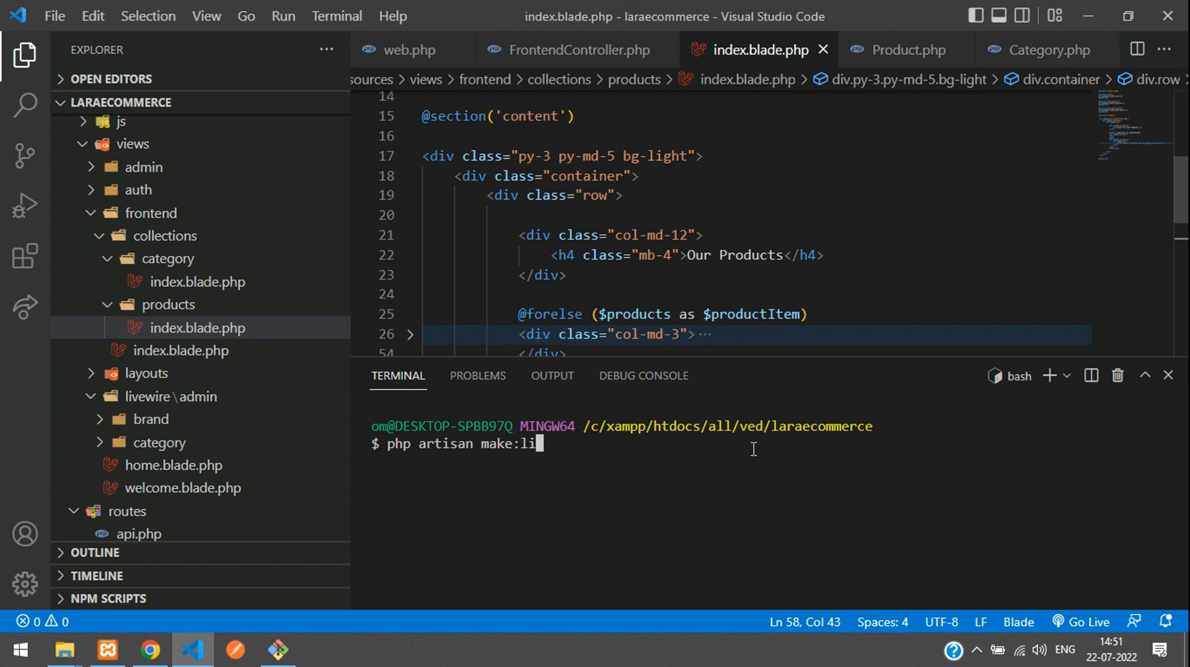
text(vewire Fron)
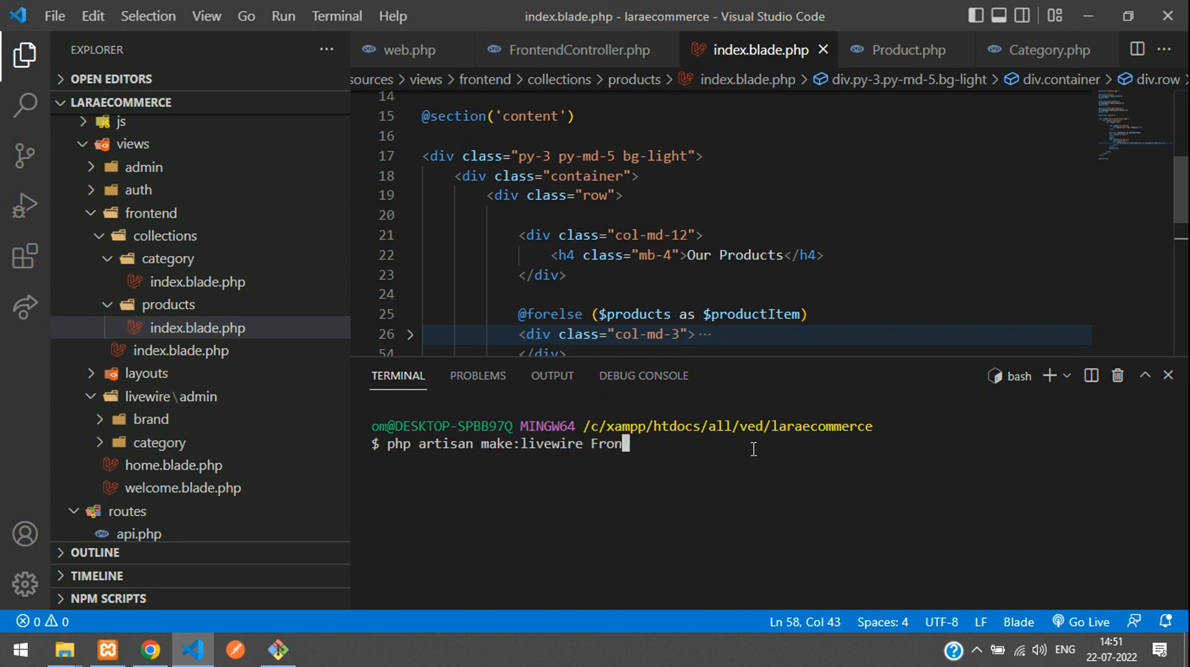
text(tend/)
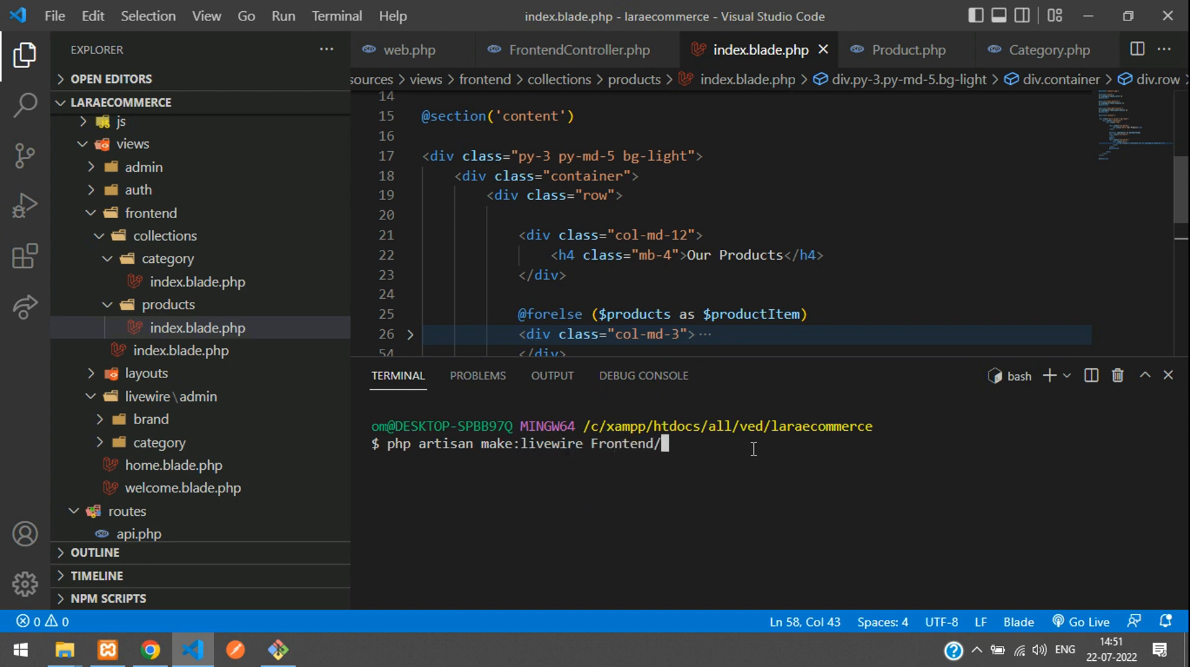
text(Product)
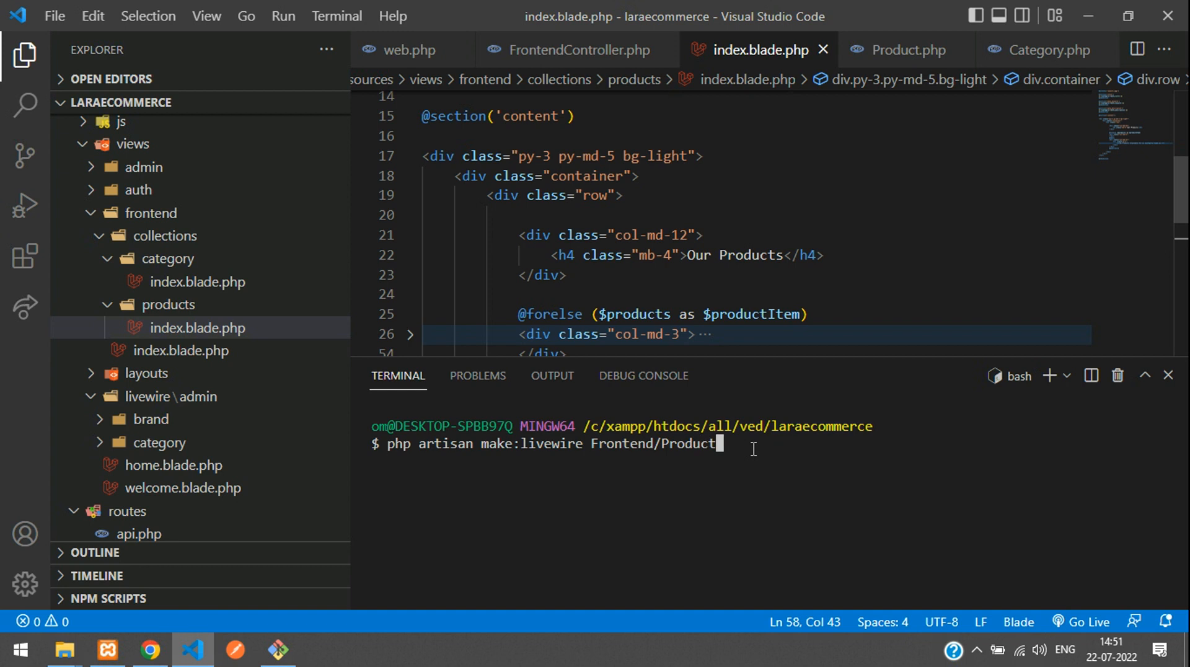
text(/Inde)
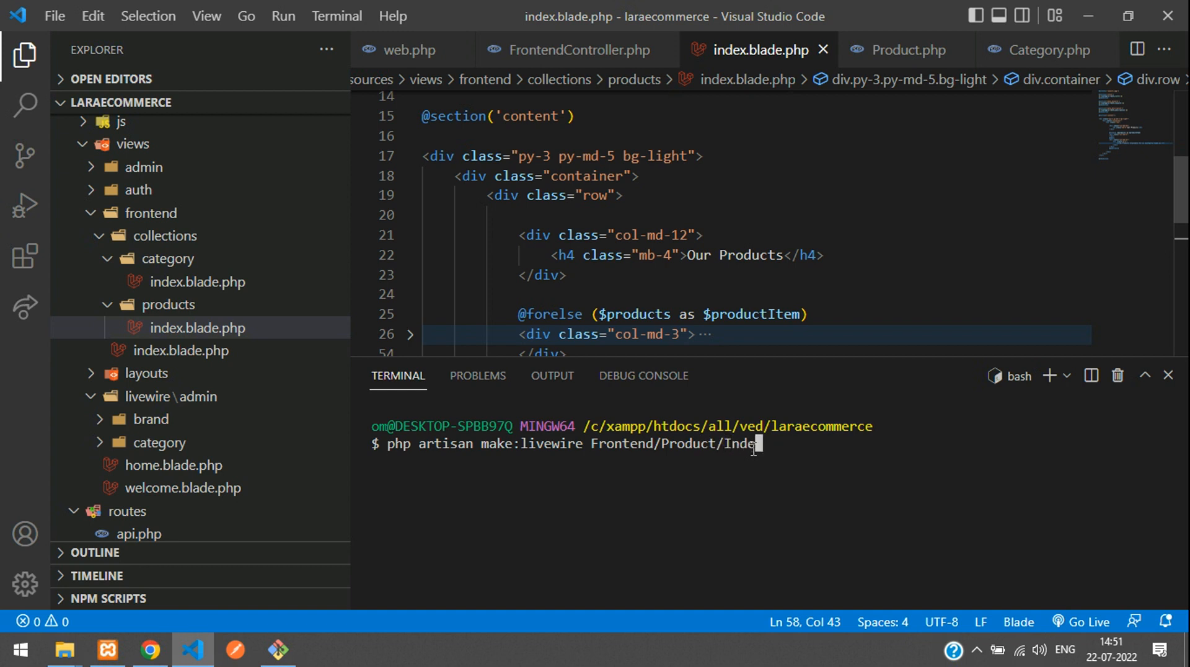
key(Enter)
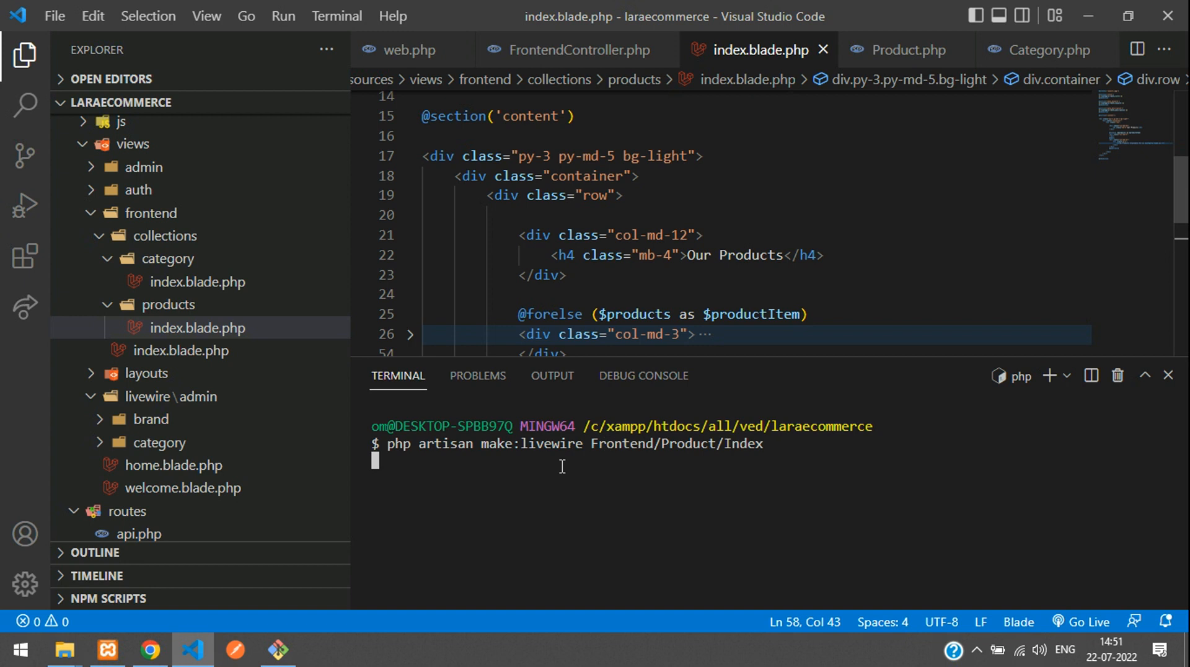
key(Enter)
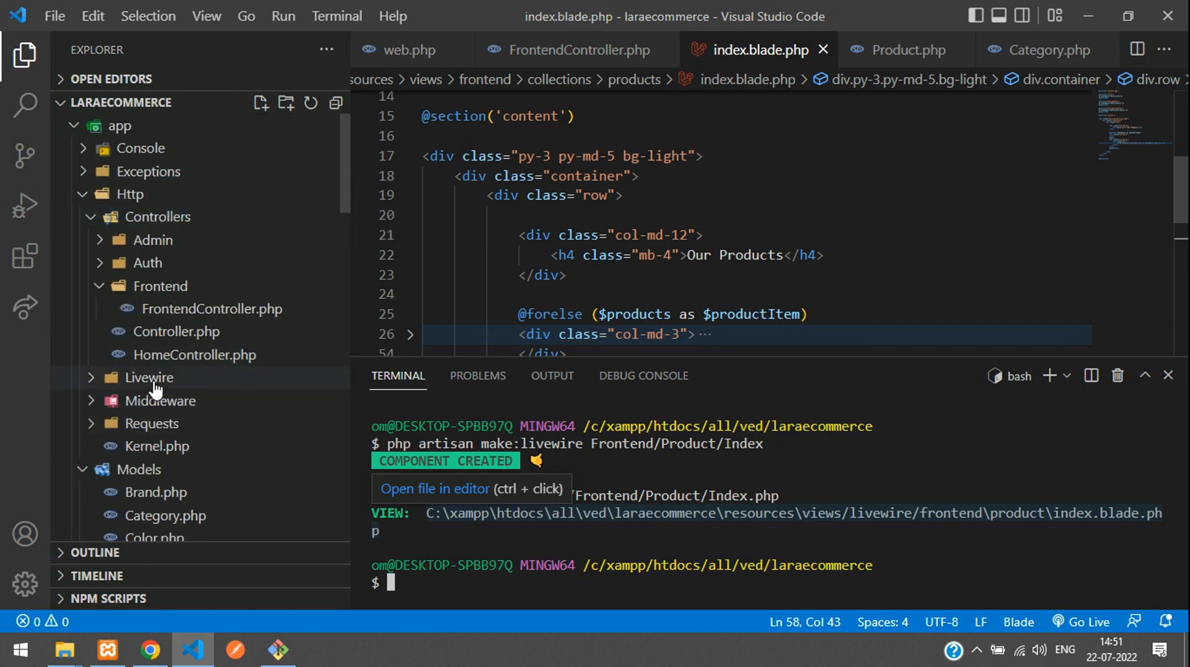
Open the new Index.php class and its index.blade.php view, then show the collections products view.
click(149, 377)
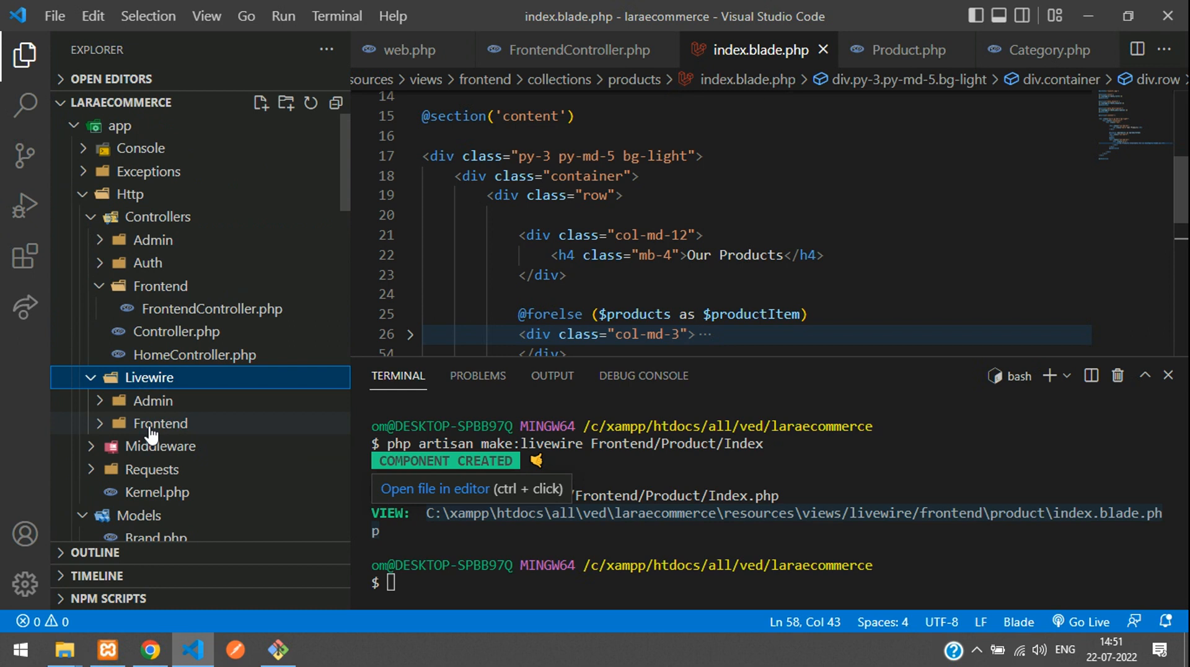
click(171, 447)
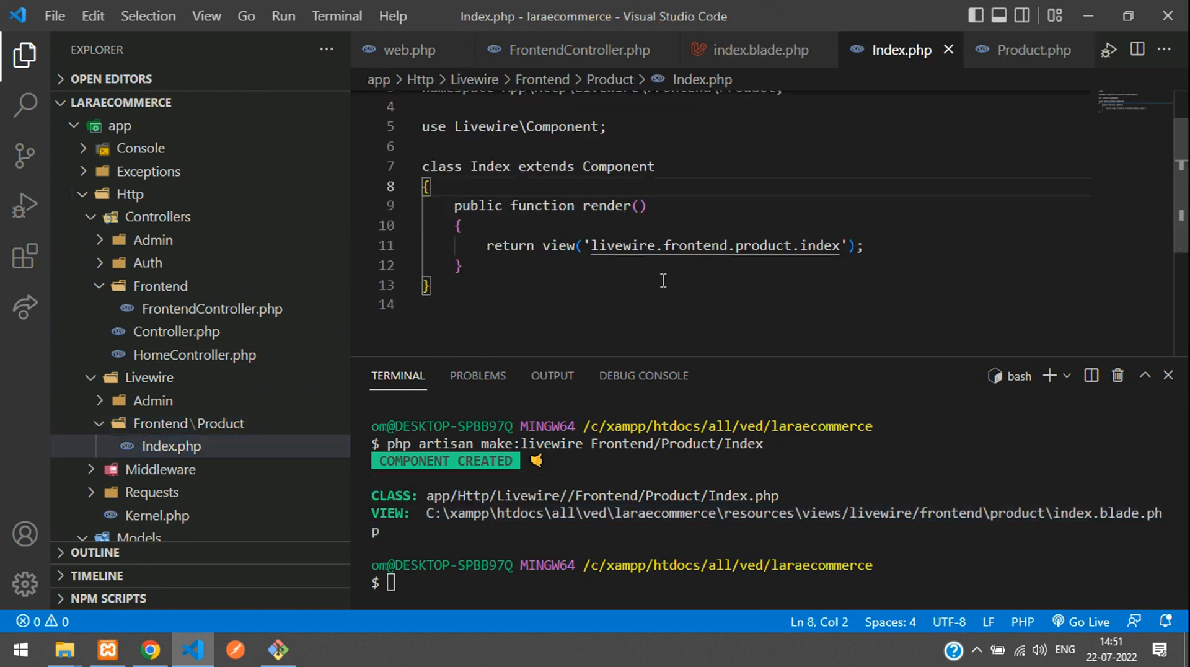
drag(594, 246, 834, 245)
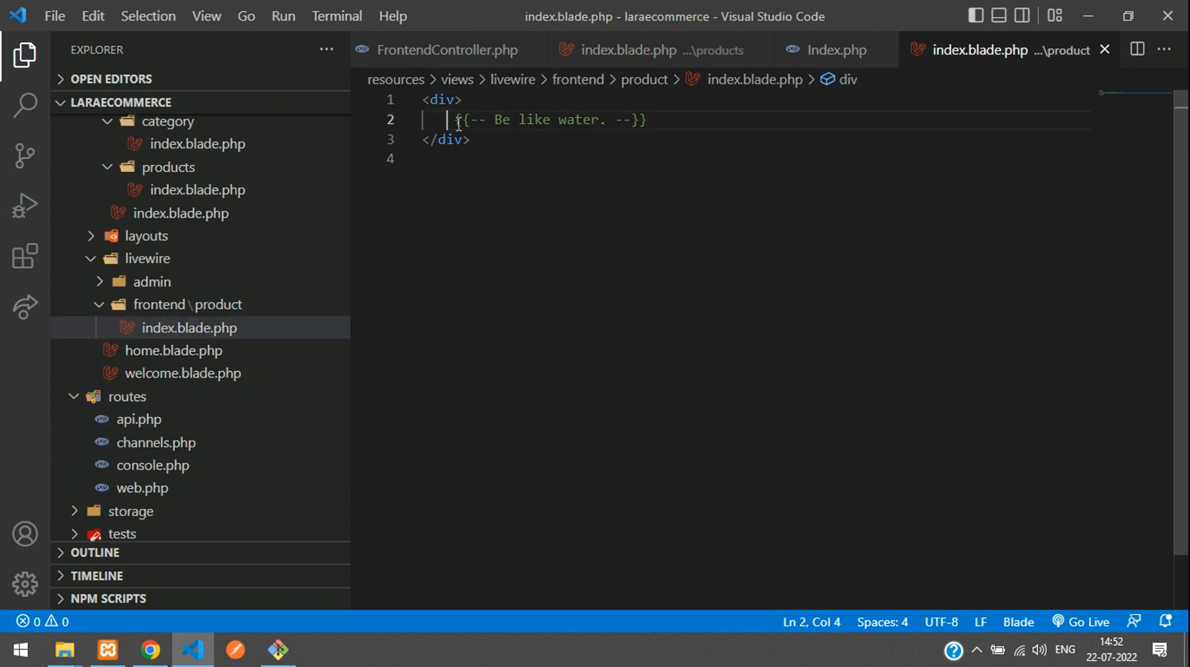
drag(454, 119, 644, 119)
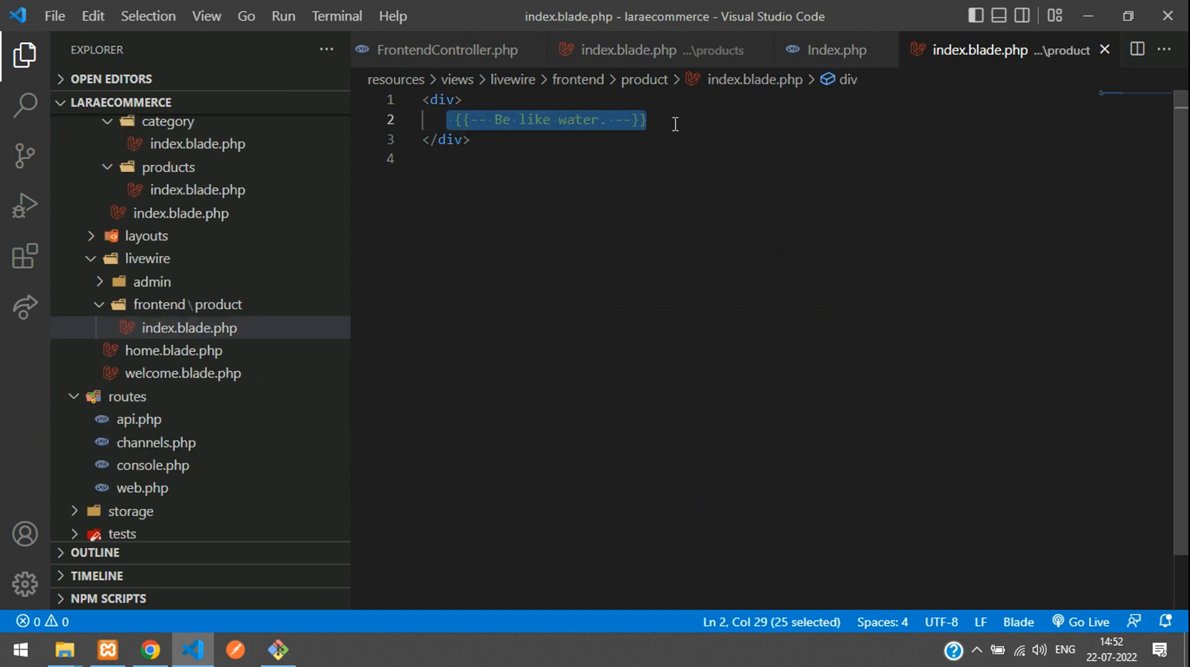
mouse_move(623, 80)
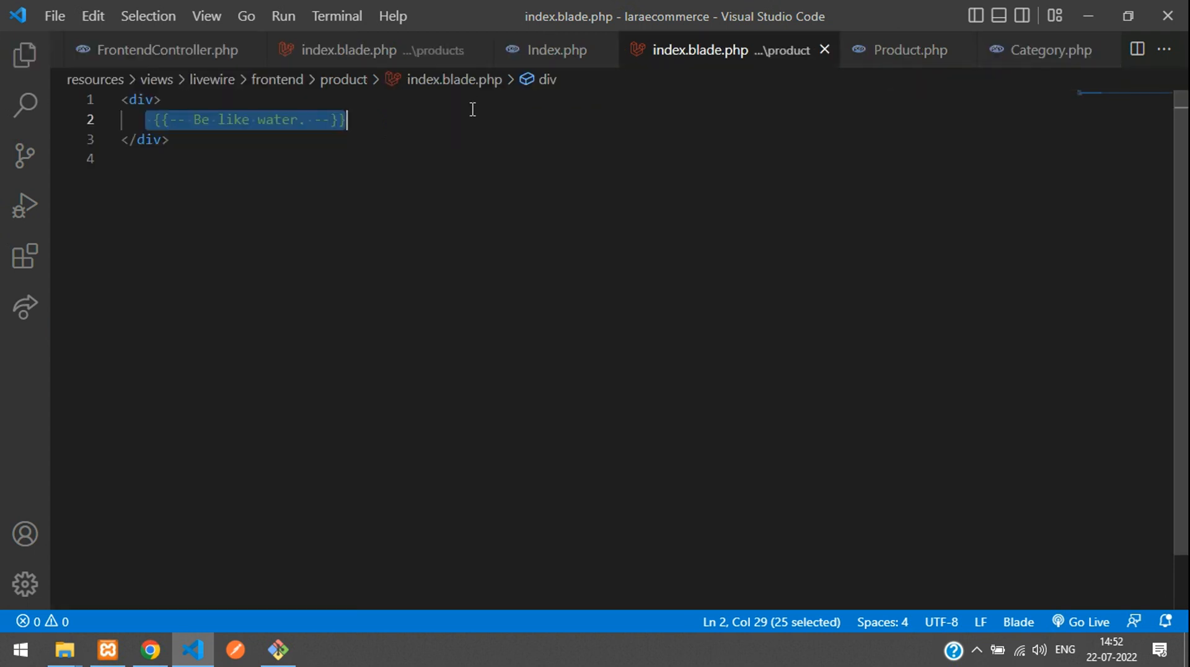
click(350, 49)
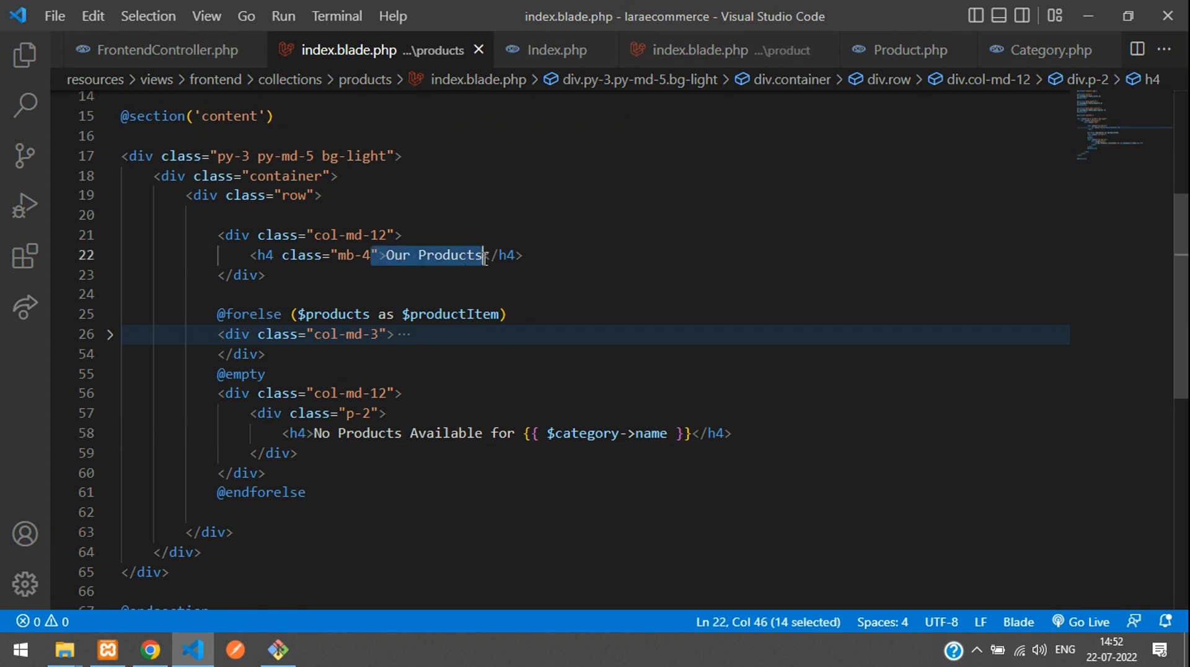
click(149, 649)
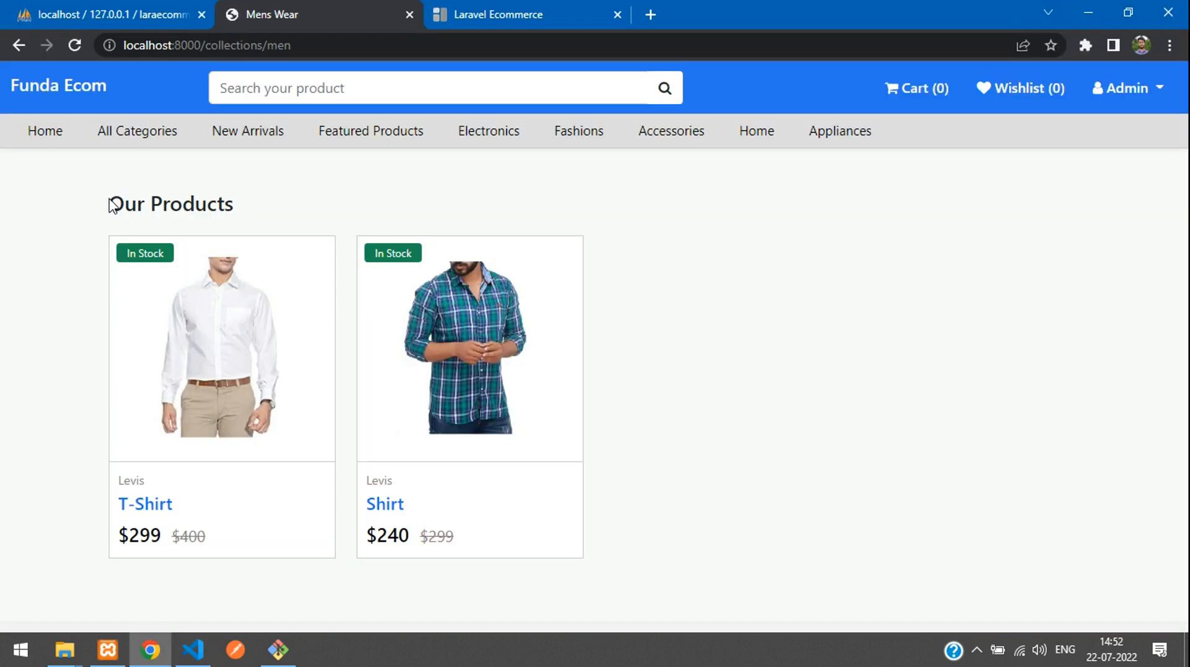
click(193, 650)
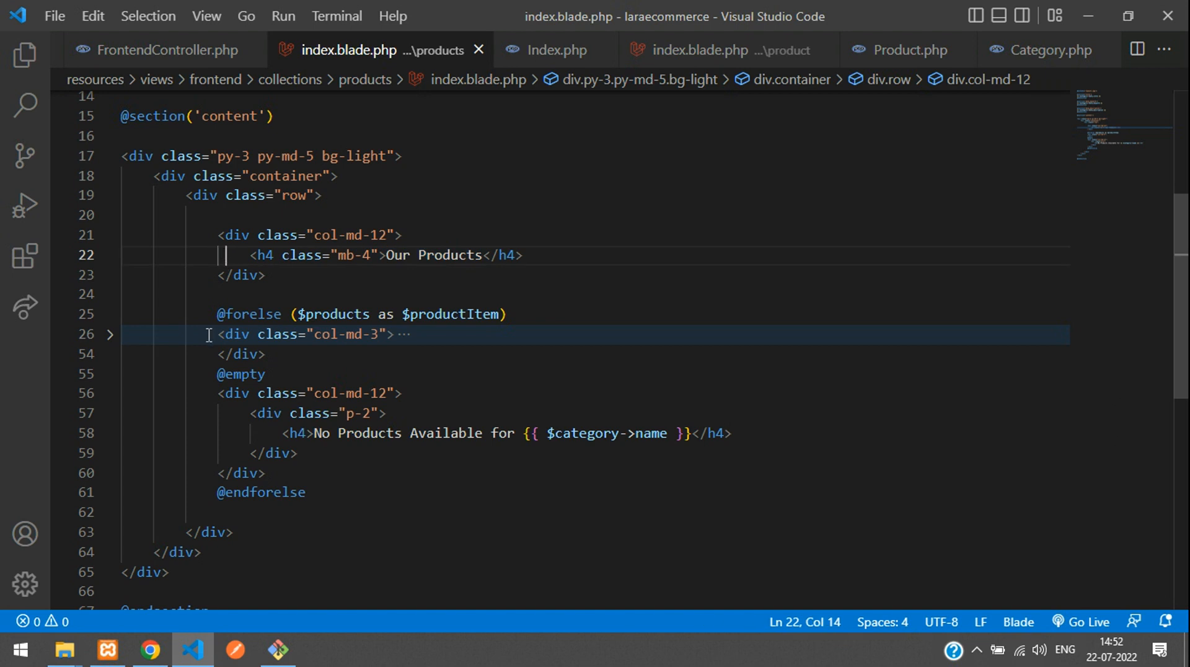
drag(216, 314, 306, 492)
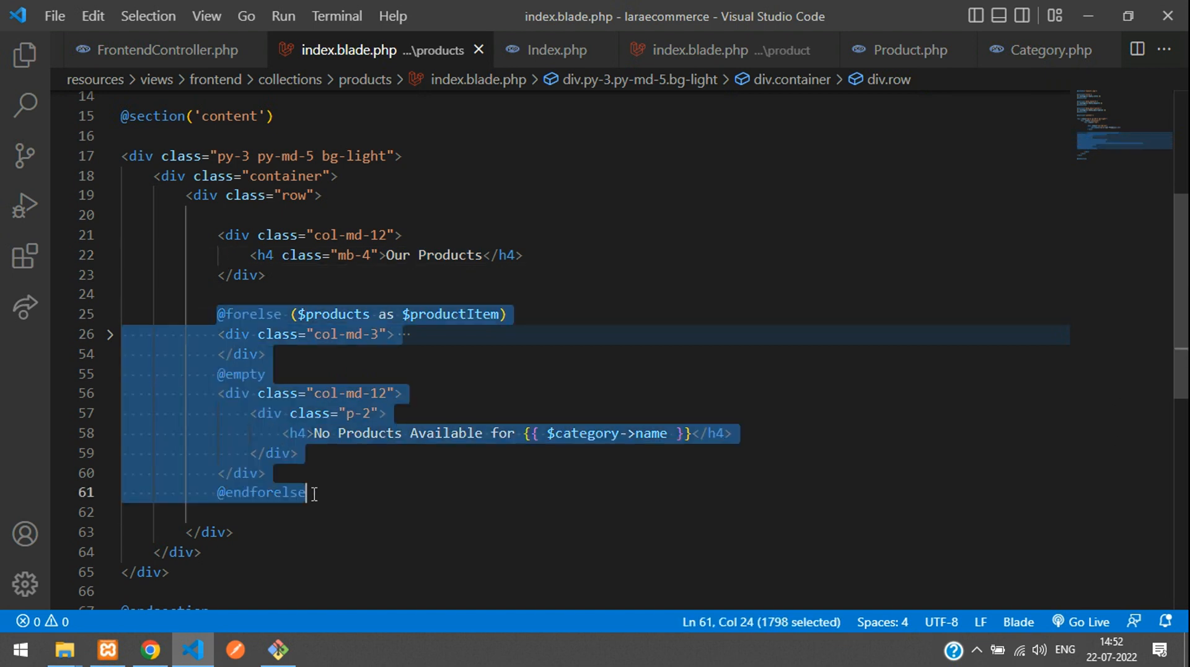
key(Delete)
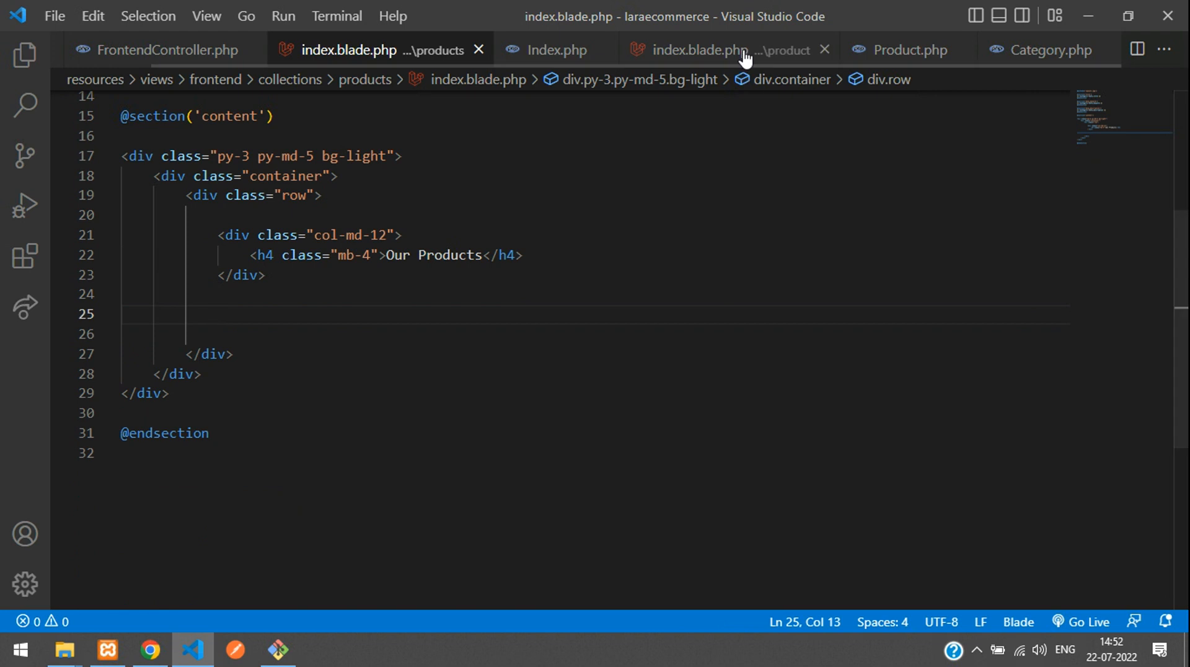
Clear the placeholder comment from the Livewire product index.blade.php view.
click(719, 49)
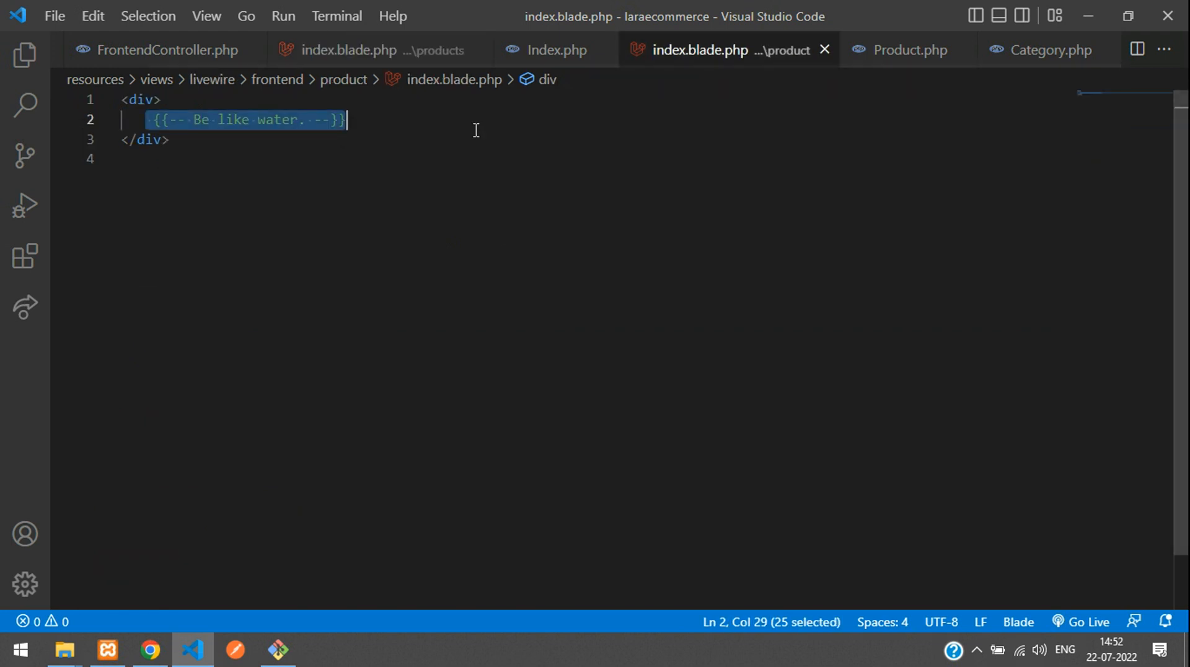
key(Delete)
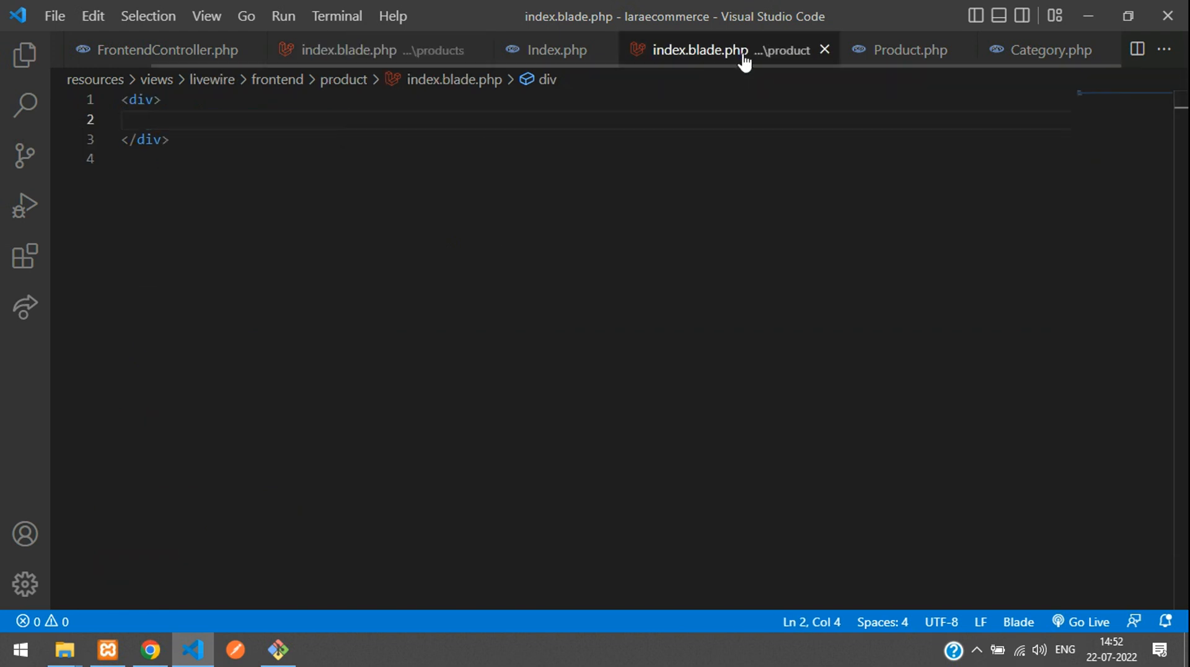
Add a .row div holding the pasted product loop in the Livewire view, then return to the empty spot in the collection view.
text(.ro)
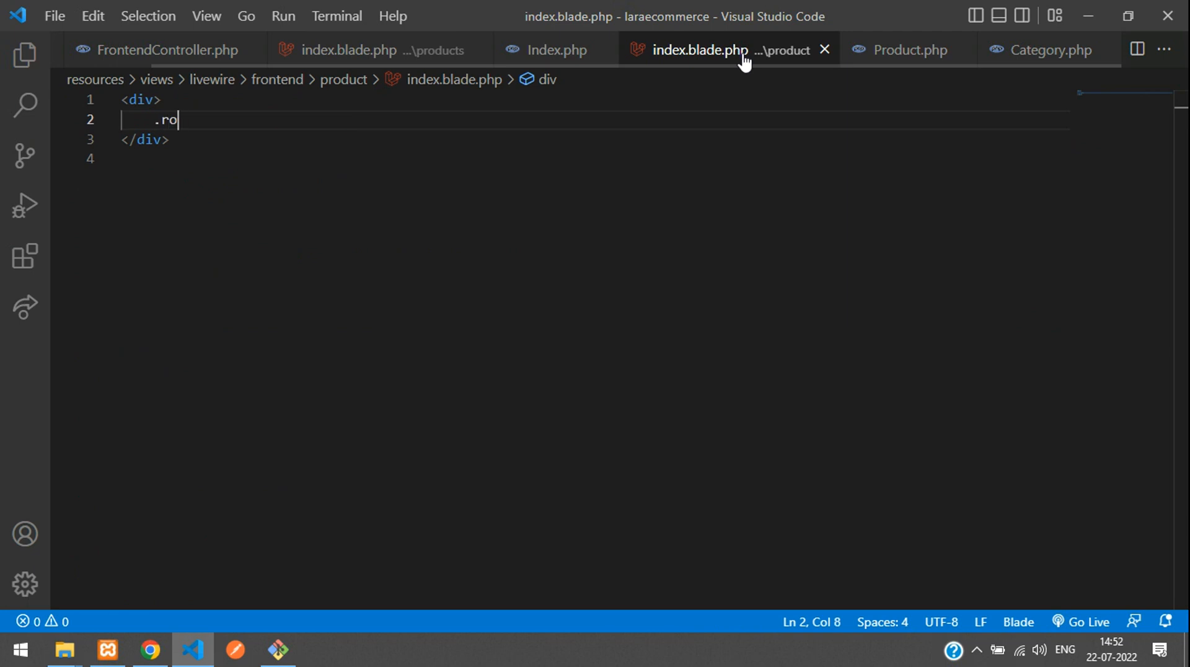
text(w)
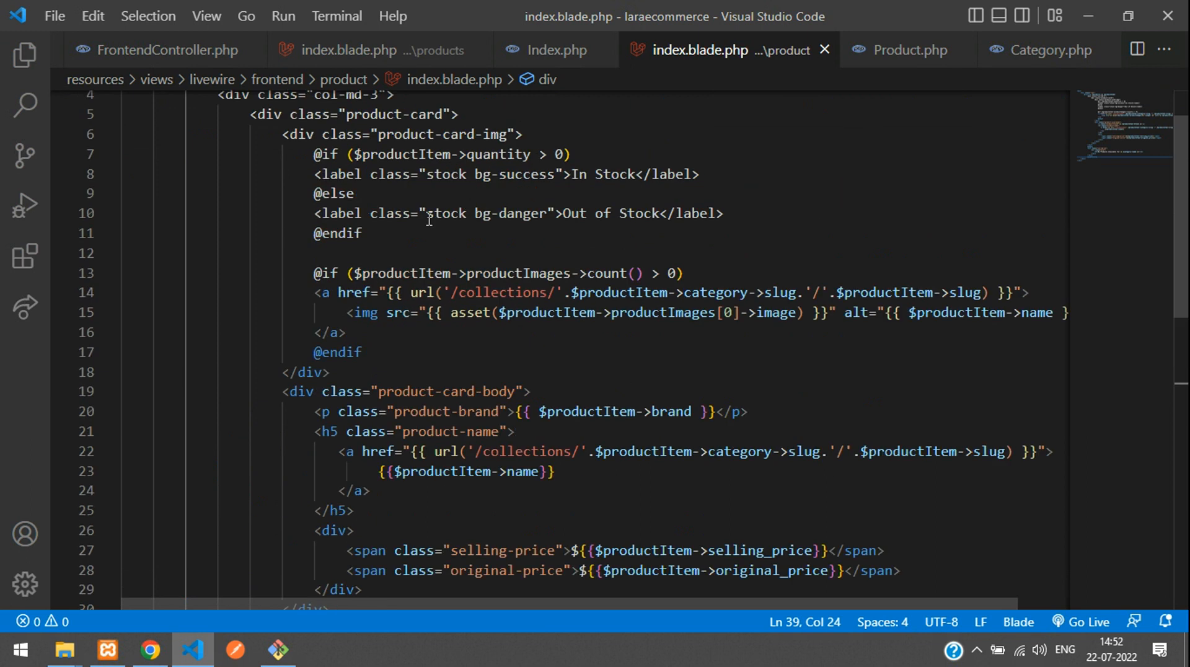
click(109, 158)
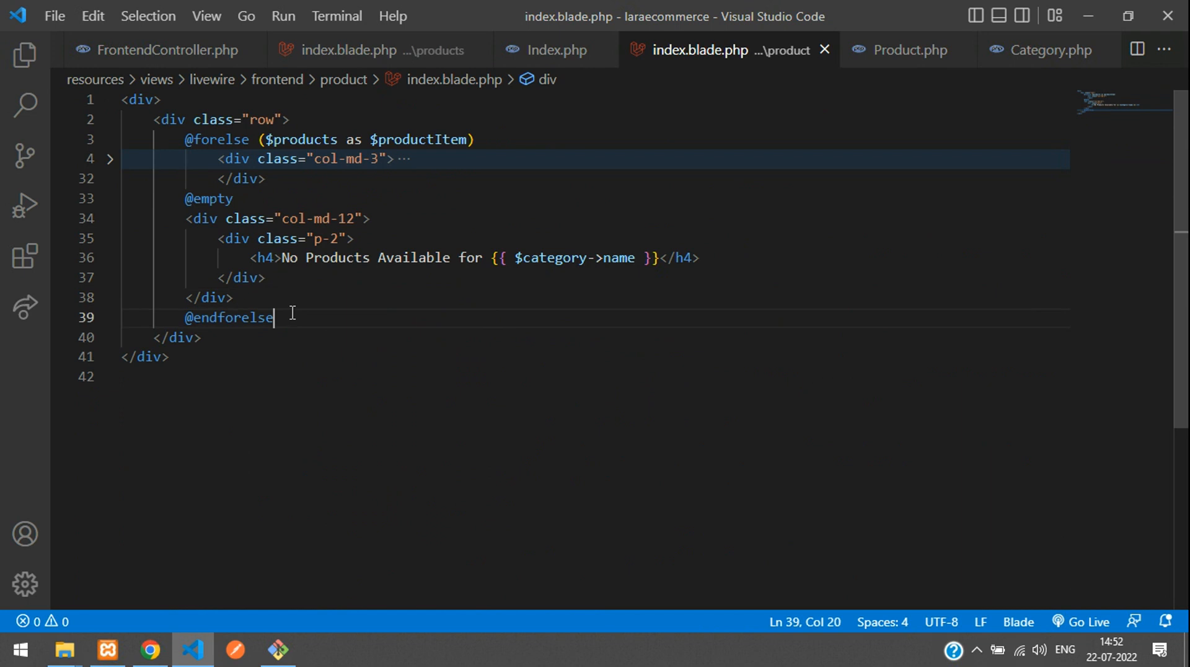
mouse_move(422, 51)
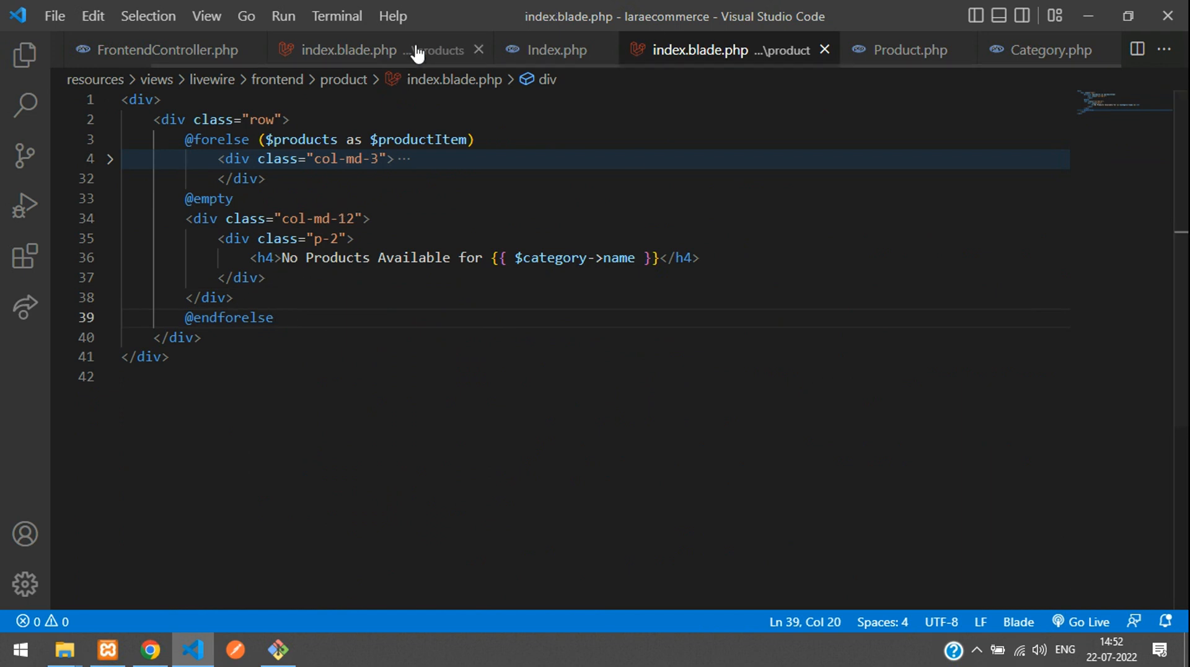
click(374, 50)
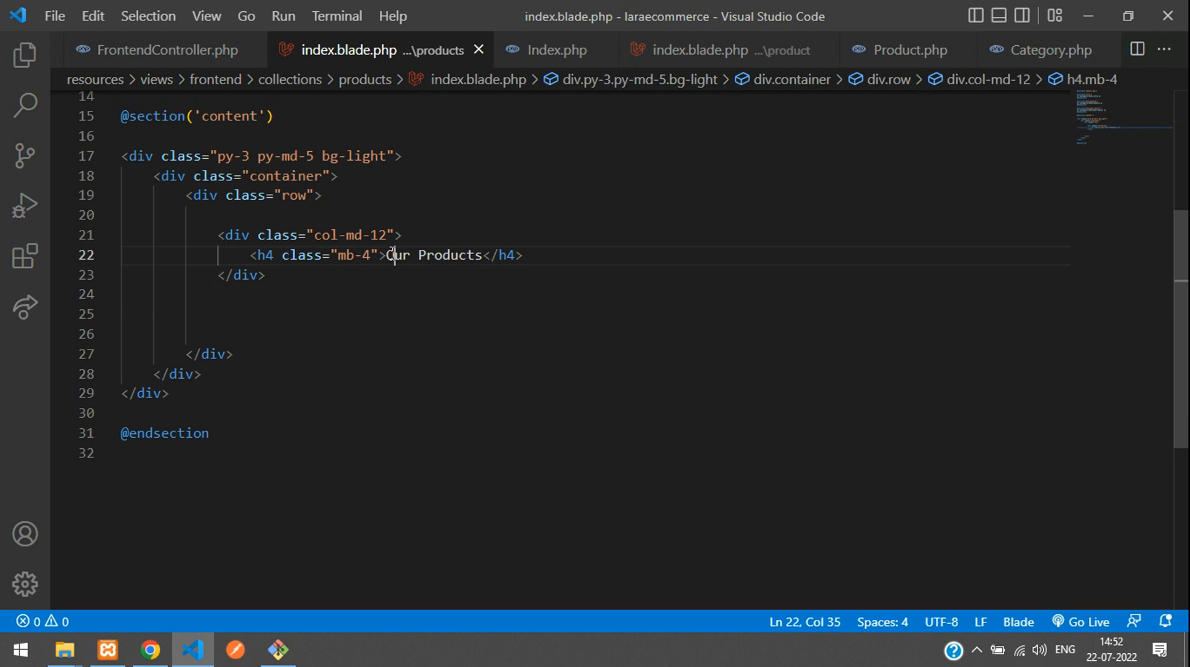
click(355, 316)
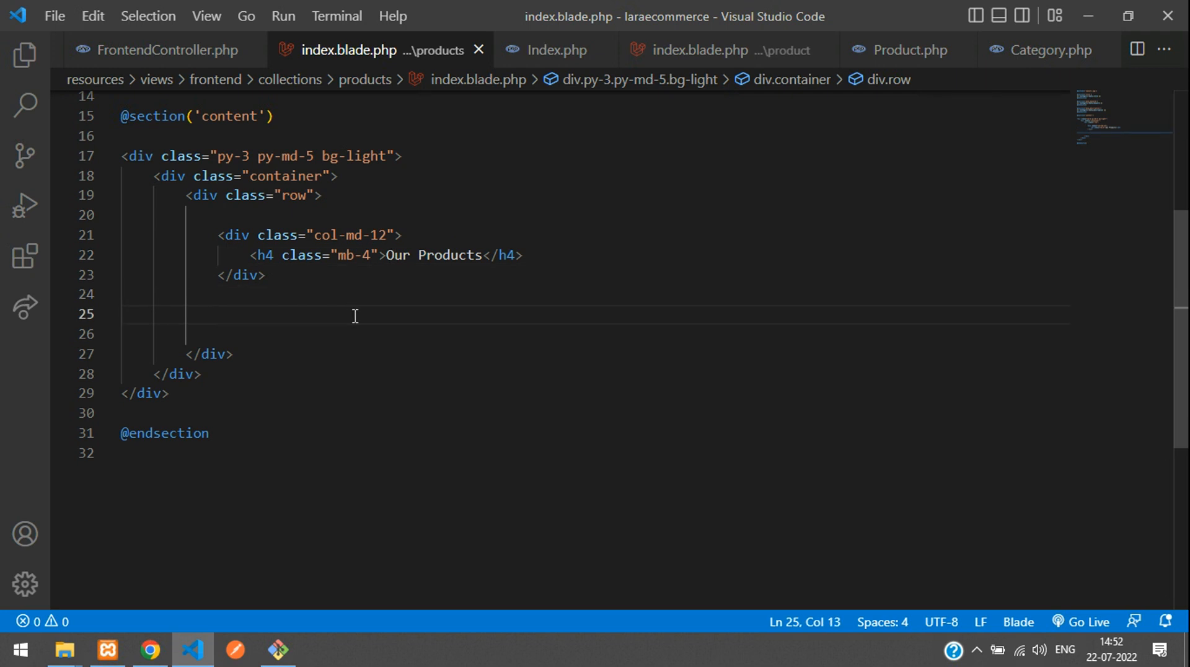
Embed <livewire:frontend.product.index /> on line 25, copying the view path from Index.php's render method.
text(<live)
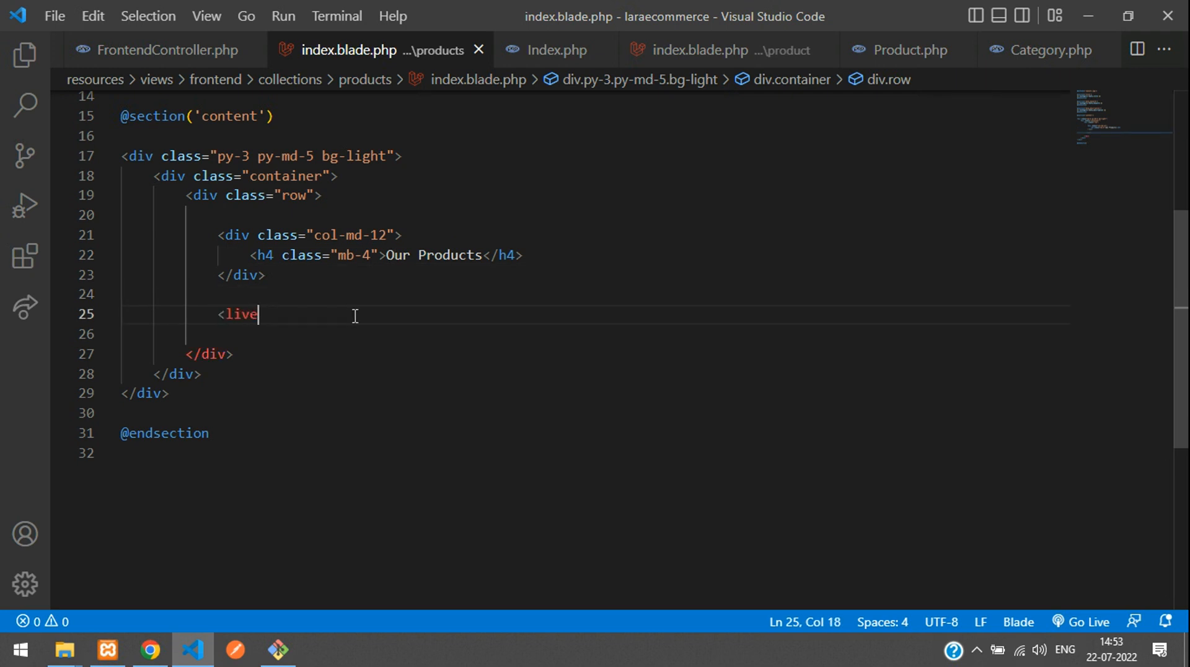
text(wire /)
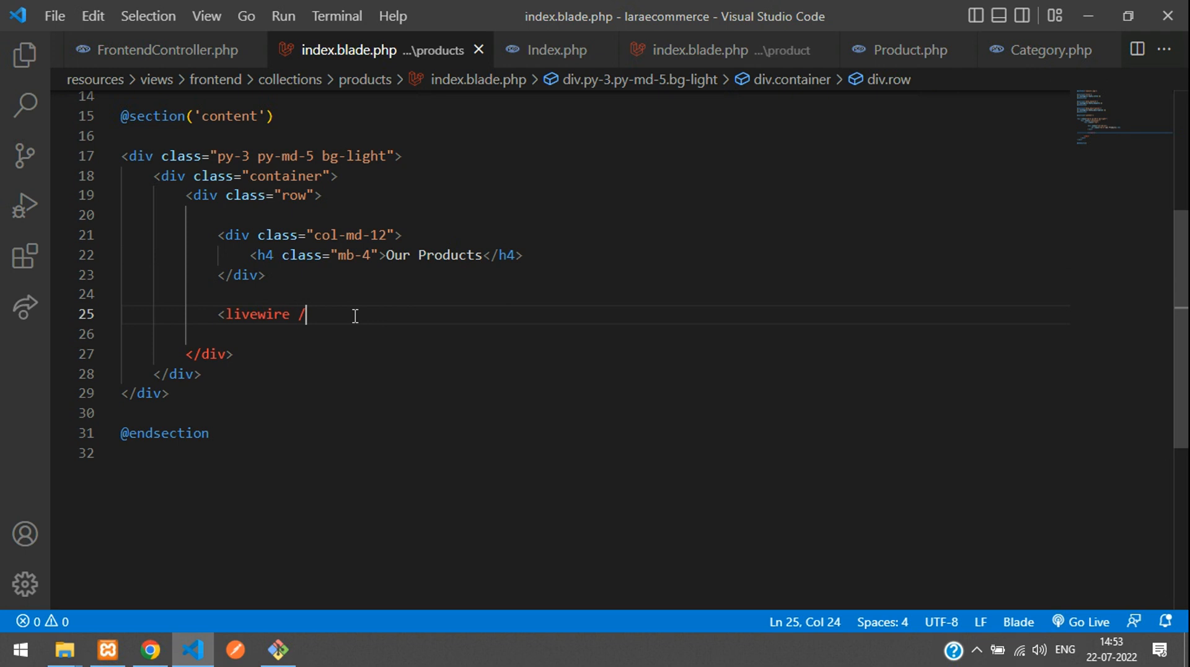
text(>)
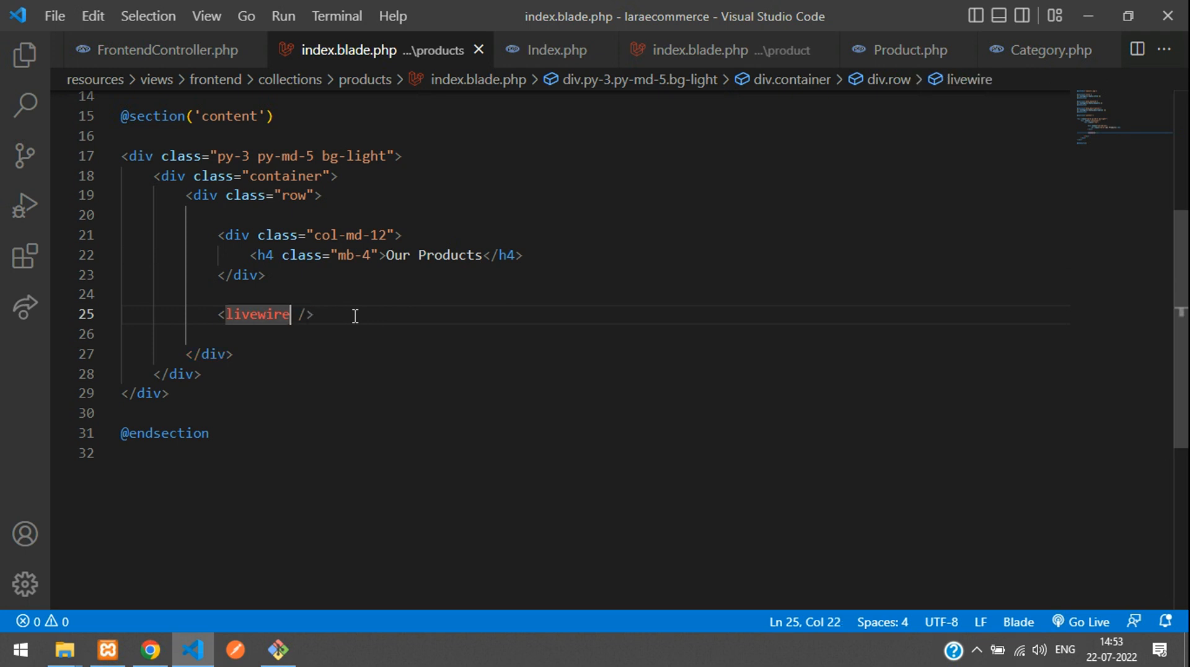
text(:)
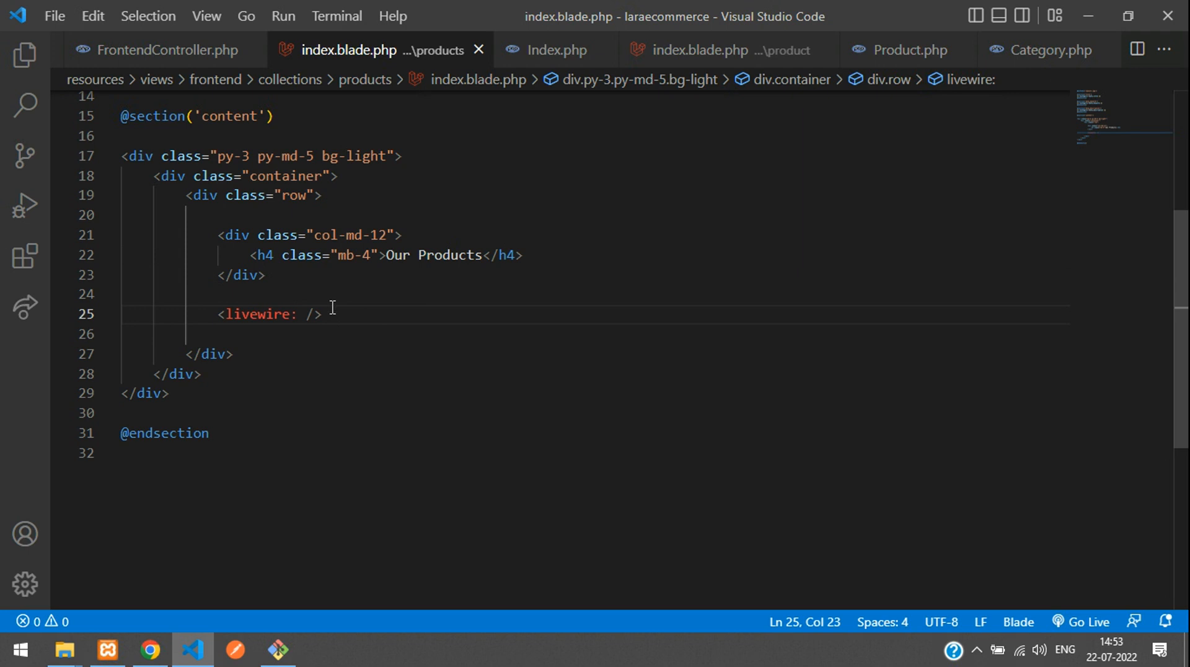
mouse_move(461, 221)
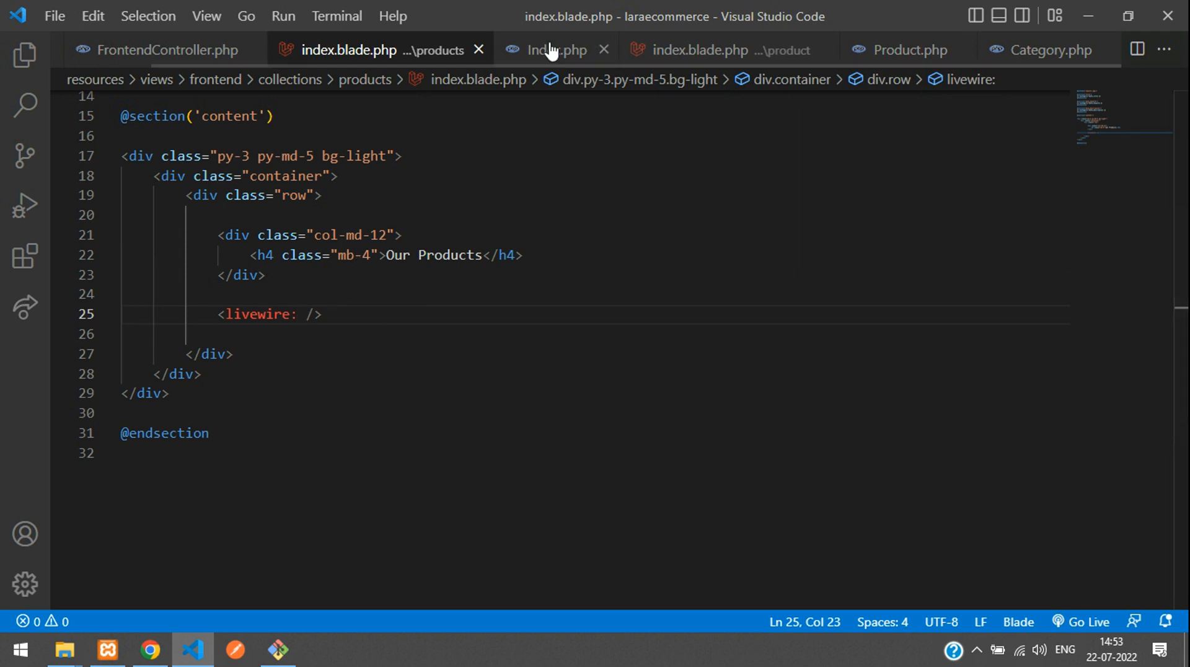
click(553, 49)
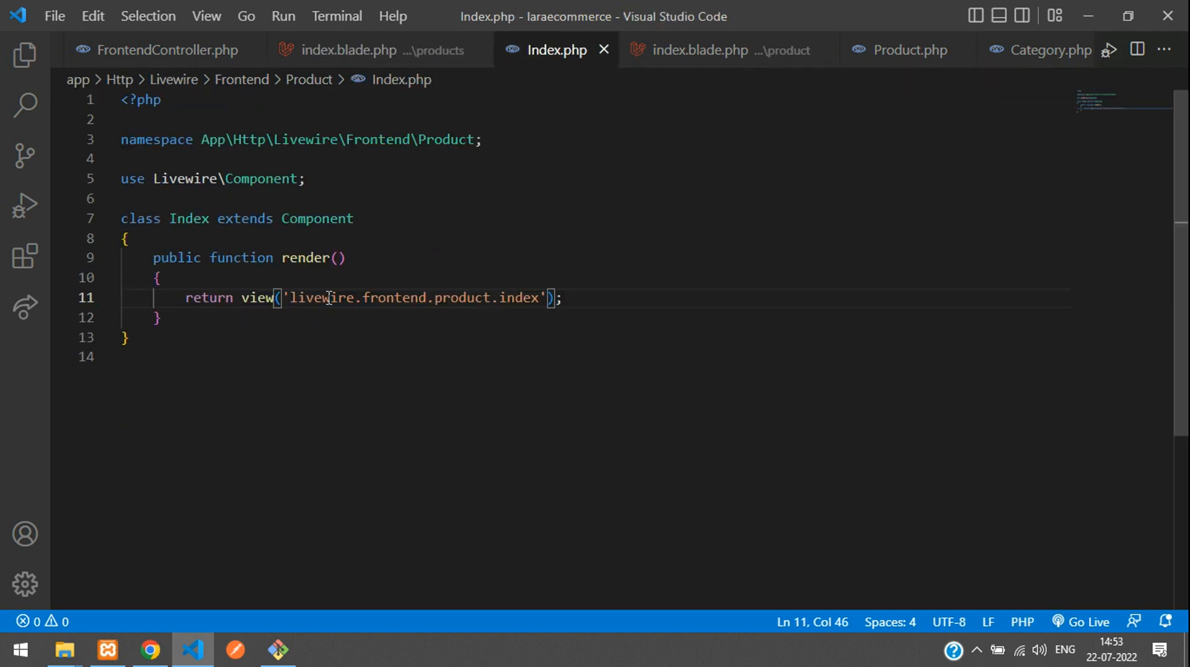
drag(364, 297, 536, 298)
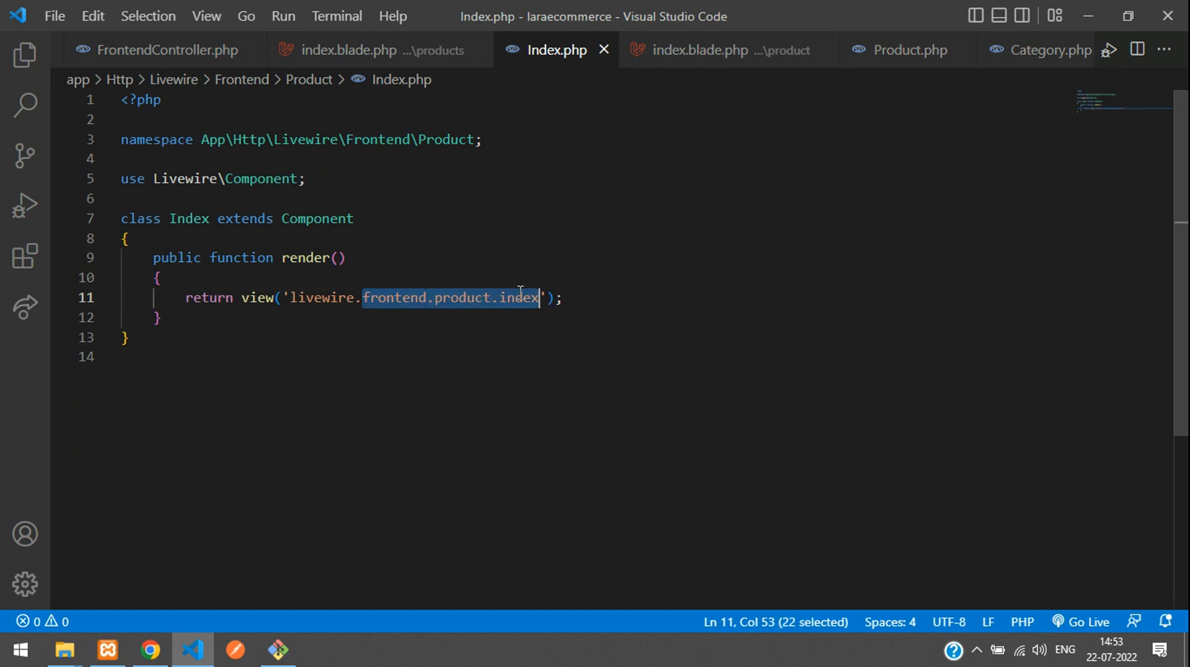
click(349, 49)
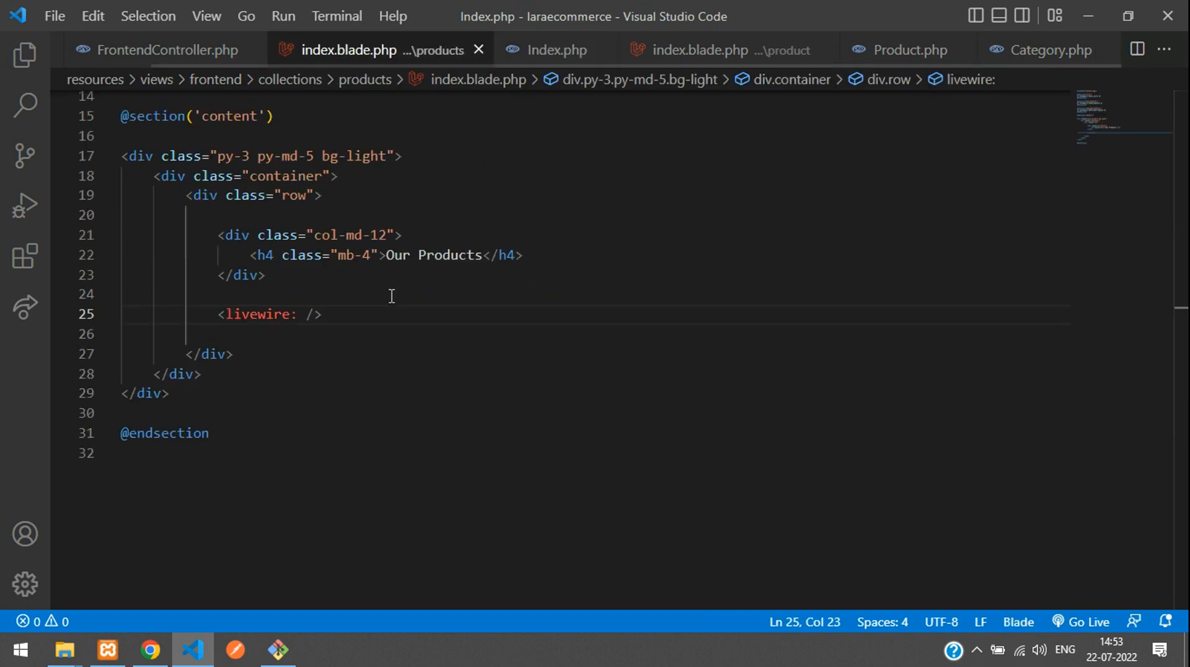
text(frontend.product.index)
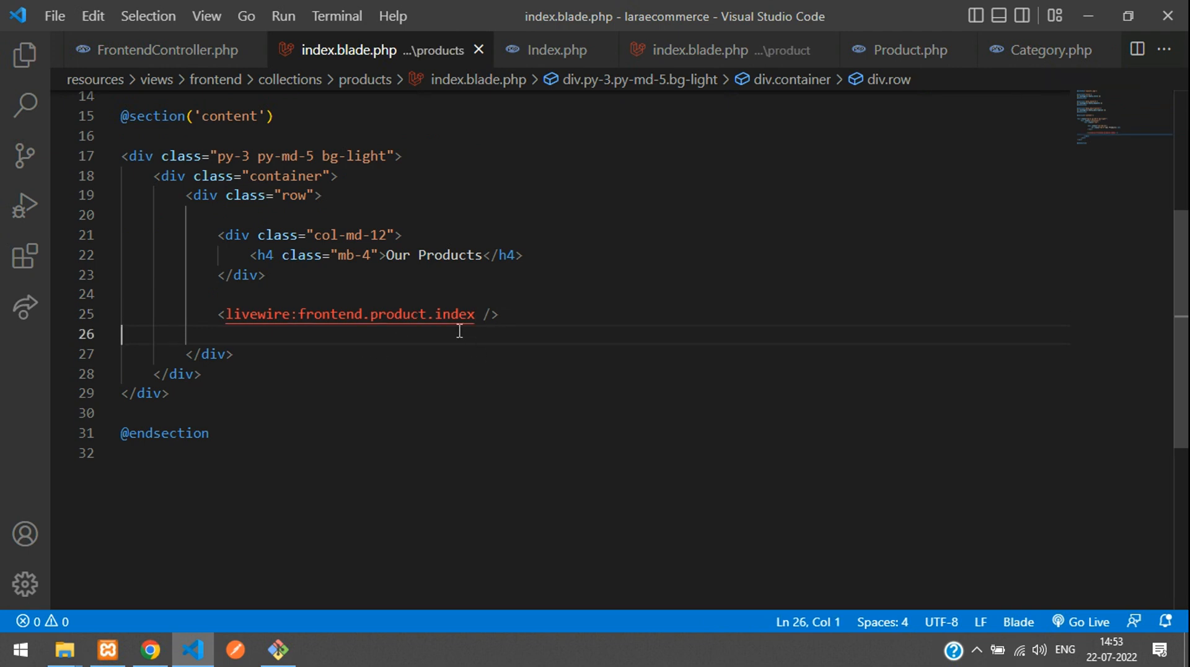
mouse_move(280, 313)
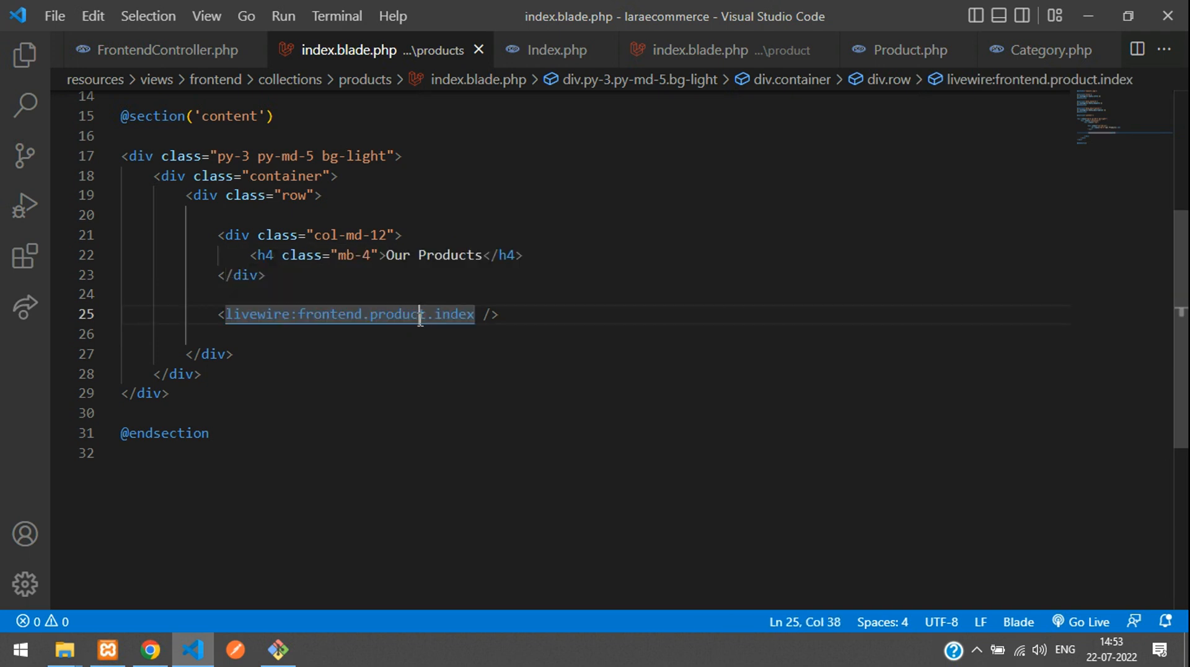
Review the Livewire product view and the Index component class.
click(722, 50)
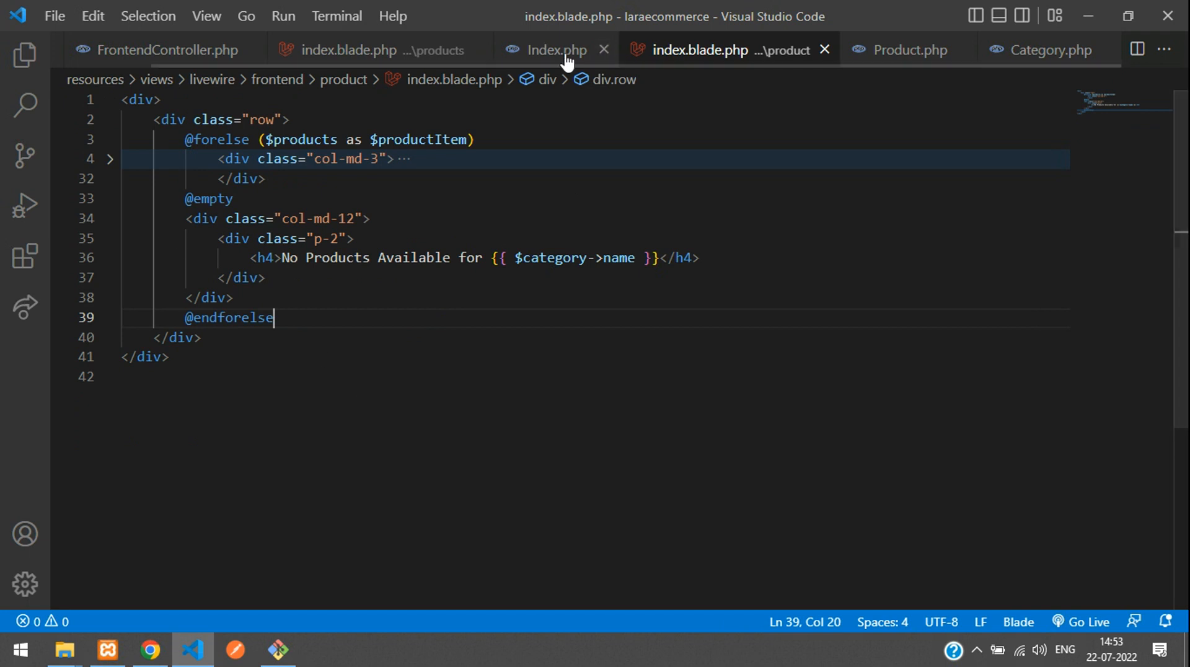
click(557, 50)
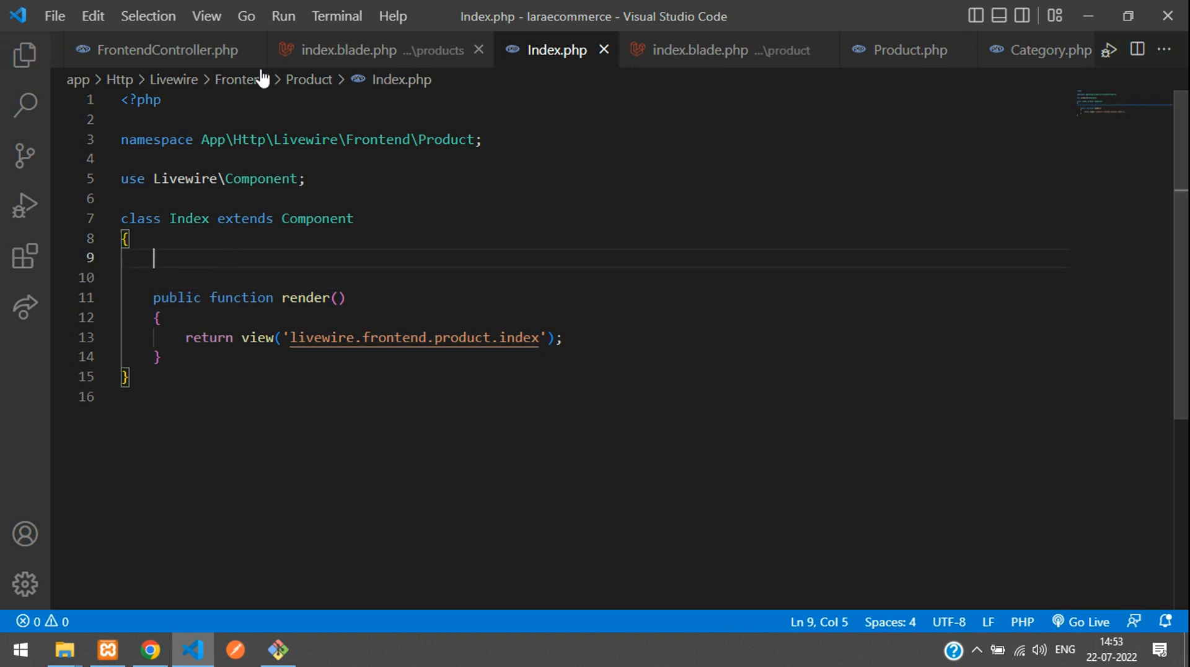
mouse_move(455, 358)
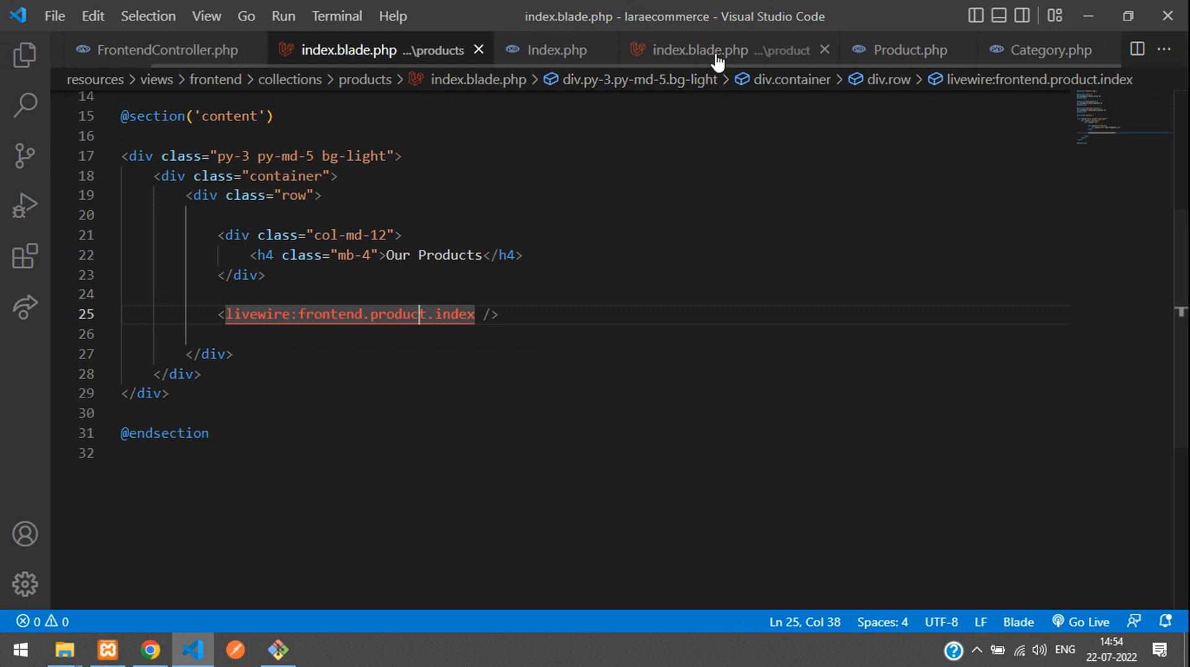
Add :products="$products" to the livewire:frontend.product.index tag.
click(714, 50)
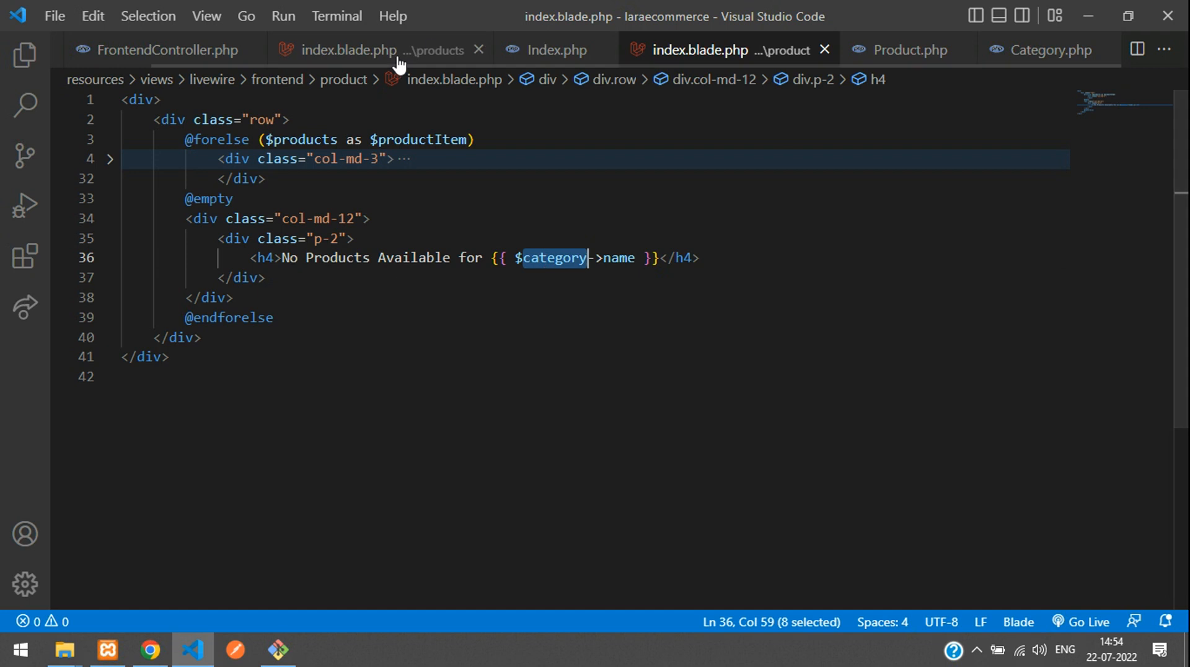
click(352, 50)
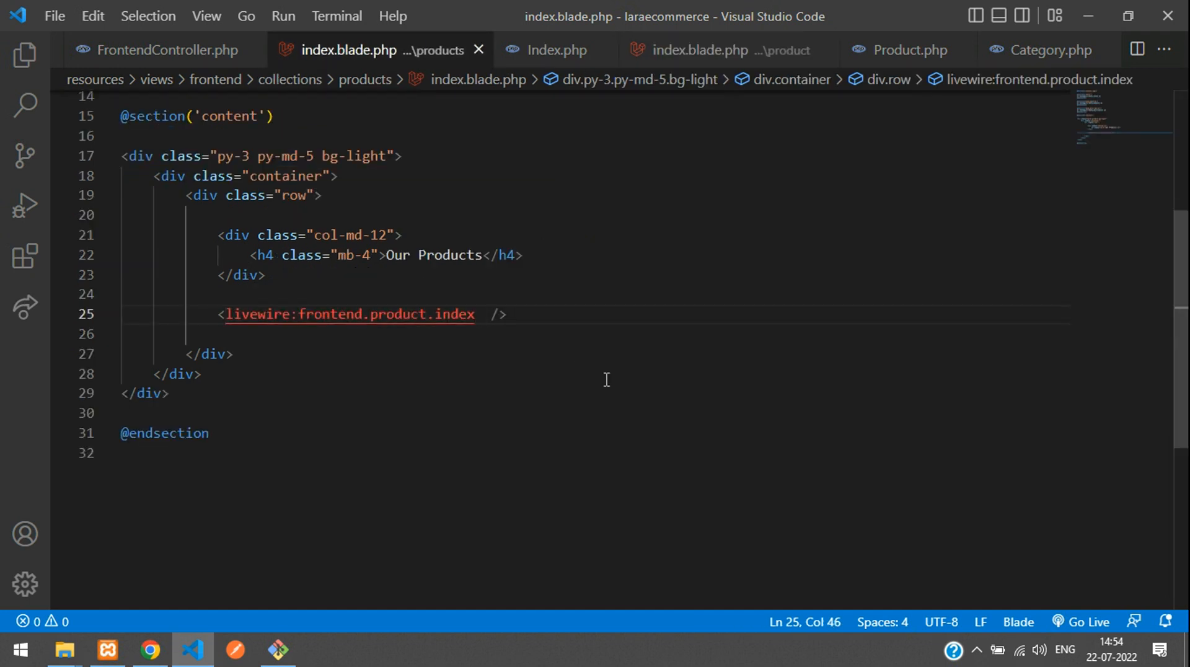
text(:product)
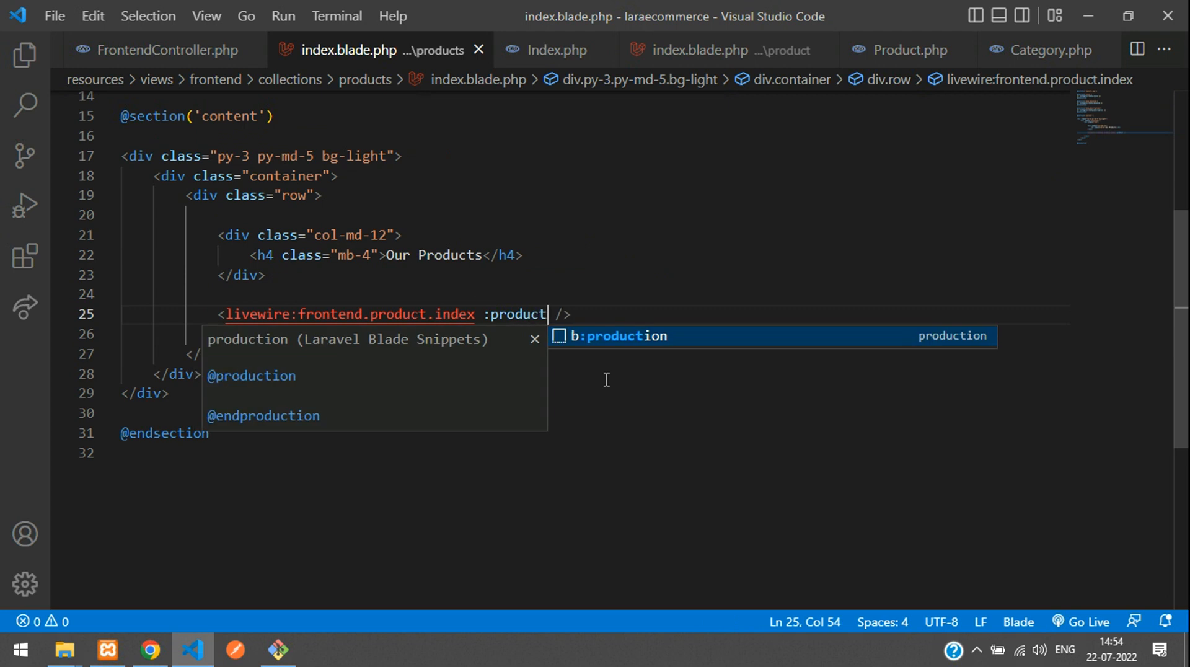
text(s="")
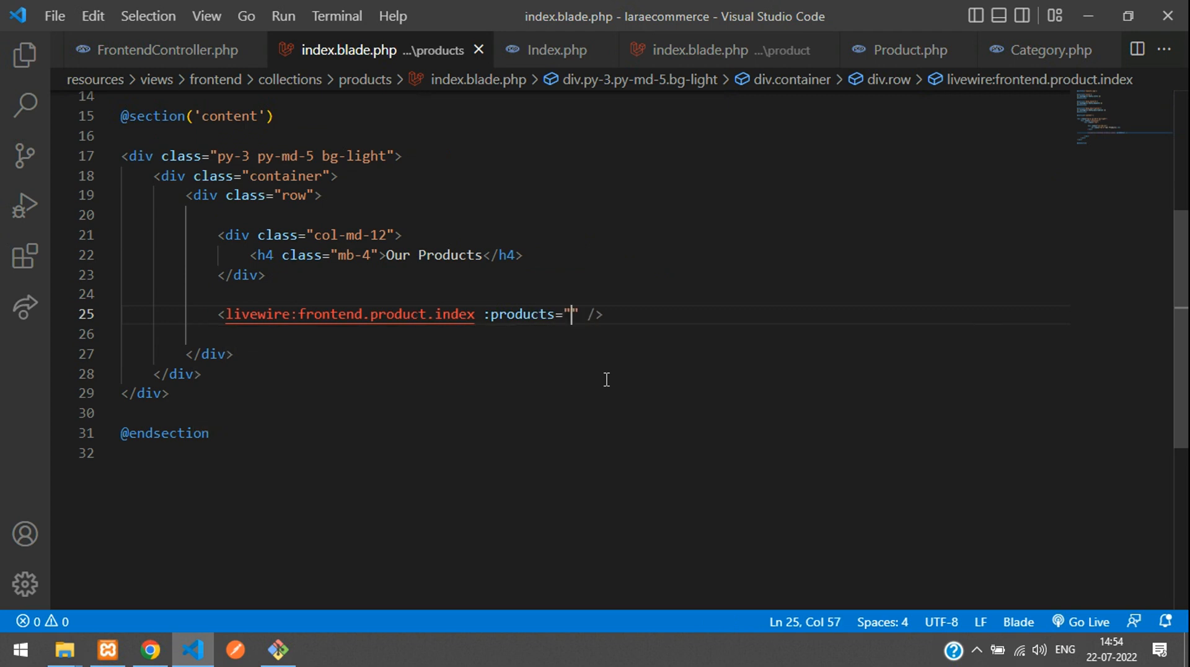
text($)
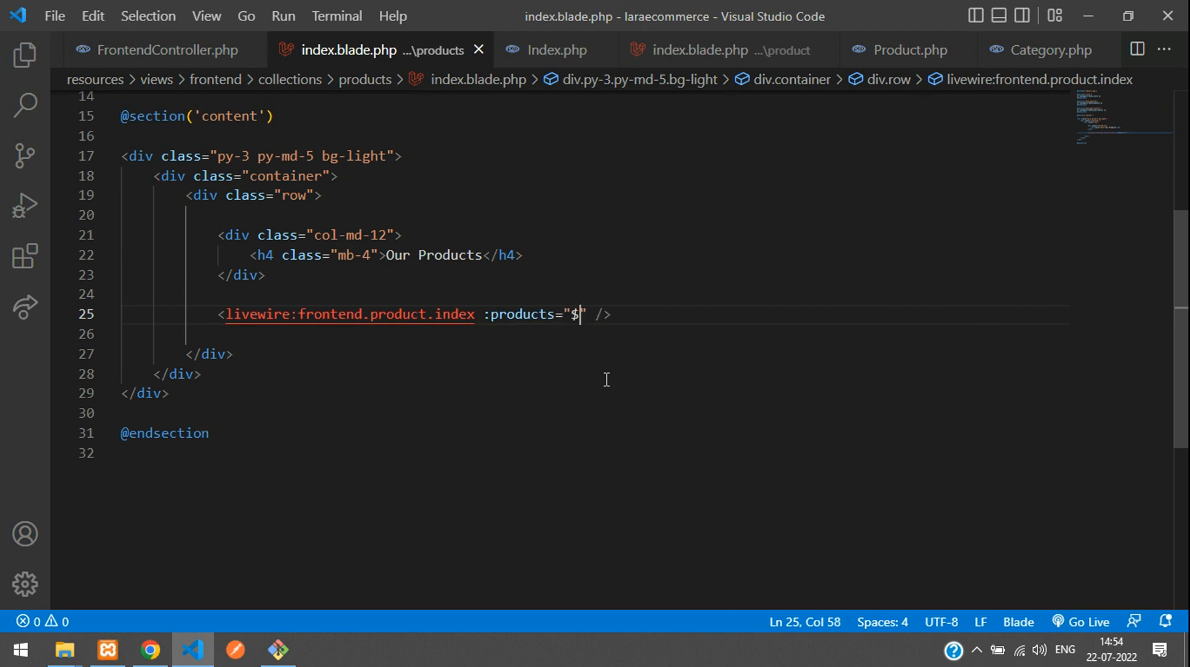
text(products)
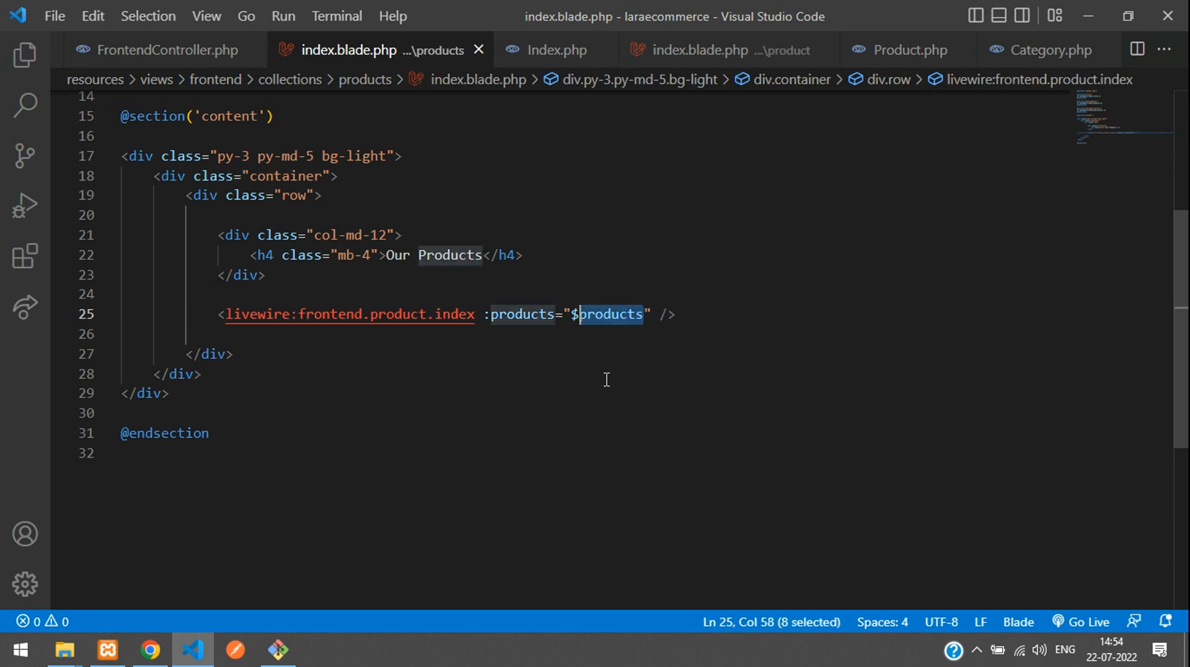
Add :category="$category" after it and check the variable names in FrontendController.
click(661, 314)
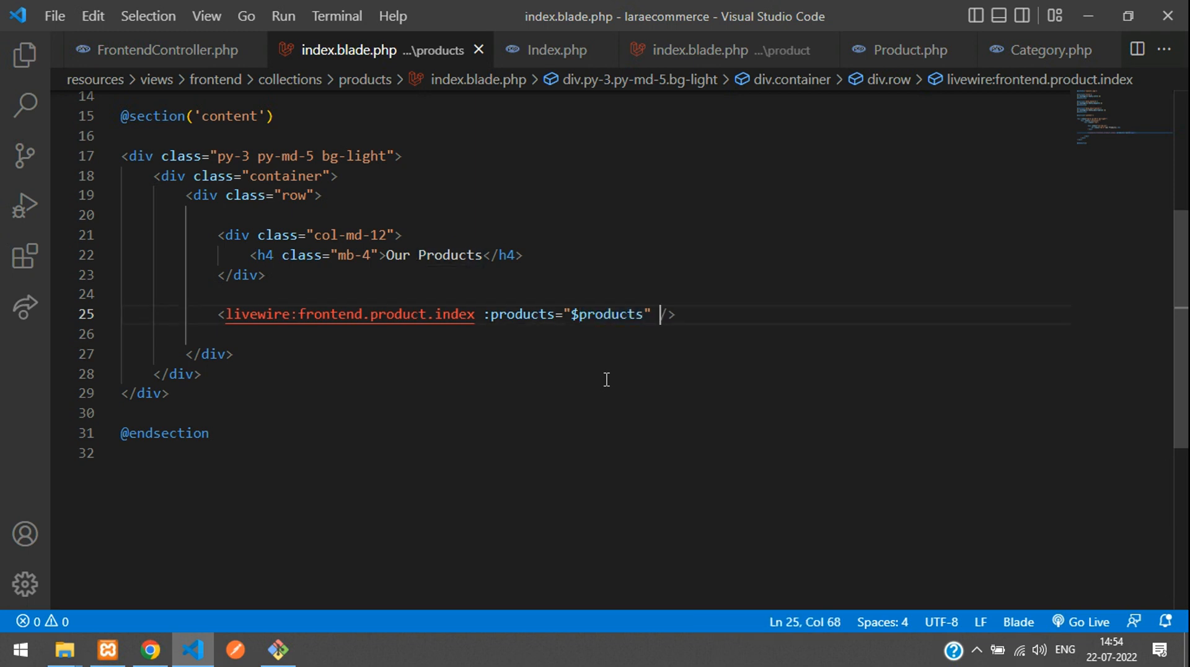
text(:)
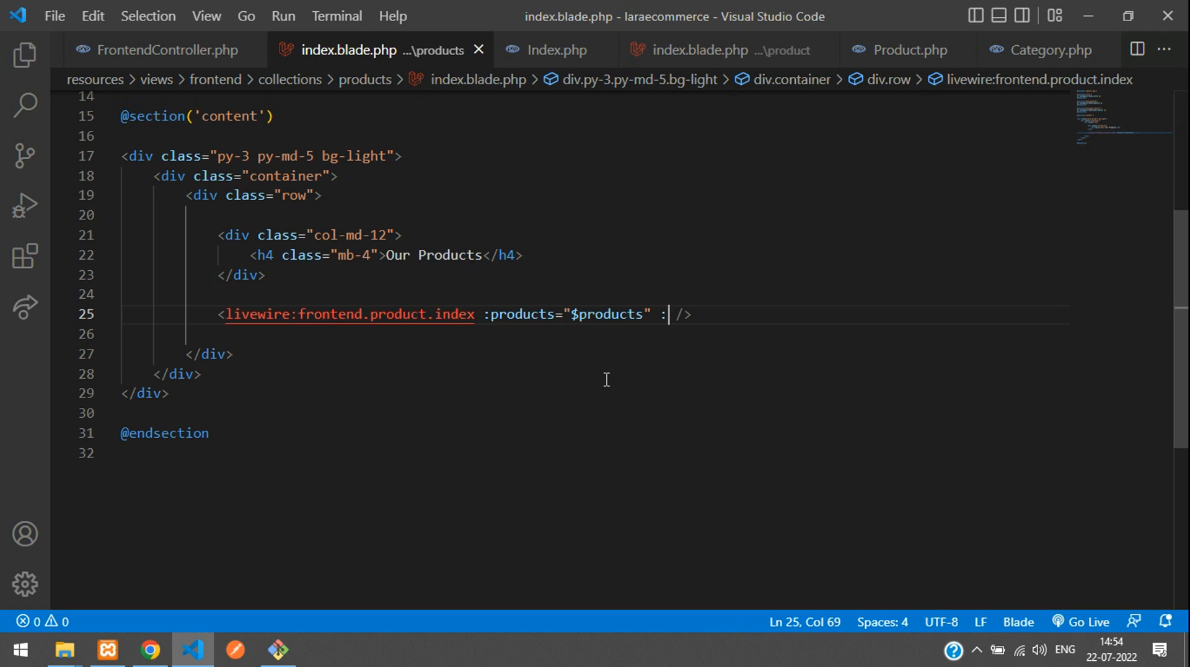
text(category)
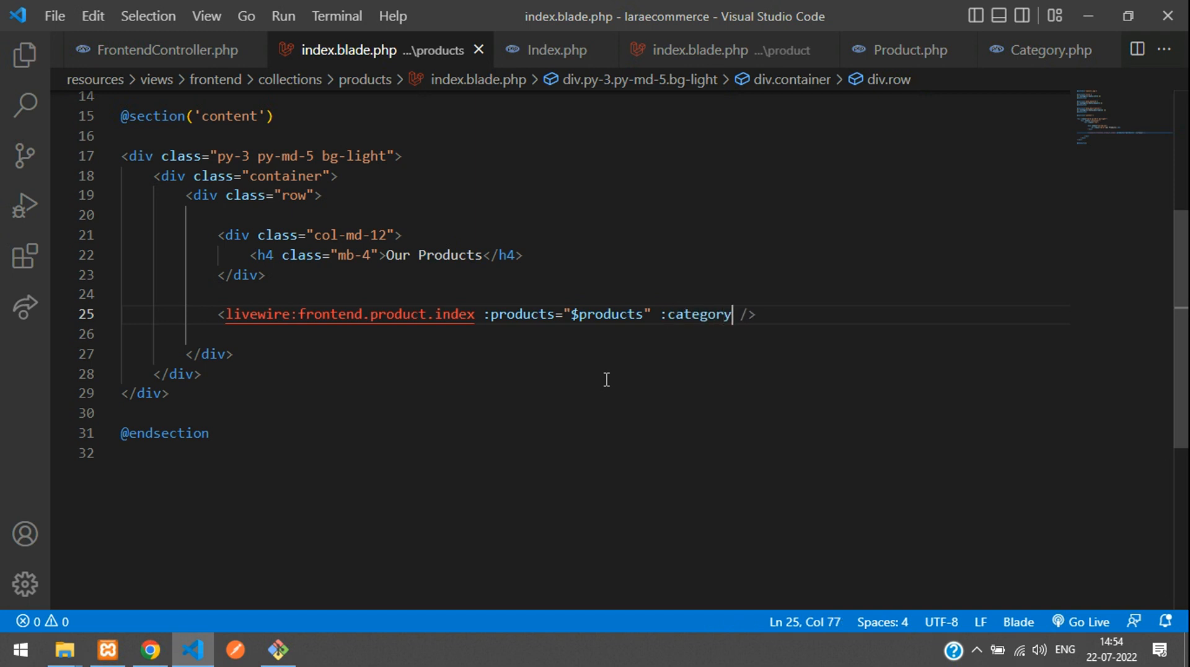
text(=")
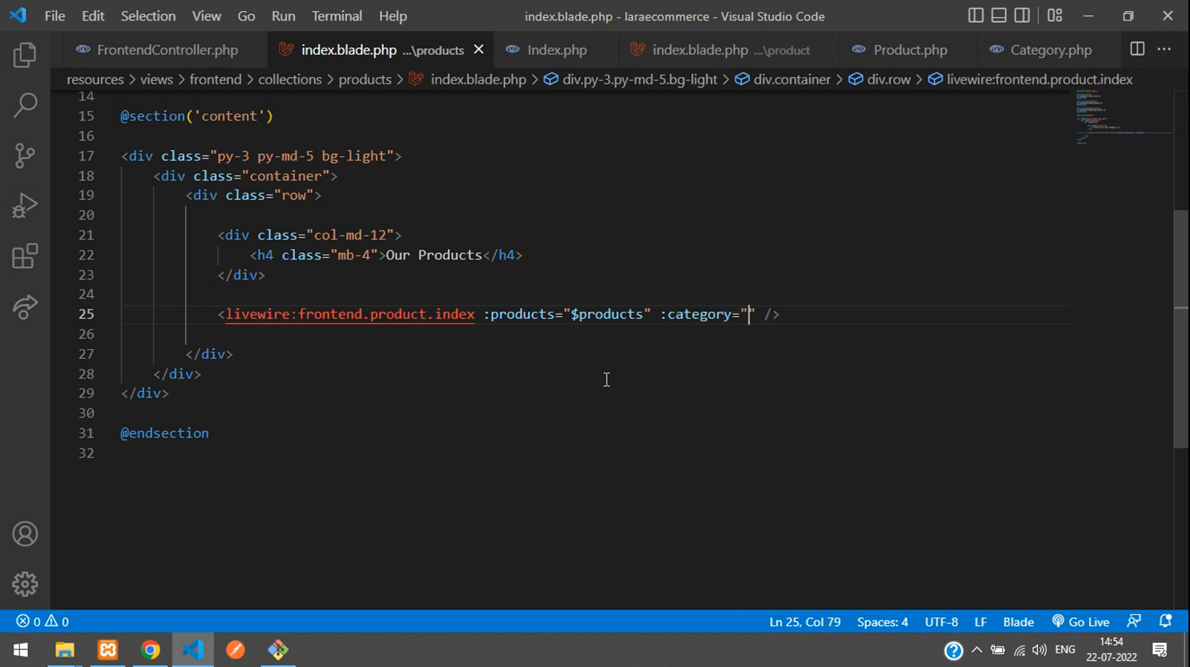
text($category)
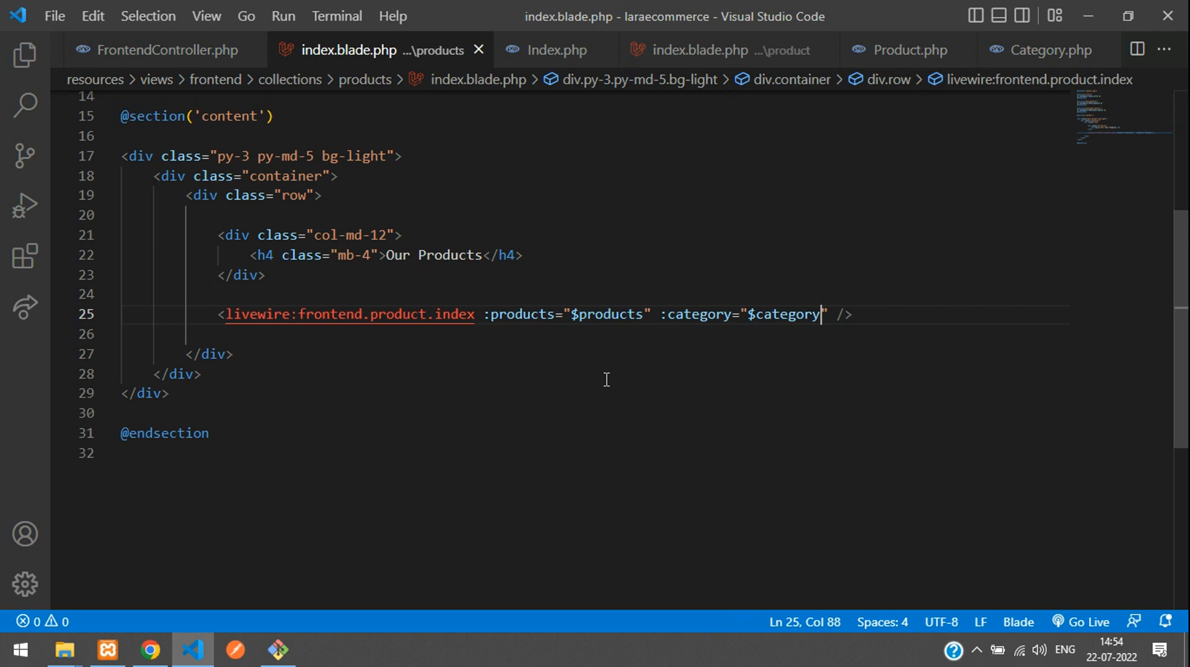
double_click(610, 314)
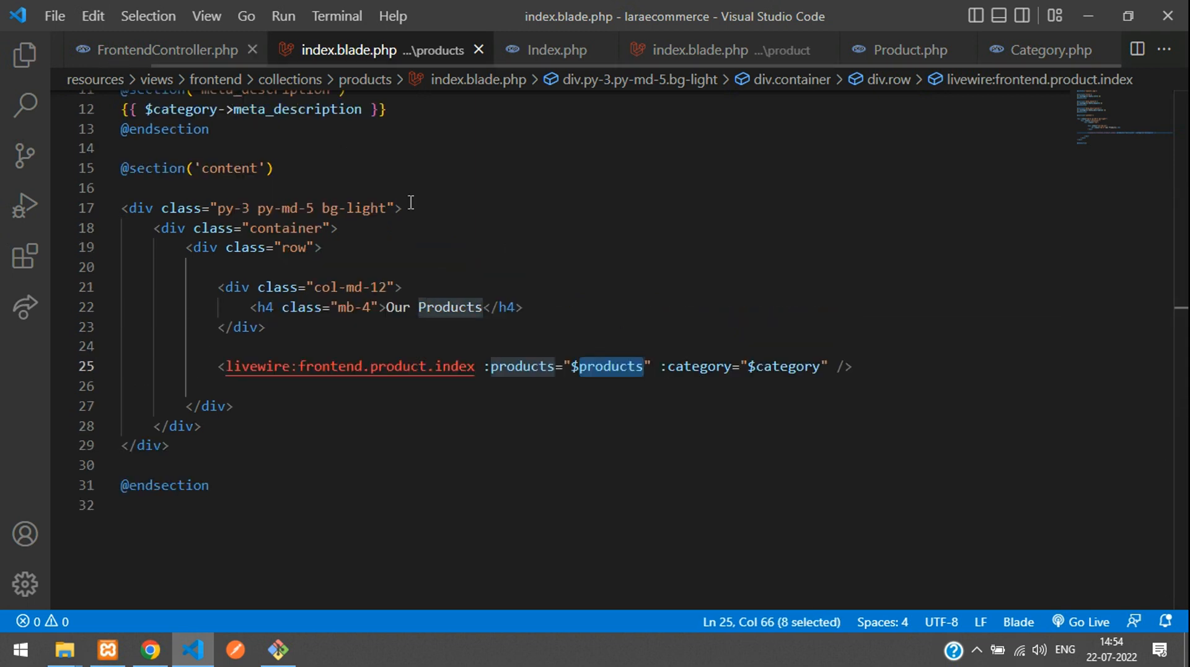
click(167, 48)
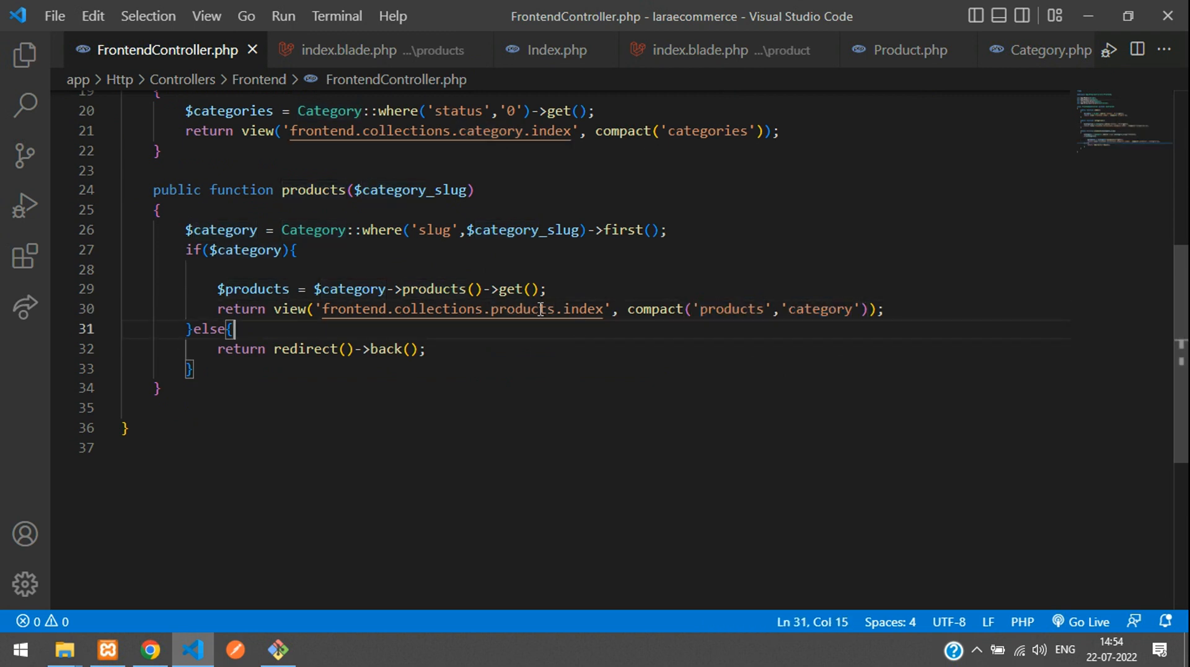
Review the $products and $category attributes in the Blade tag, then open the Index component class.
click(347, 49)
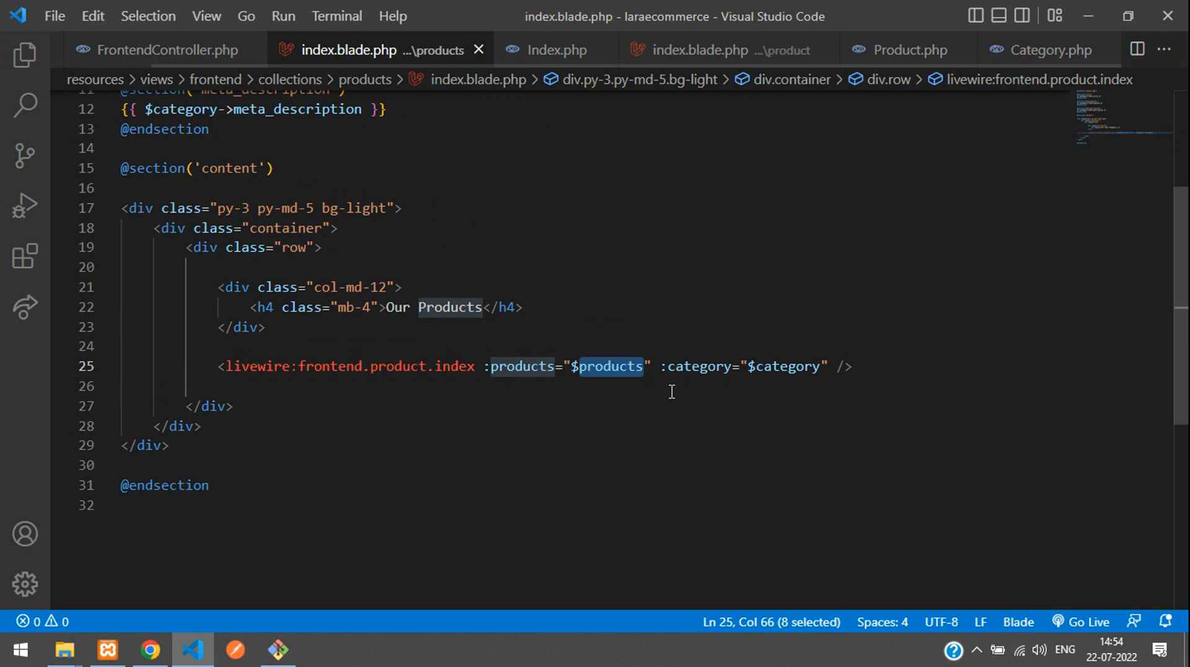
click(638, 367)
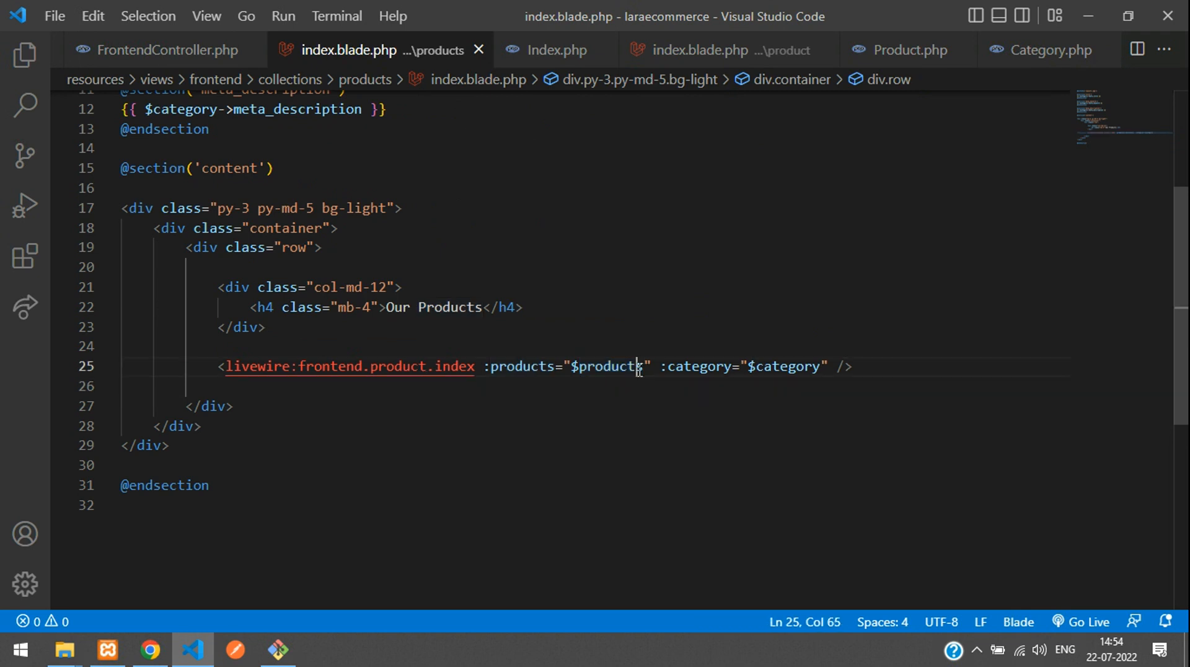
double_click(786, 366)
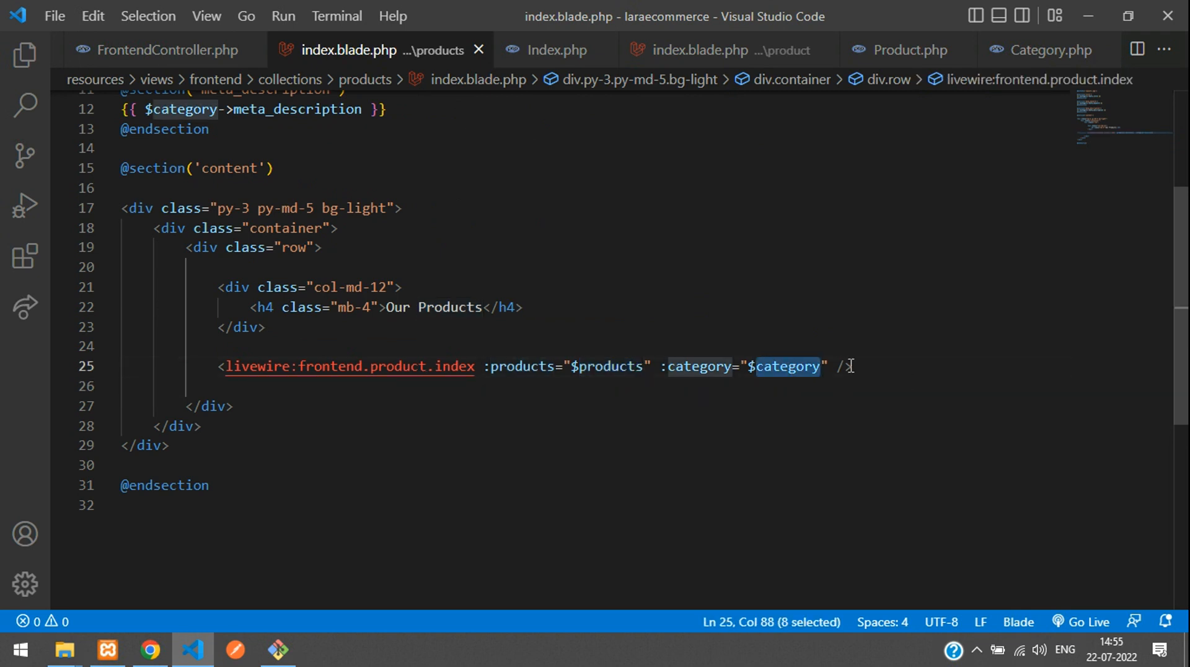
double_click(523, 367)
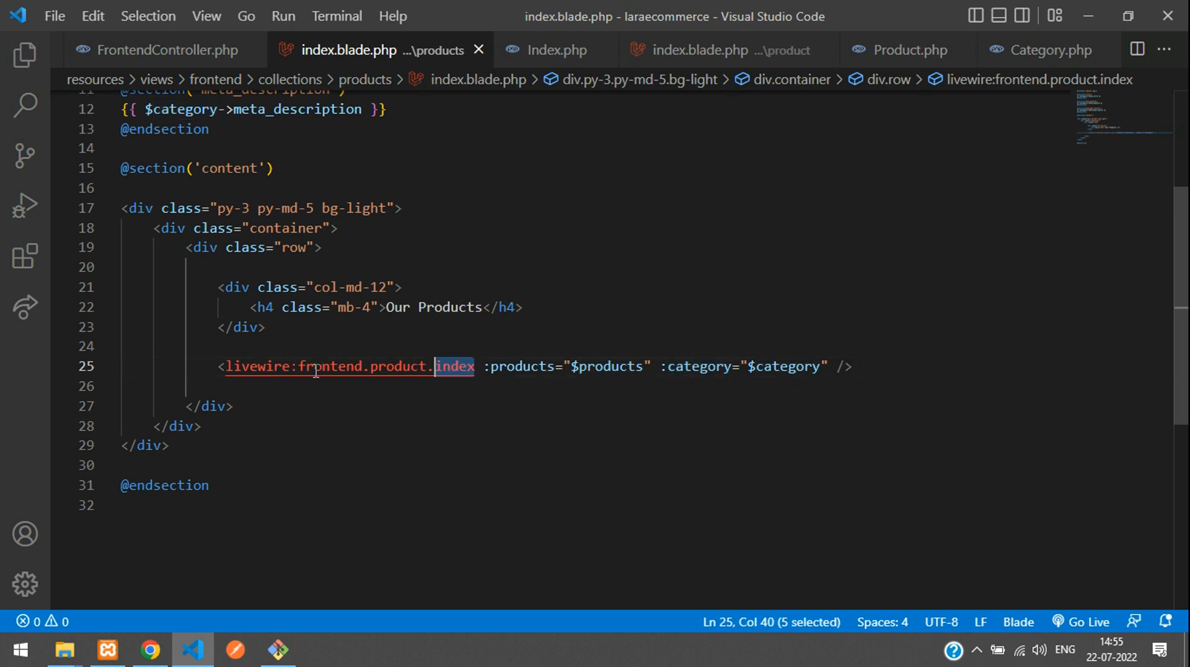
click(564, 216)
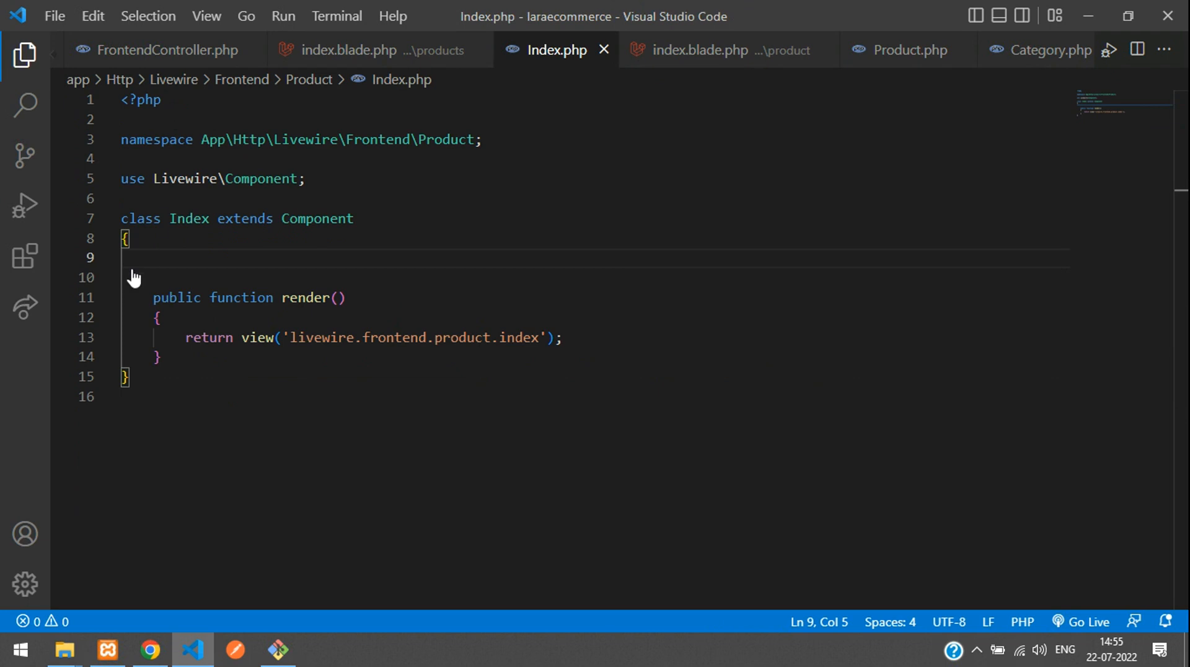
Insert a mount($products, $category) function above render() in Index.php.
click(23, 57)
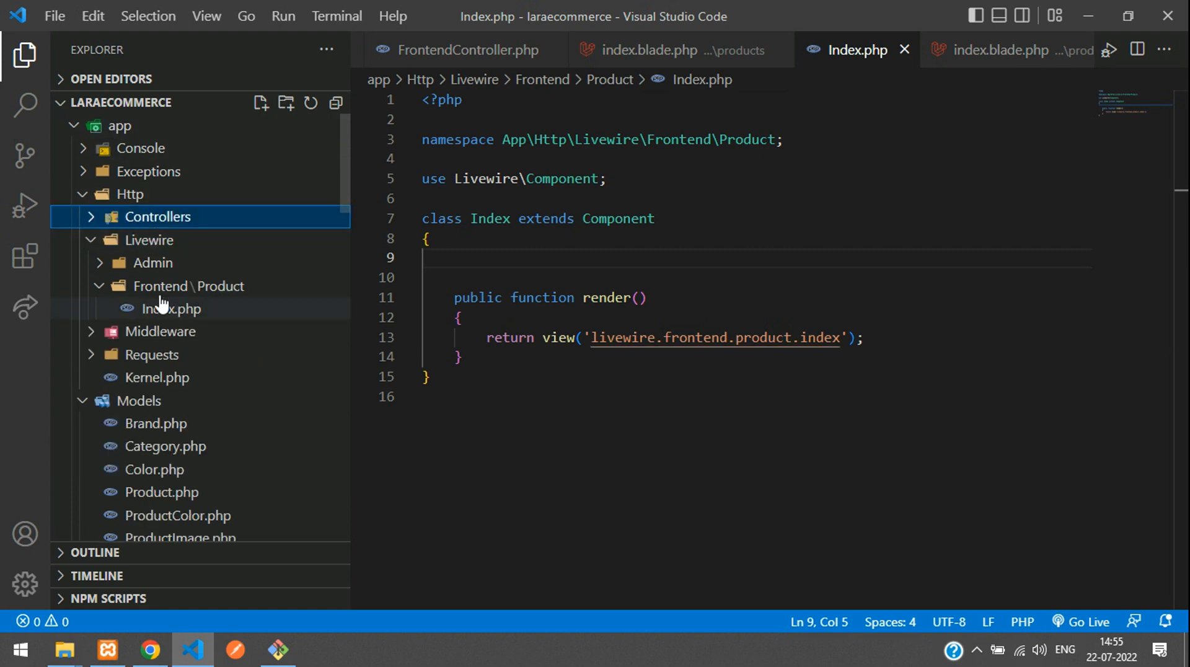
click(171, 309)
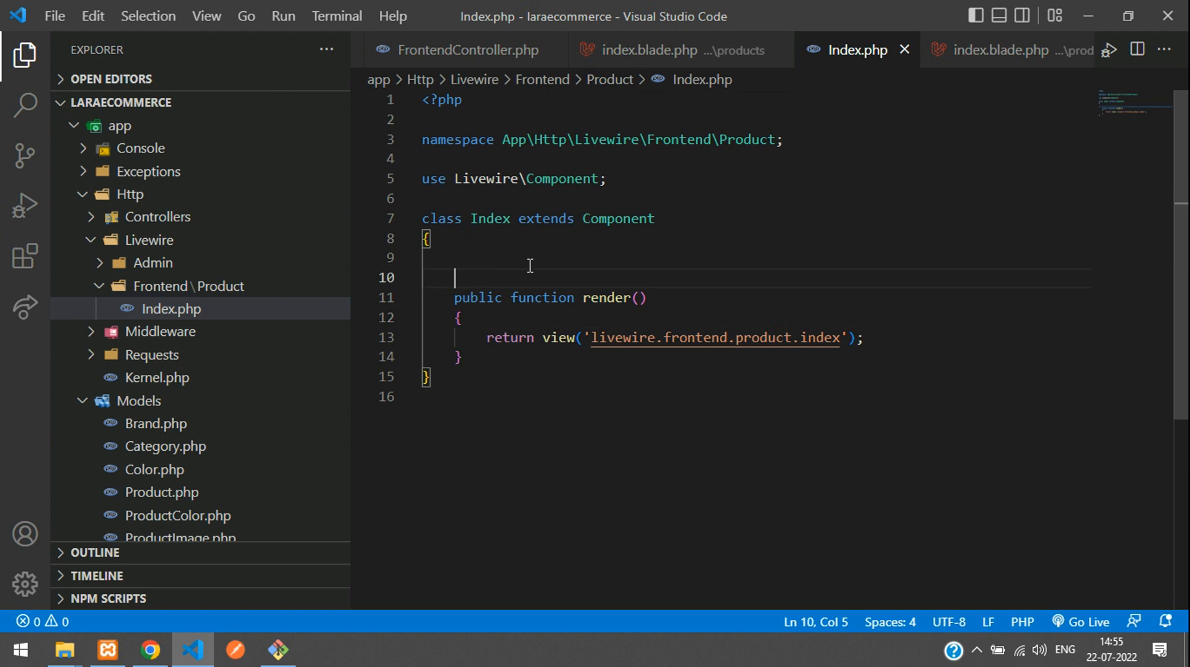
text(fun)
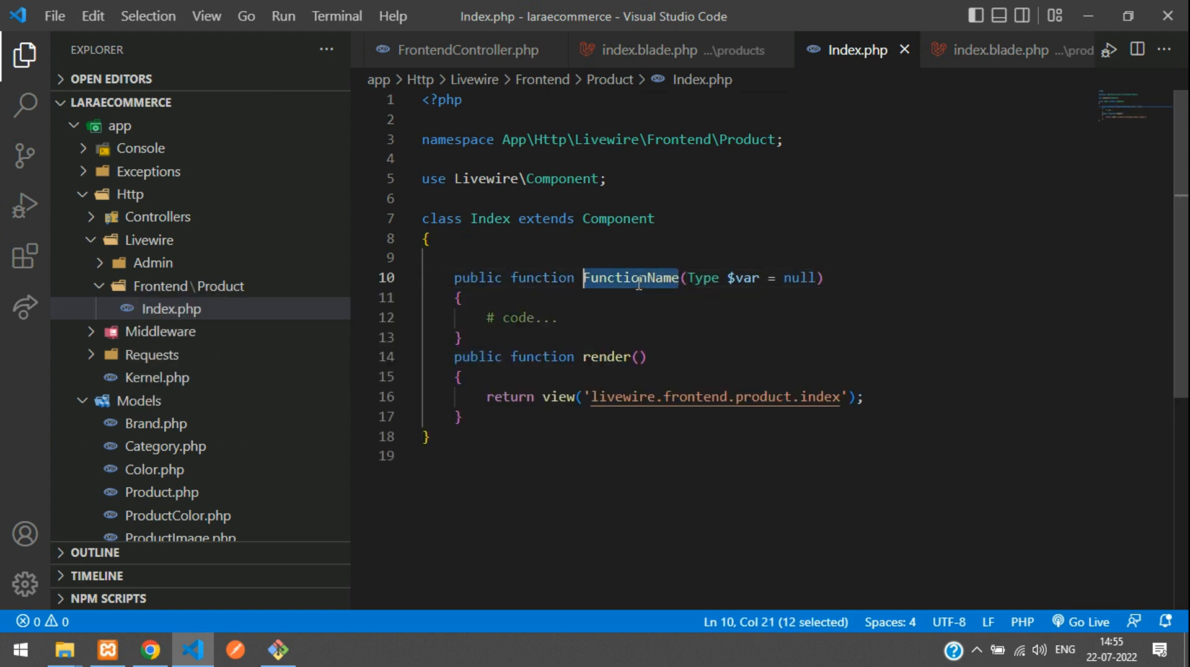
text(mount)
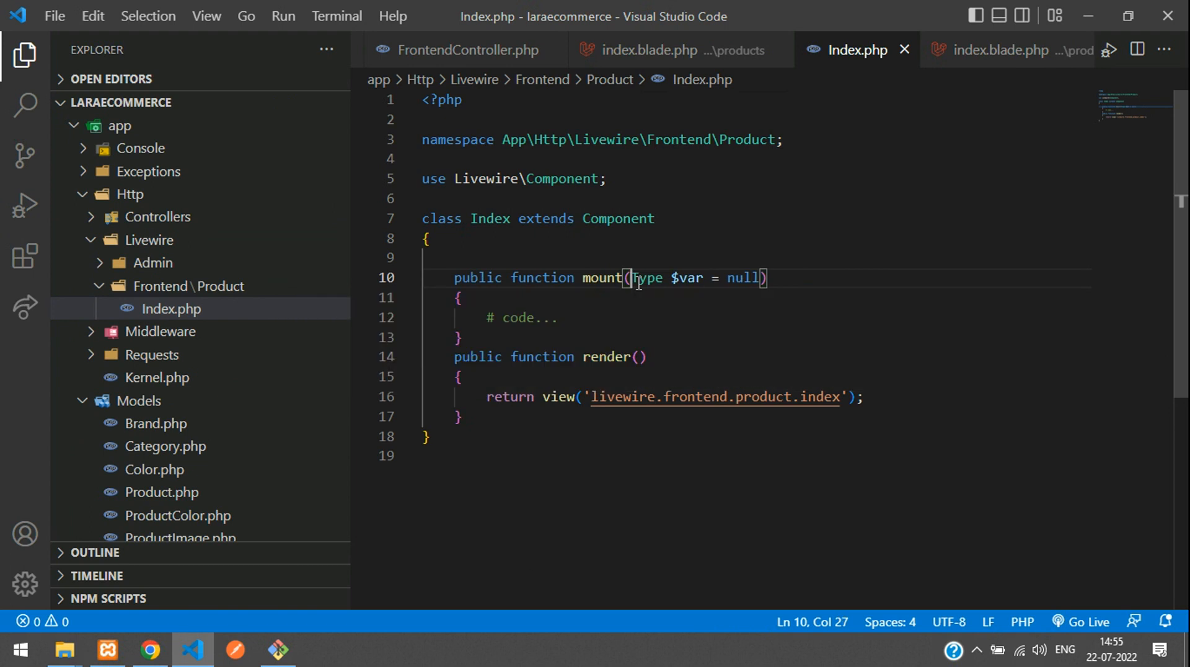
text(products)
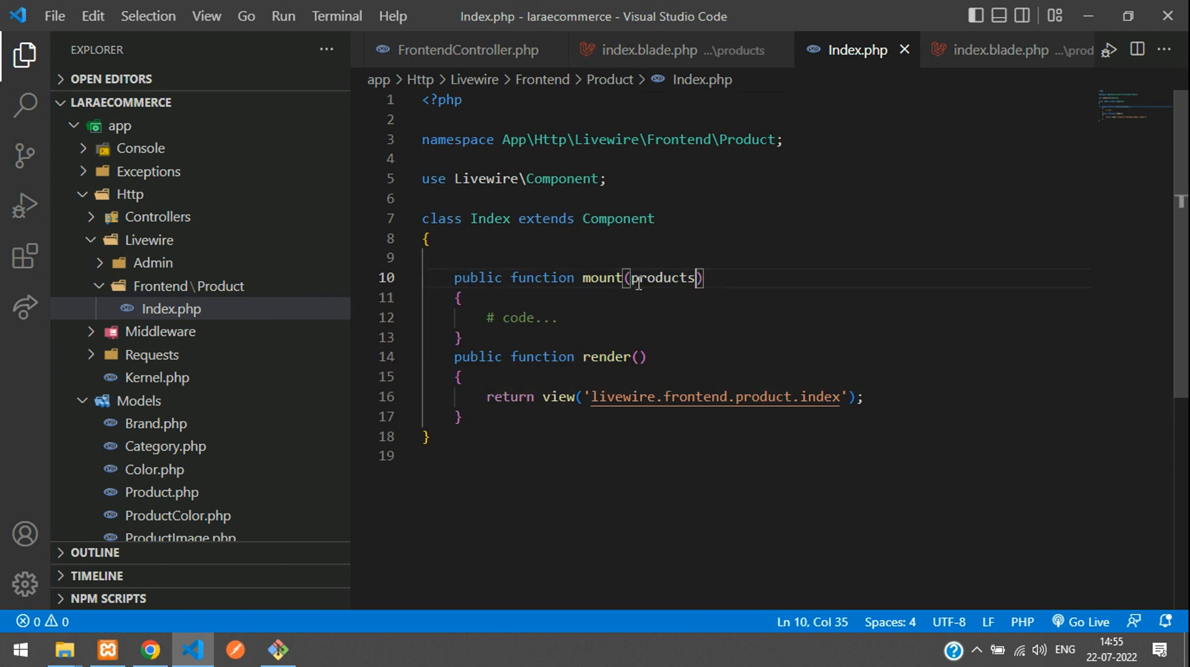
text($)
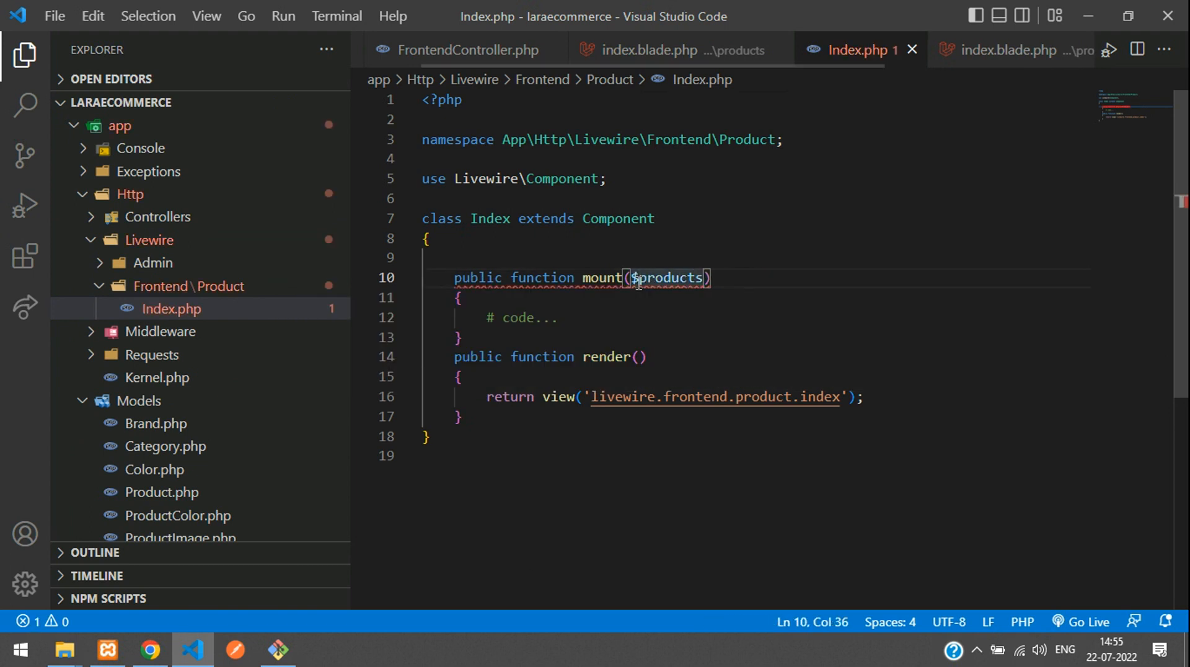
text(, $category)
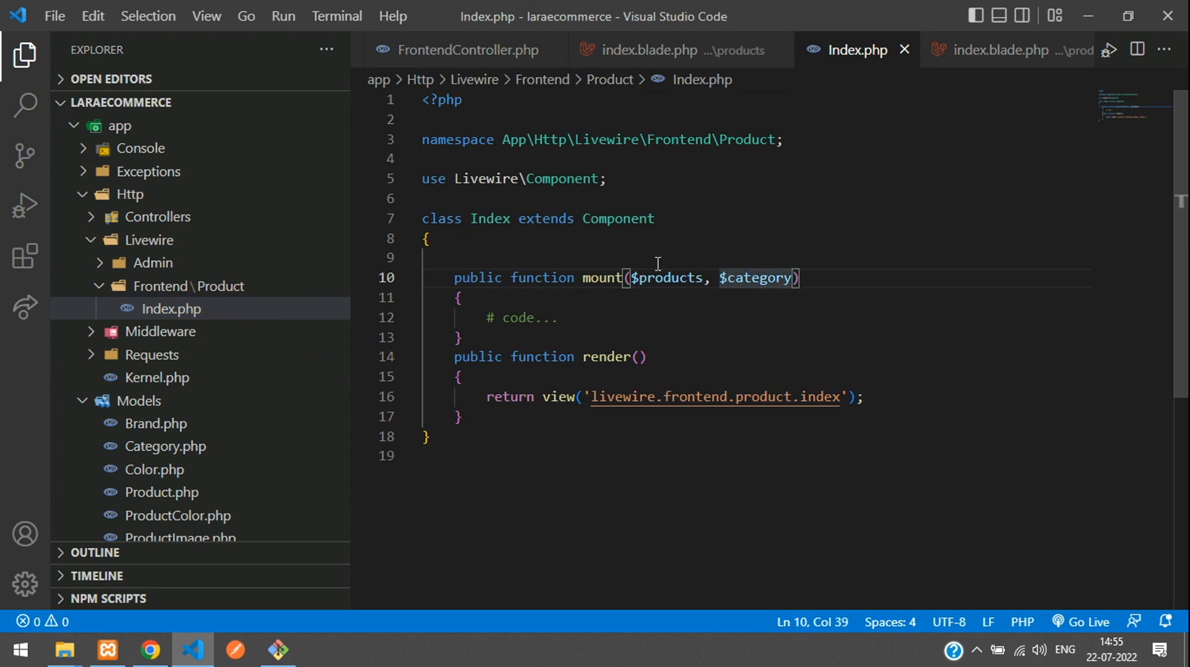
Compare the mount parameters against the attribute names in the products view.
double_click(667, 277)
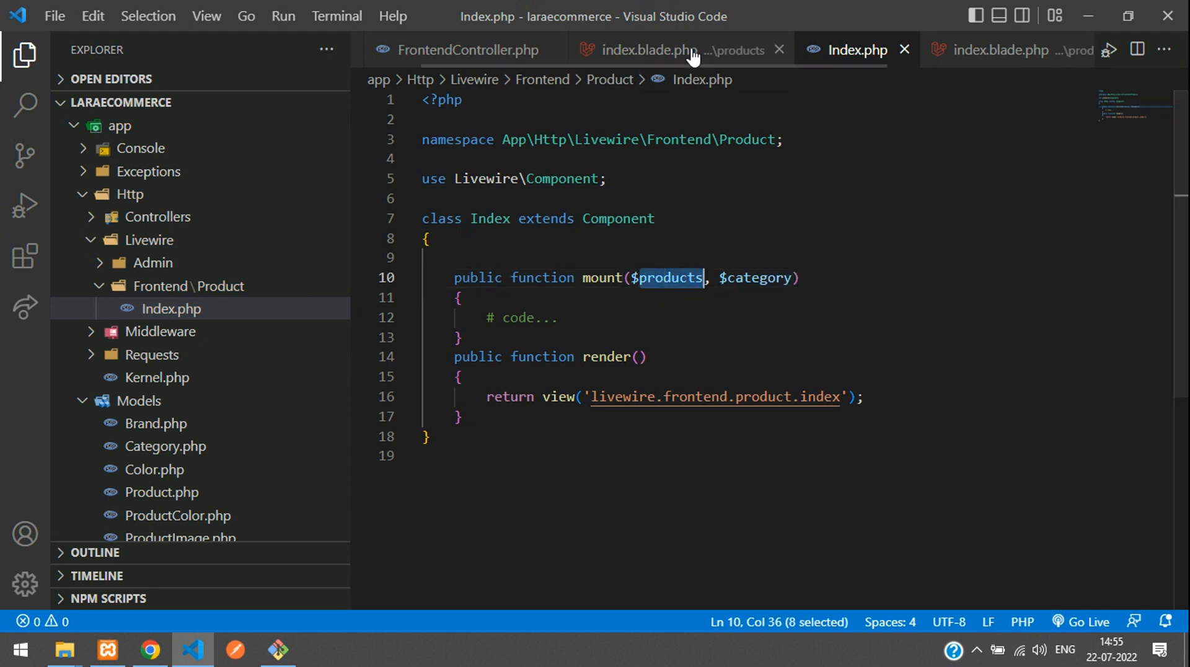
click(655, 50)
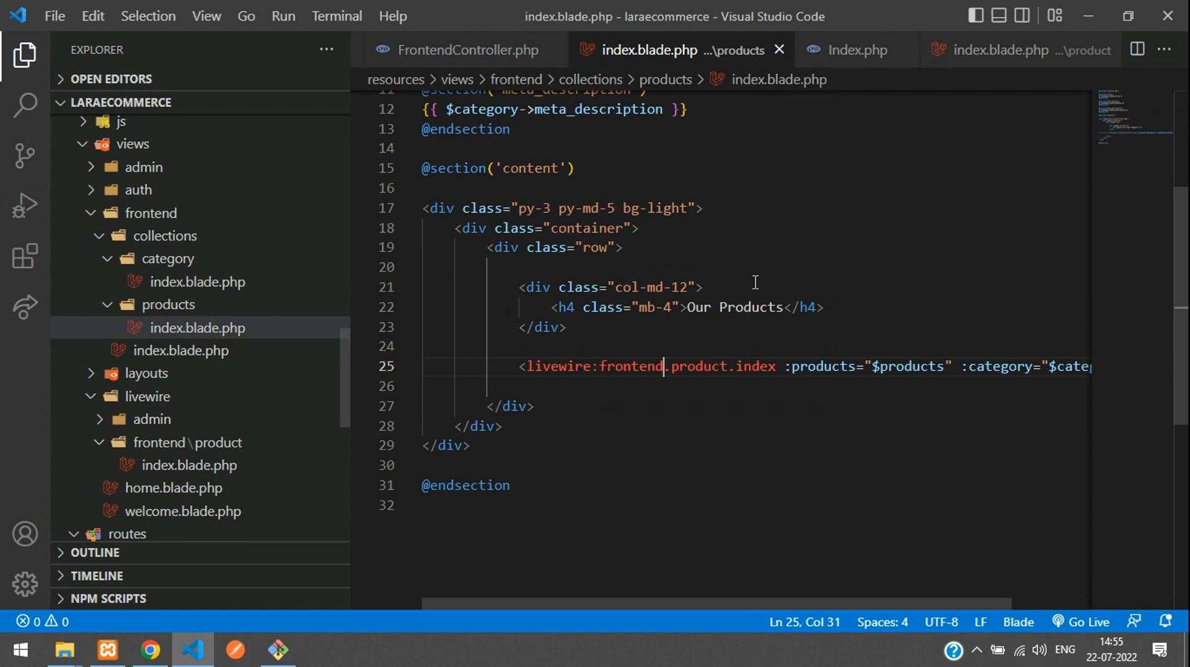
double_click(824, 365)
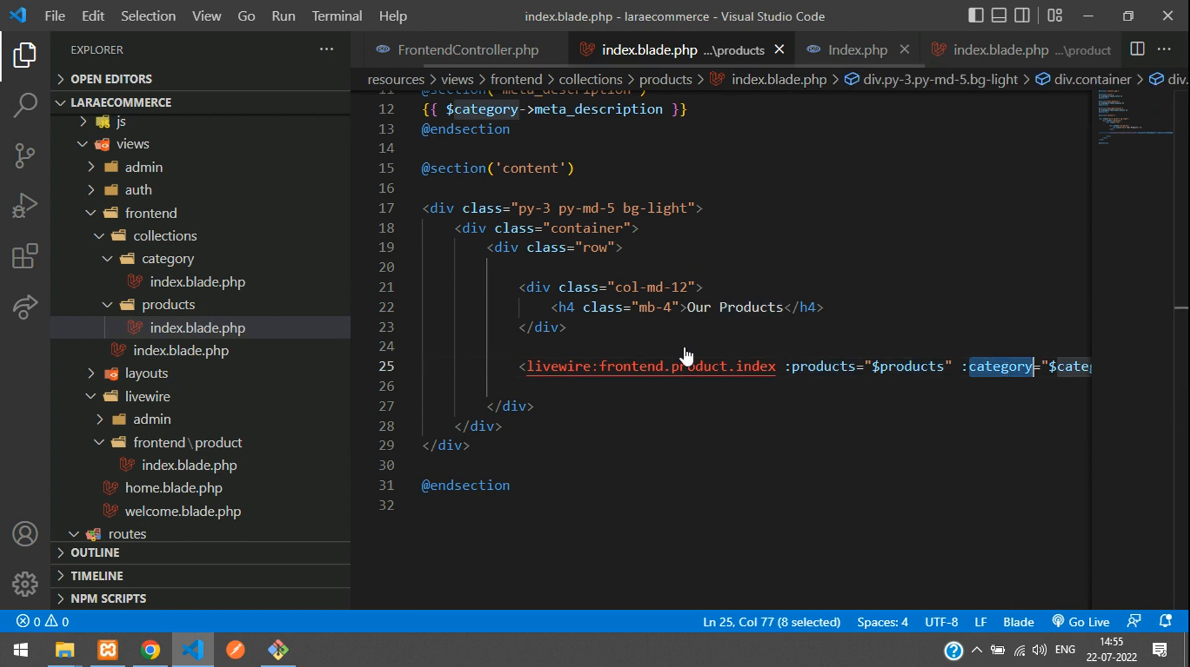
click(855, 49)
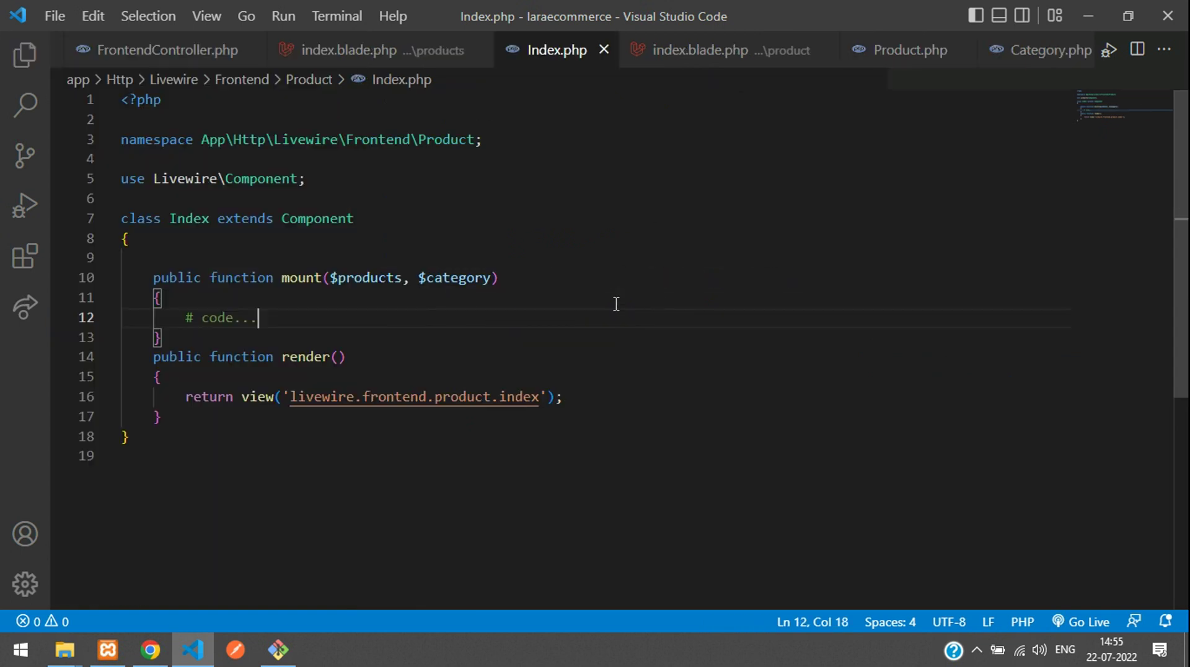
Assign $this->products and $this->category from the parameters inside mount().
text($)
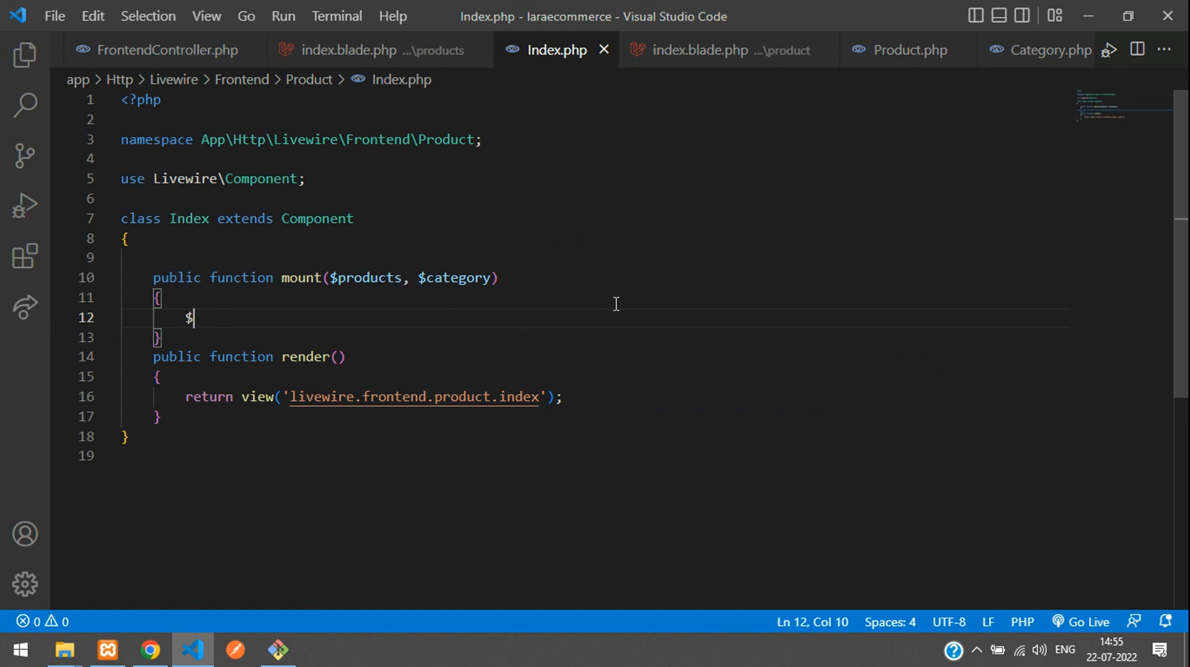
text(this->)
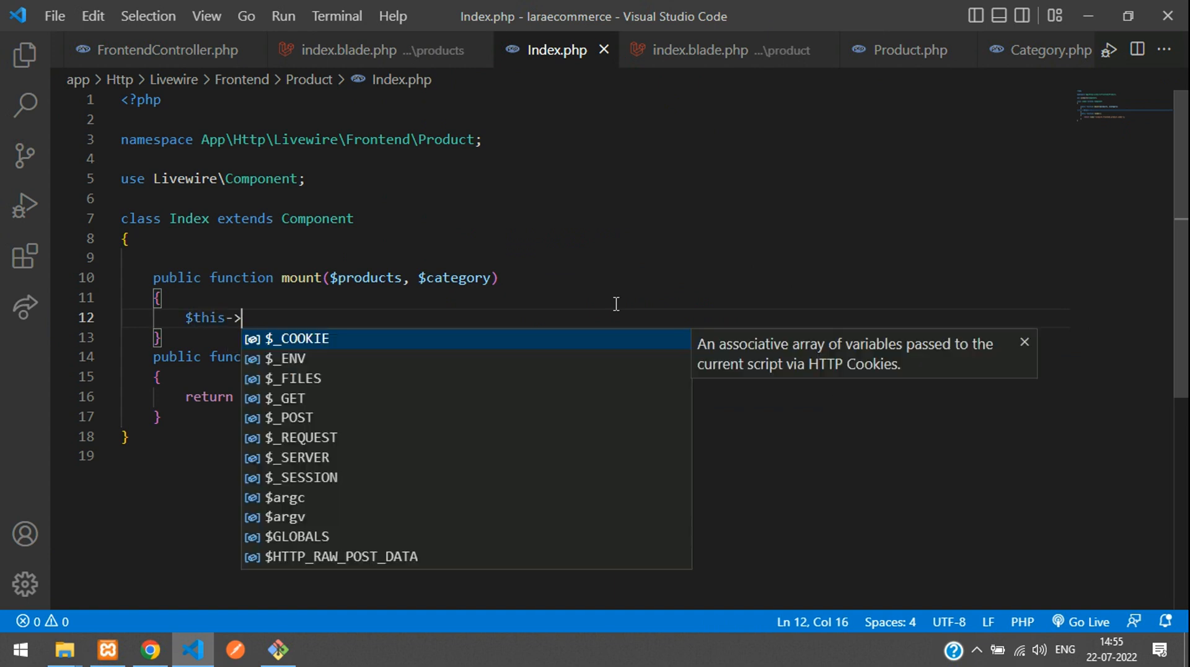
text(products =)
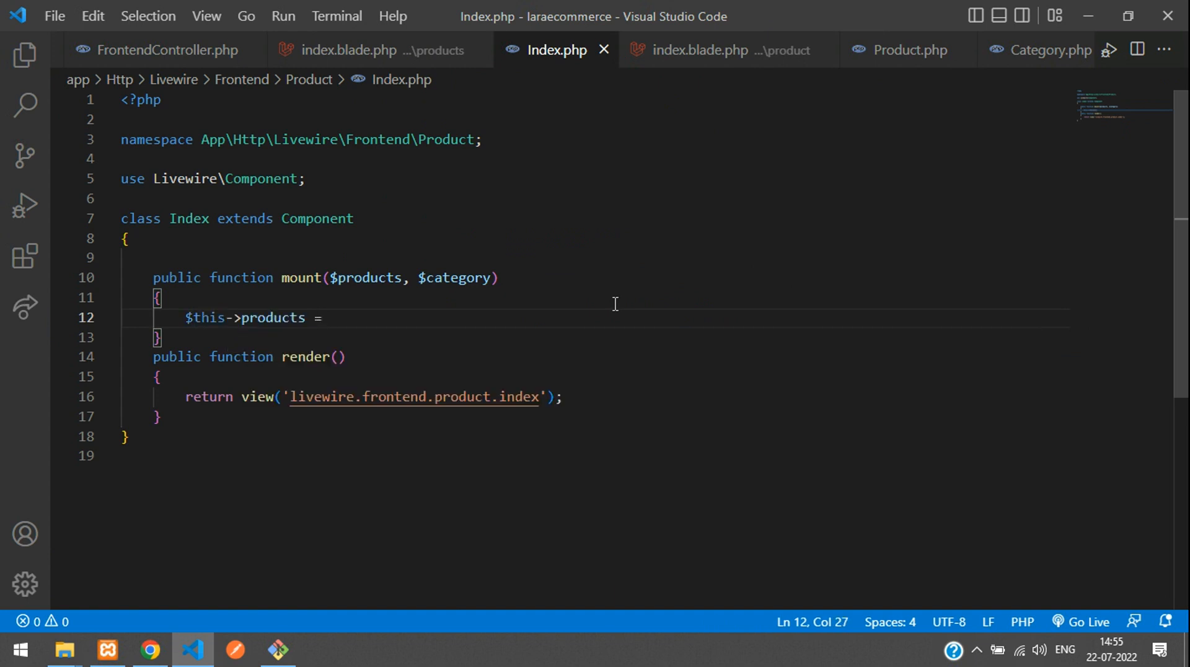
double_click(370, 278)
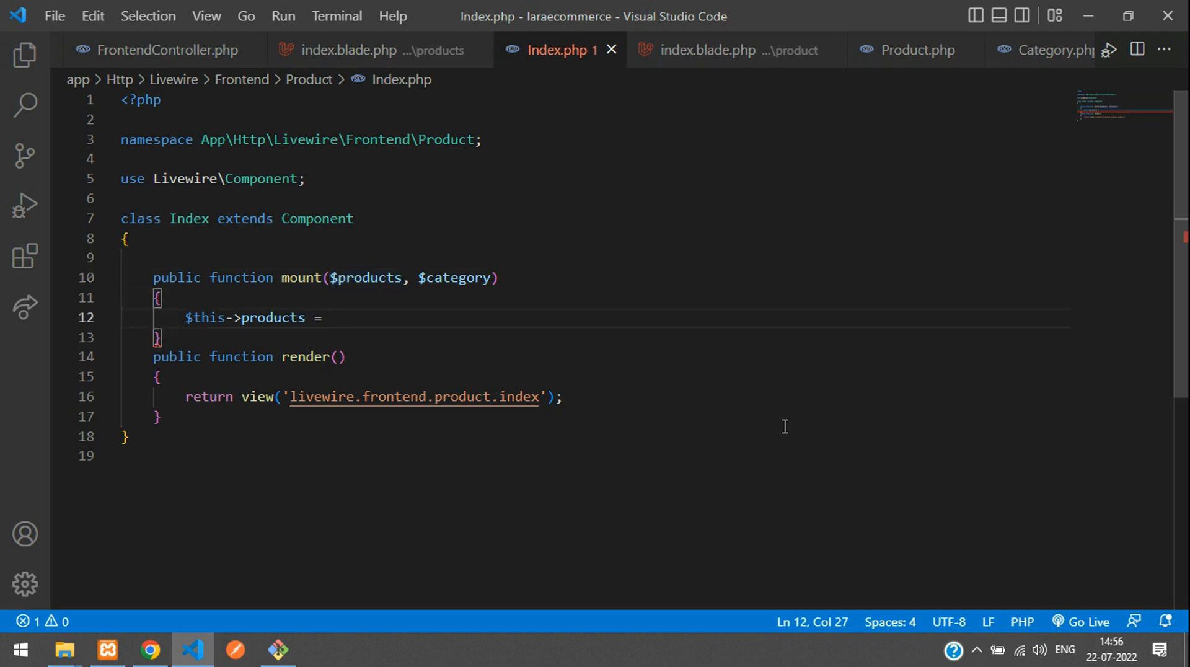
text($products;)
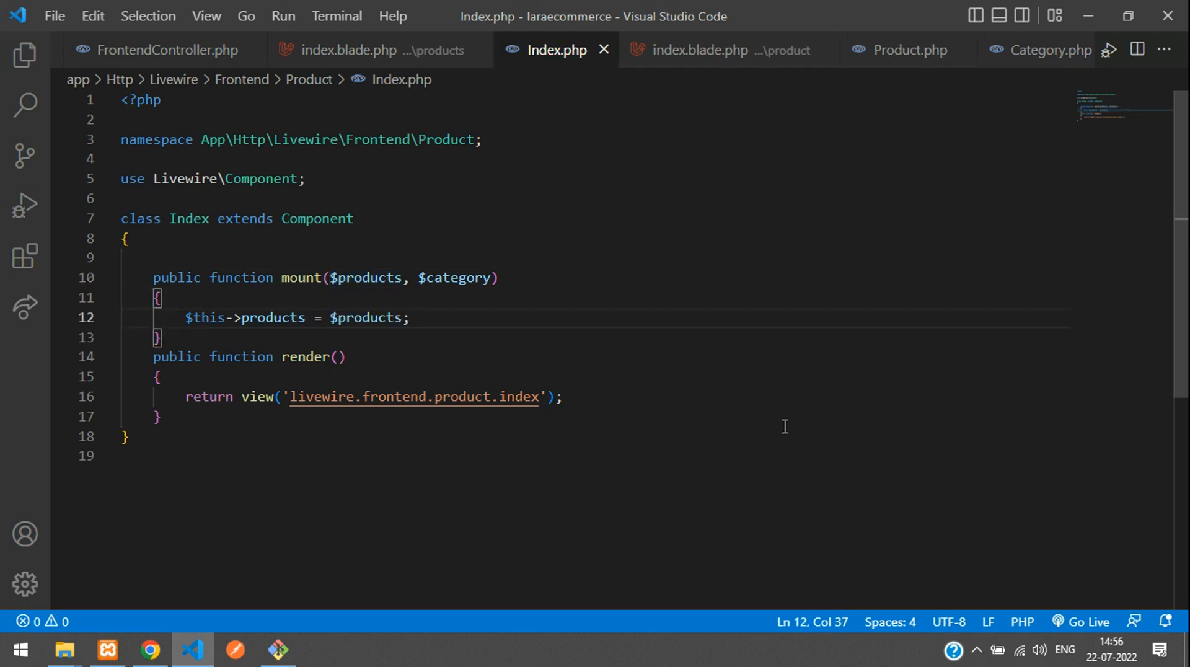
text($this->products = $category;)
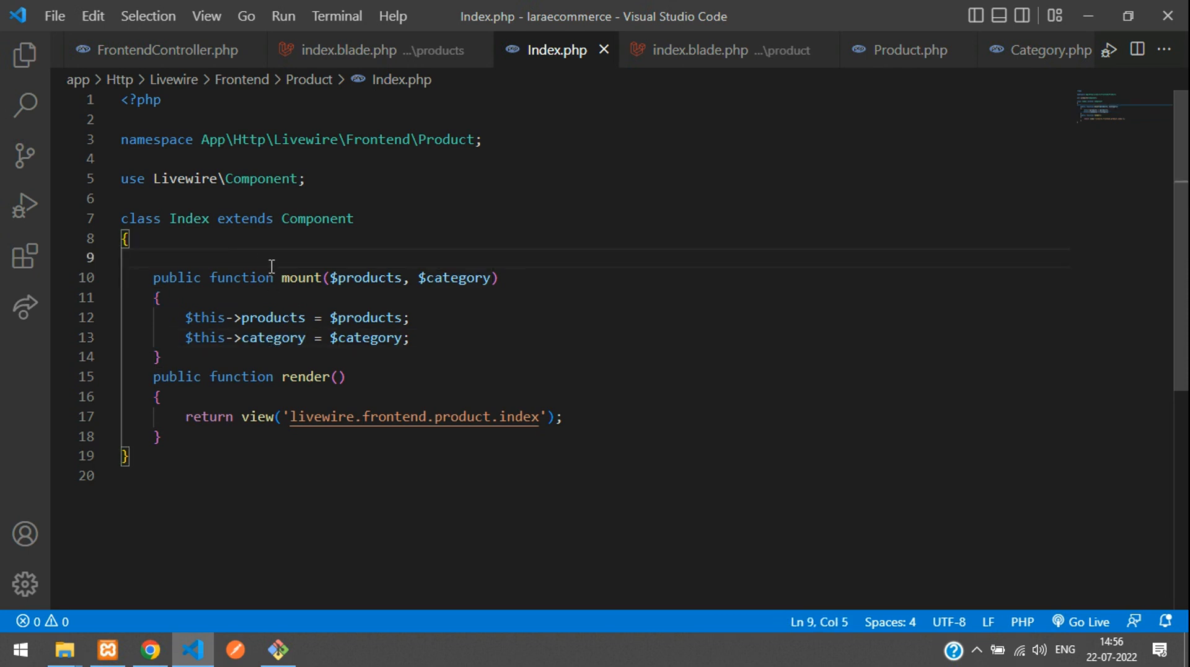
Declare public $products, $category; at the top of the class.
text(public)
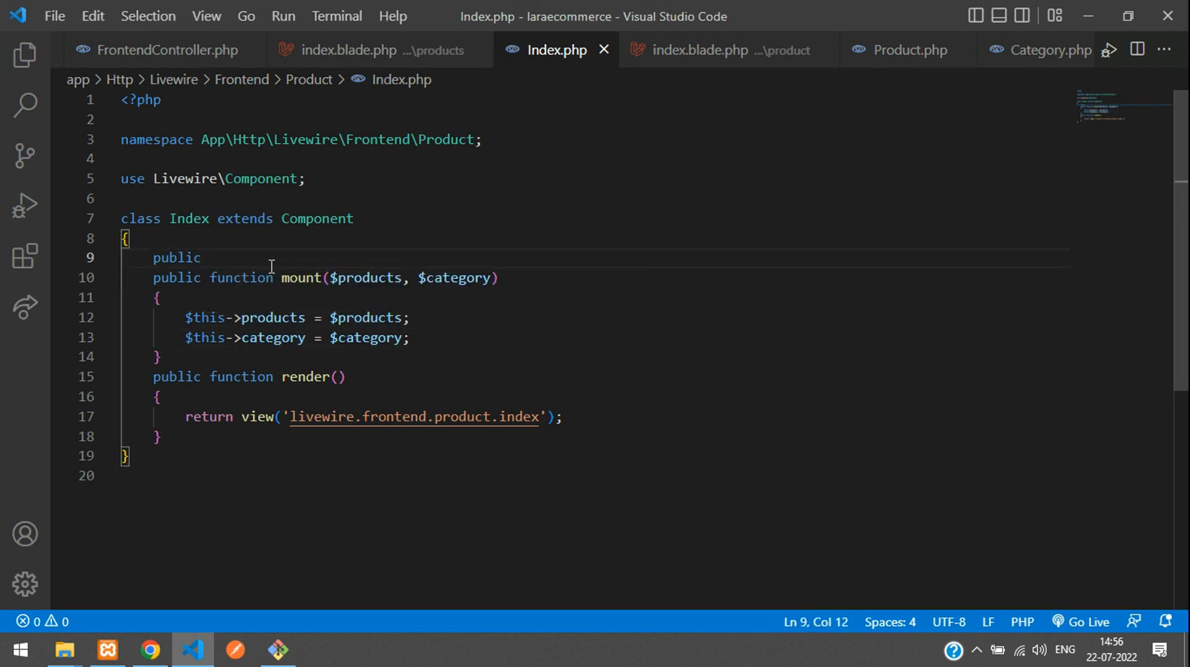
text($products, $)
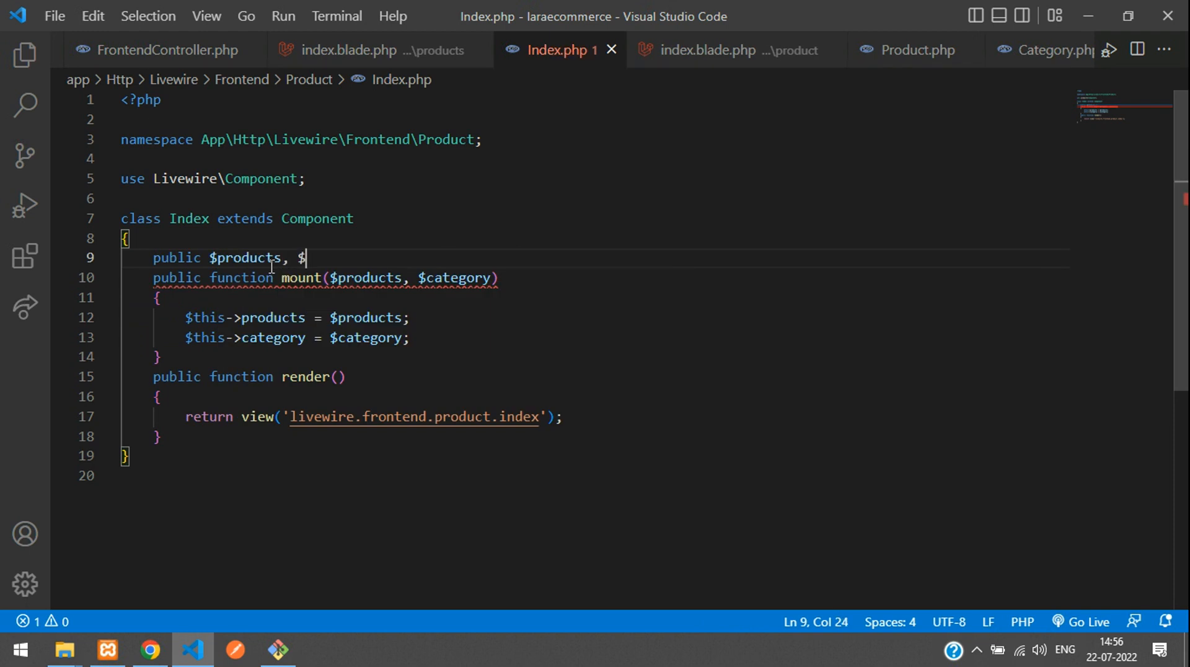
text(category;)
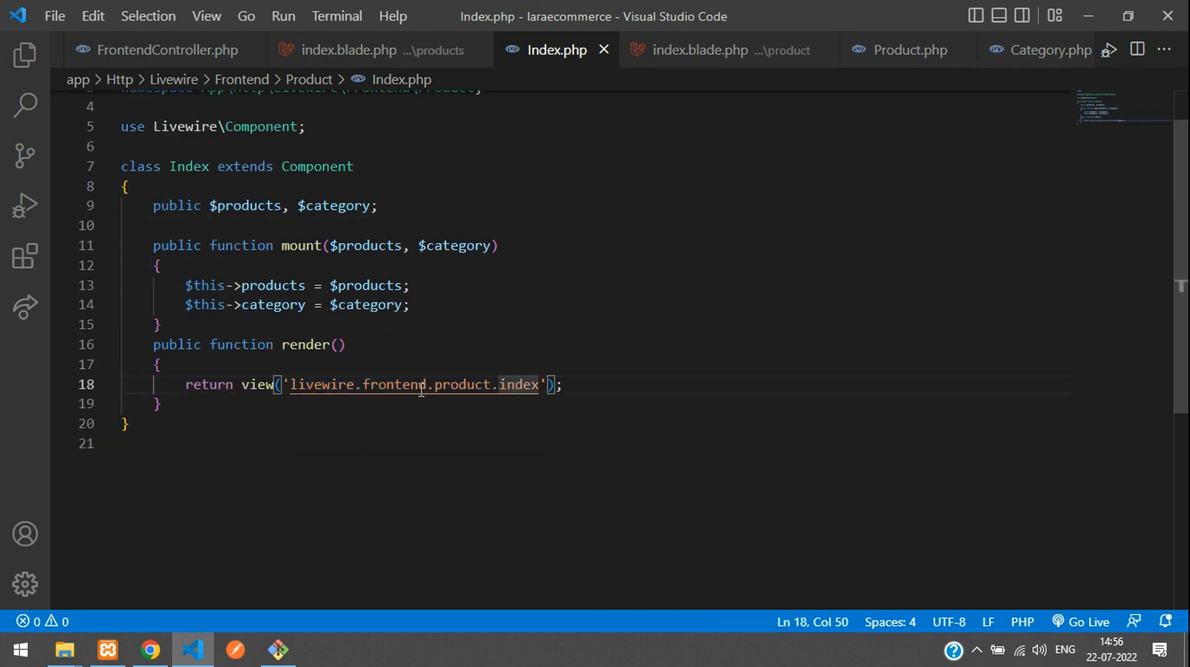
Add a view data array in render() with the 'products' => $this->products entry.
click(700, 50)
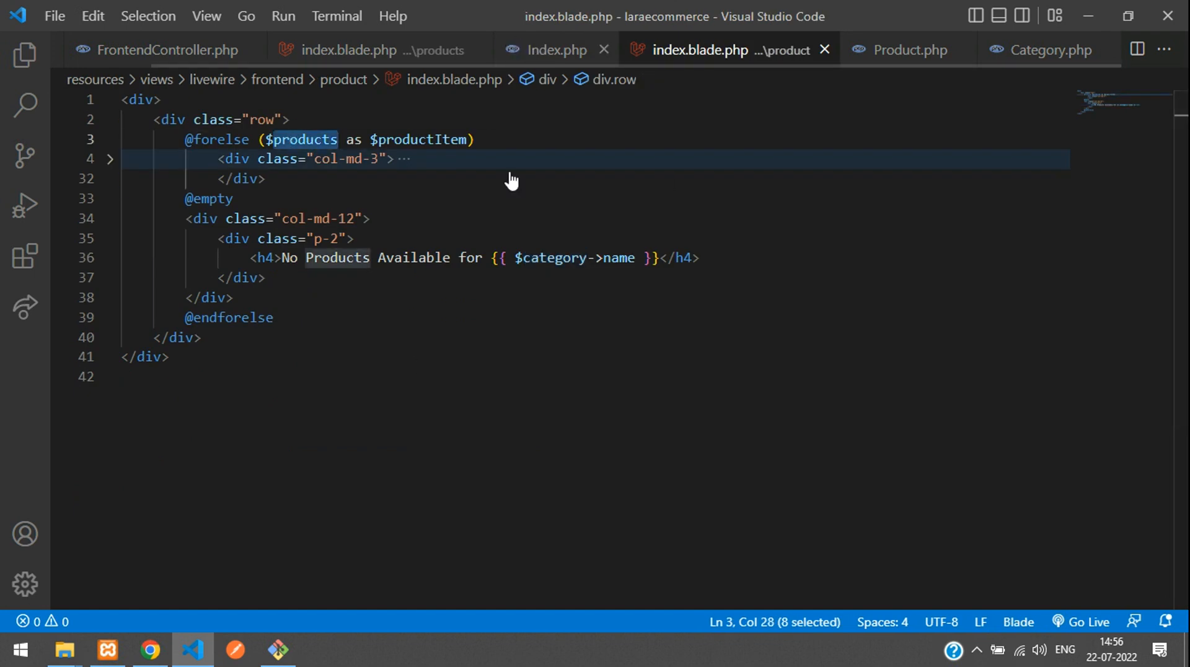
click(556, 49)
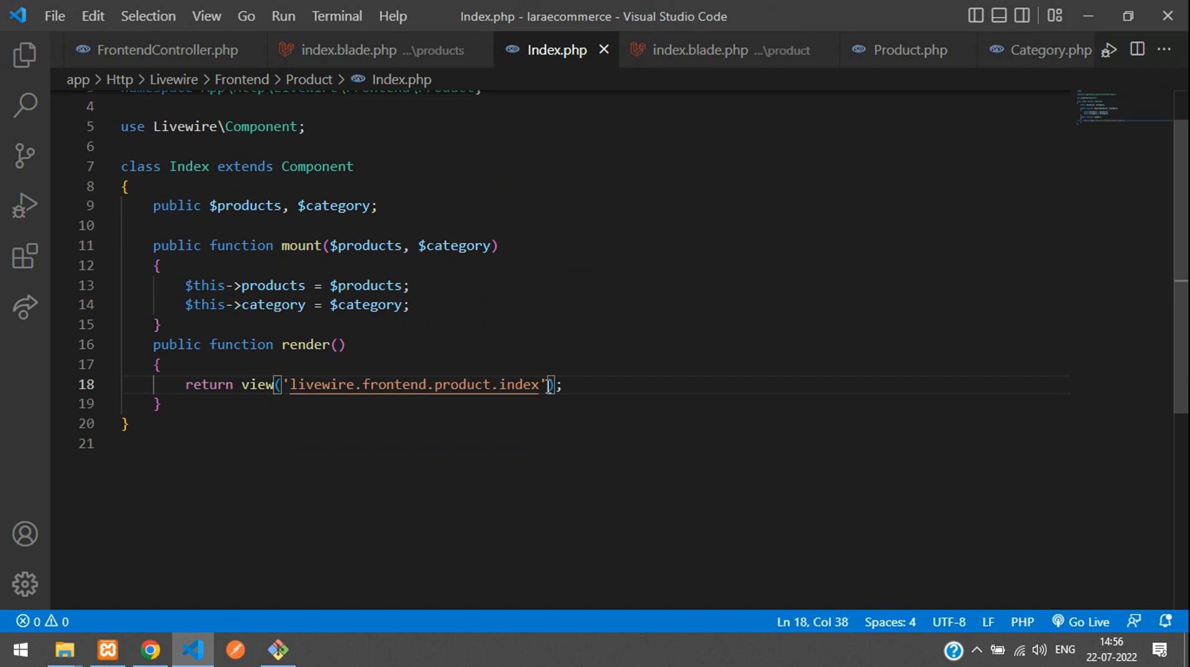
text(,)
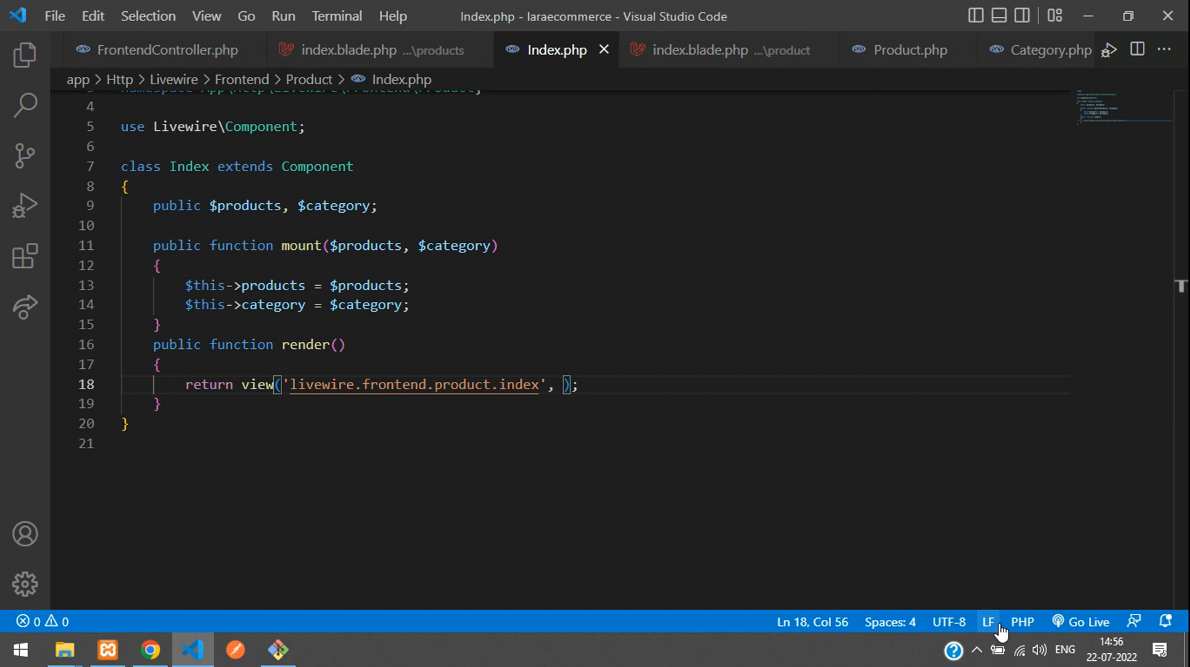
text([)
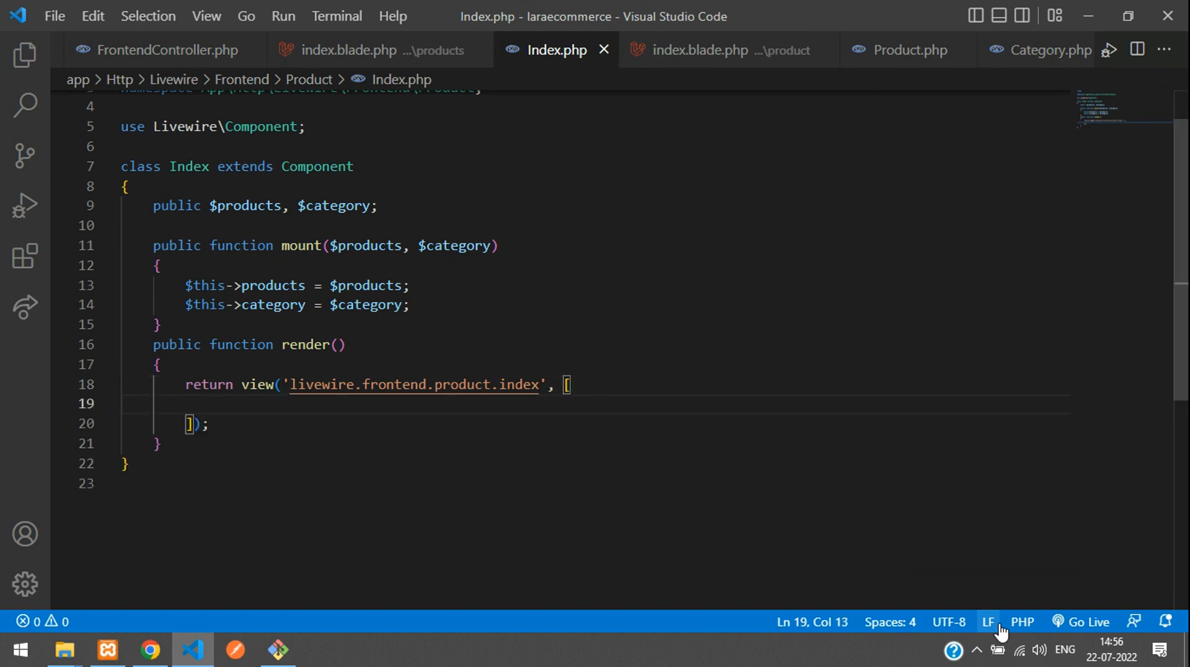
text(')
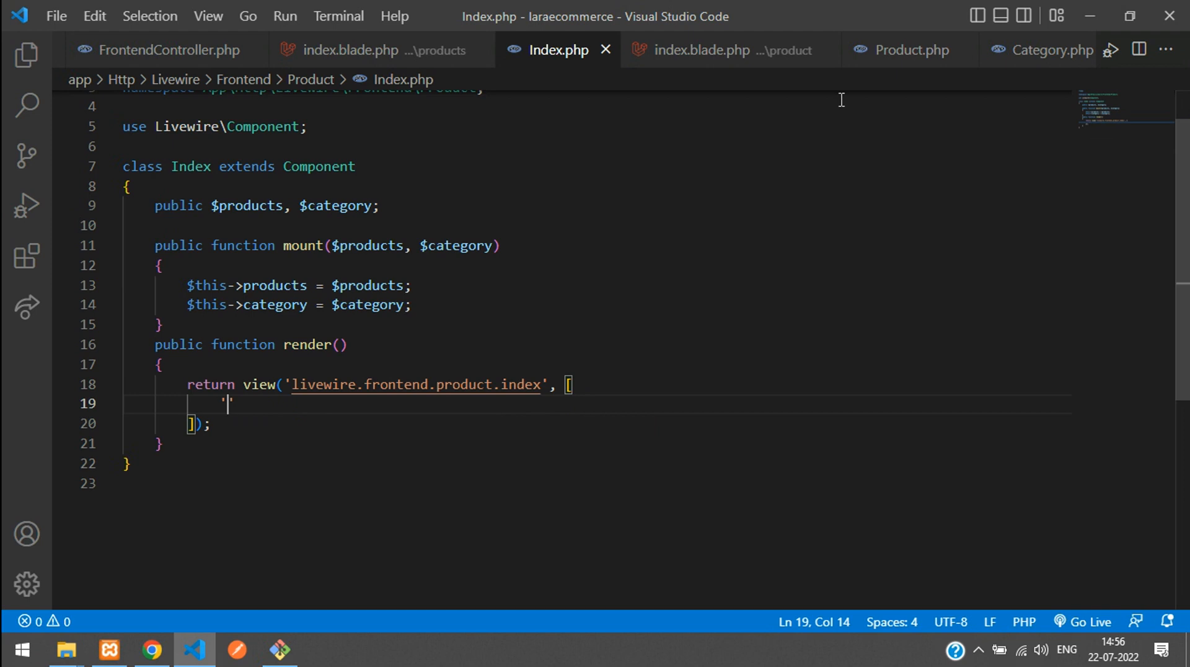
click(706, 50)
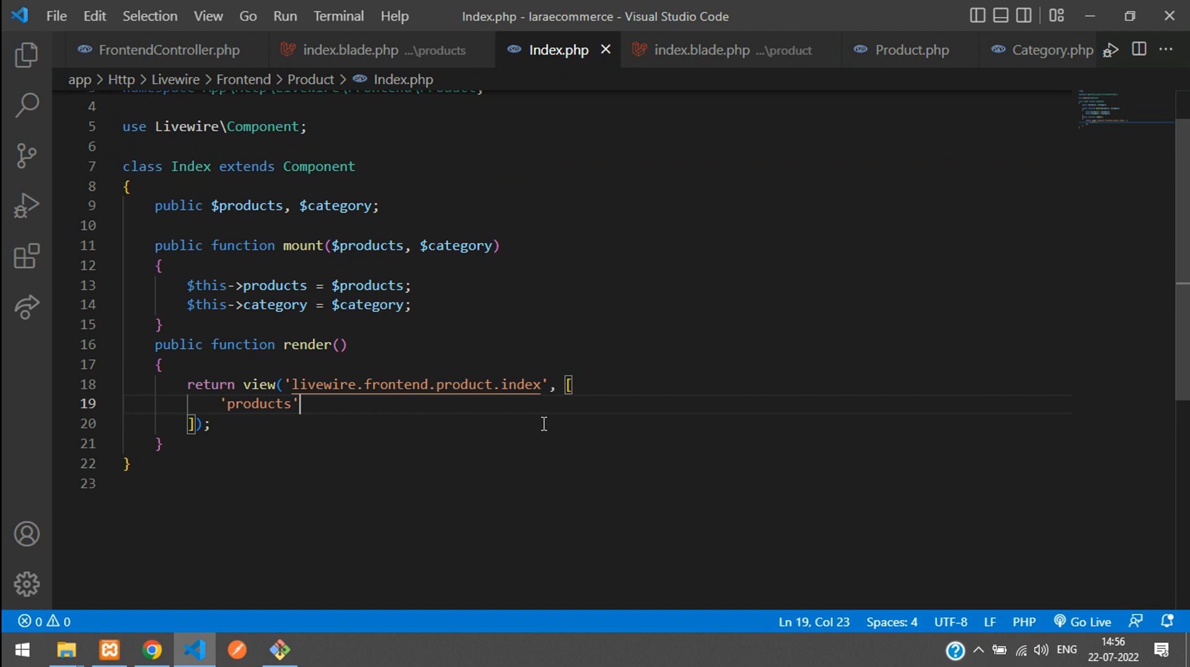
text(=>)
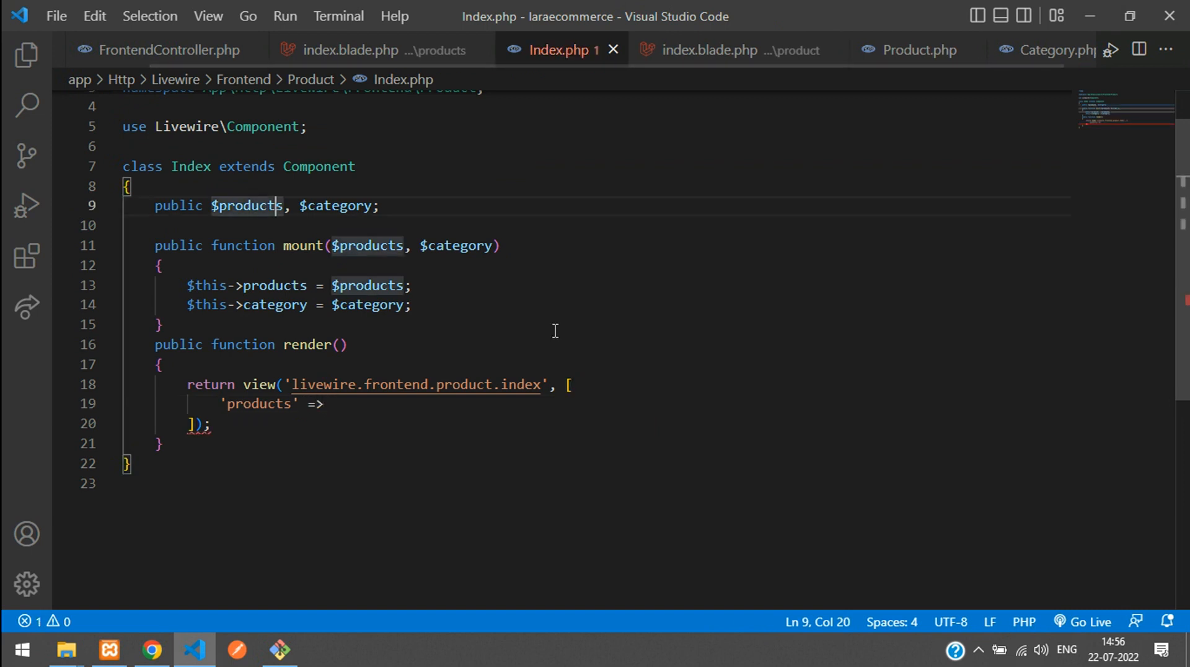
double_click(246, 206)
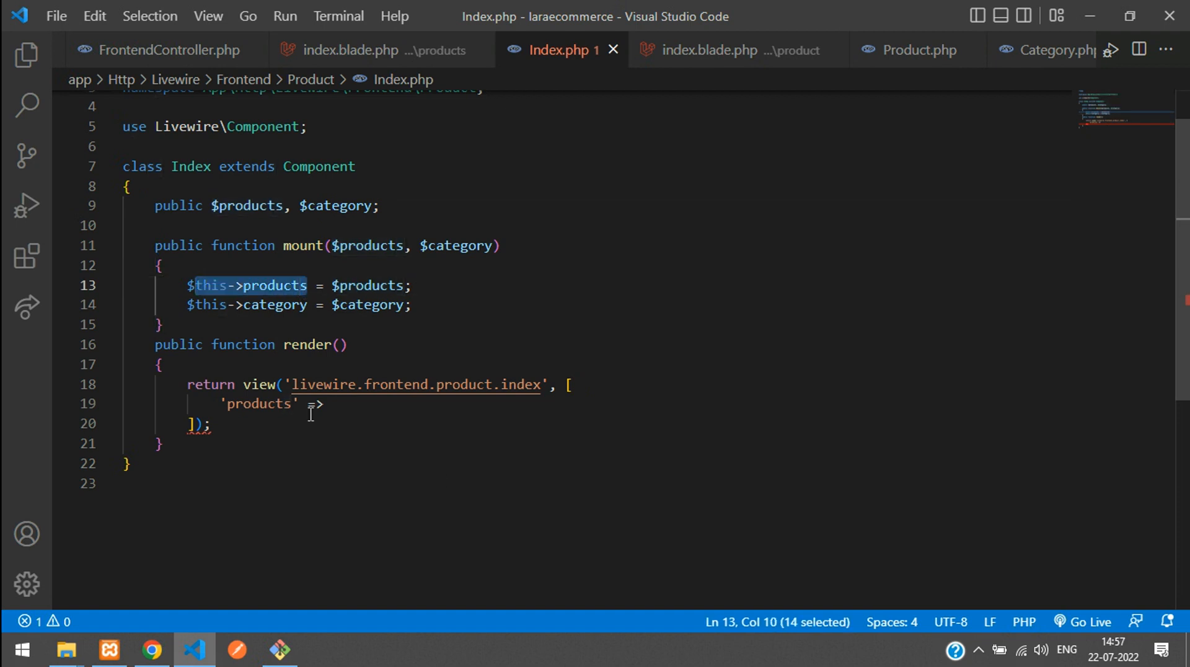
text(%th)
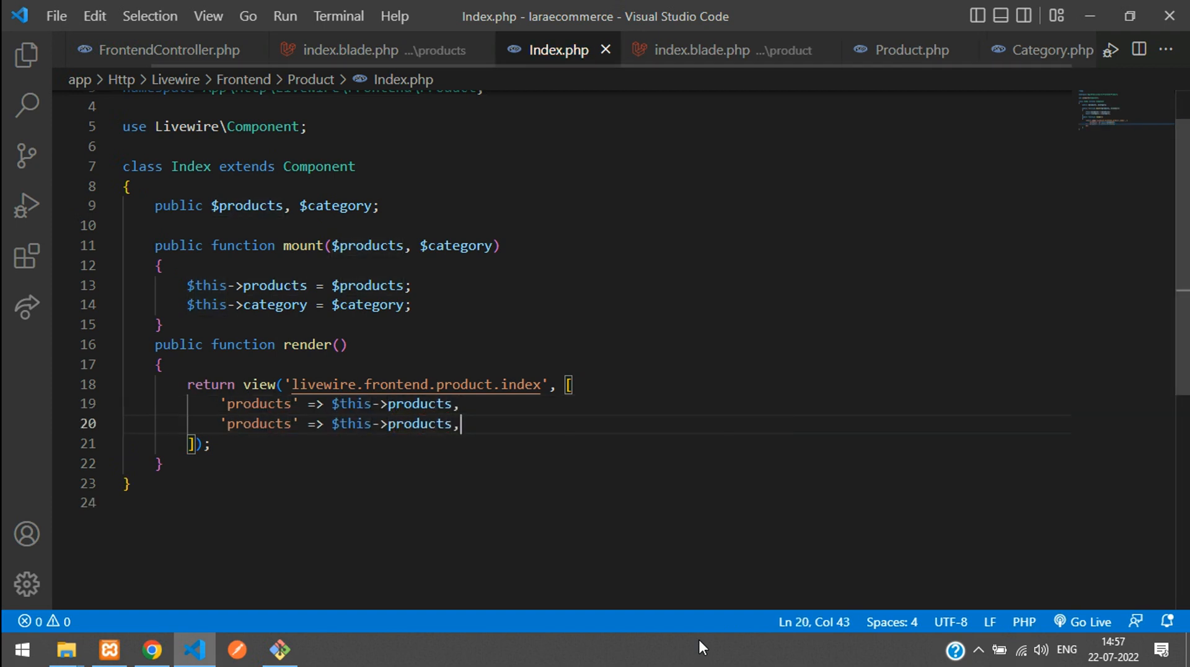
Add the 'category' => $this->category entry and check the collection page in the browser.
key(Backspace)
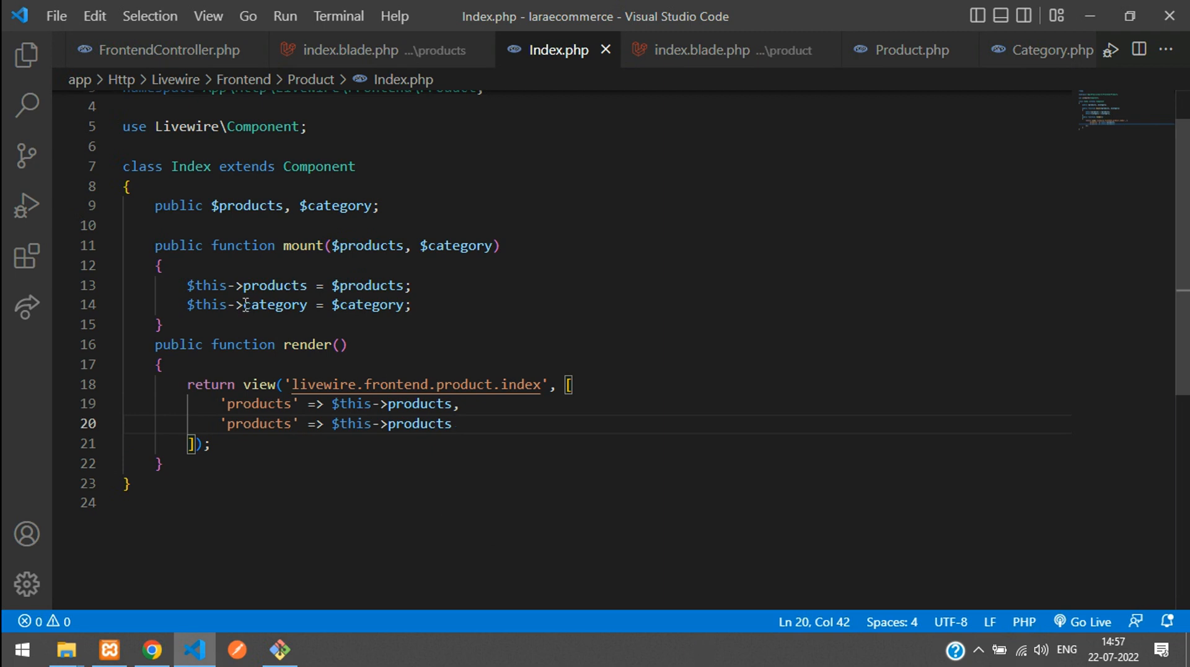
double_click(336, 206)
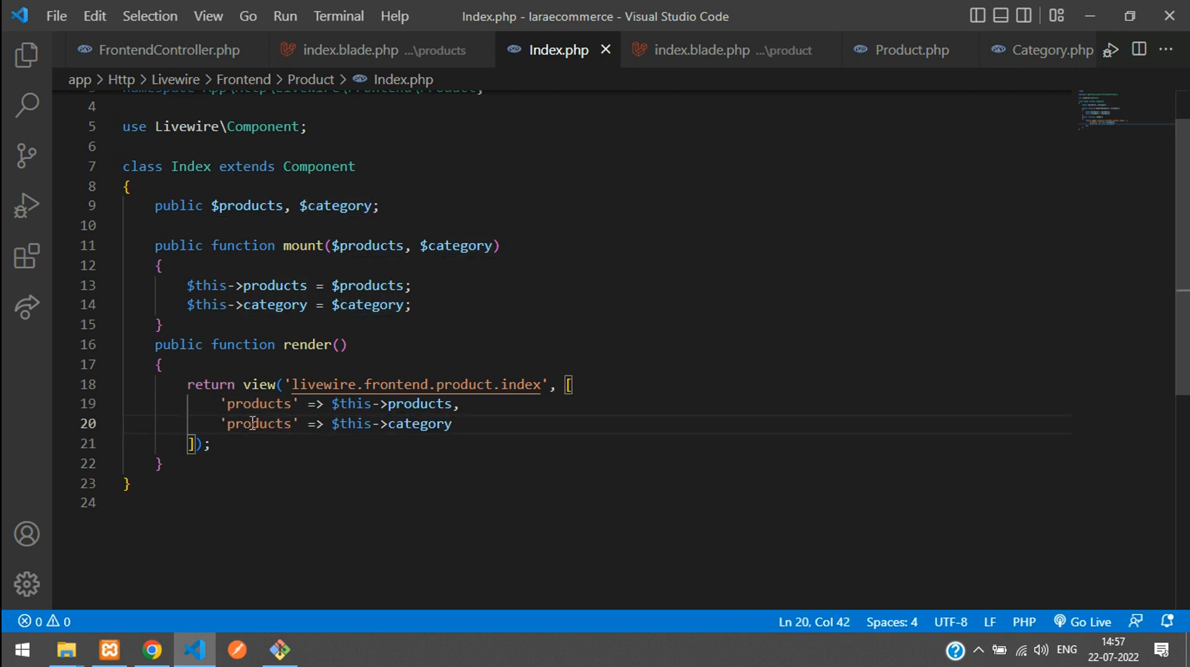
double_click(259, 423)
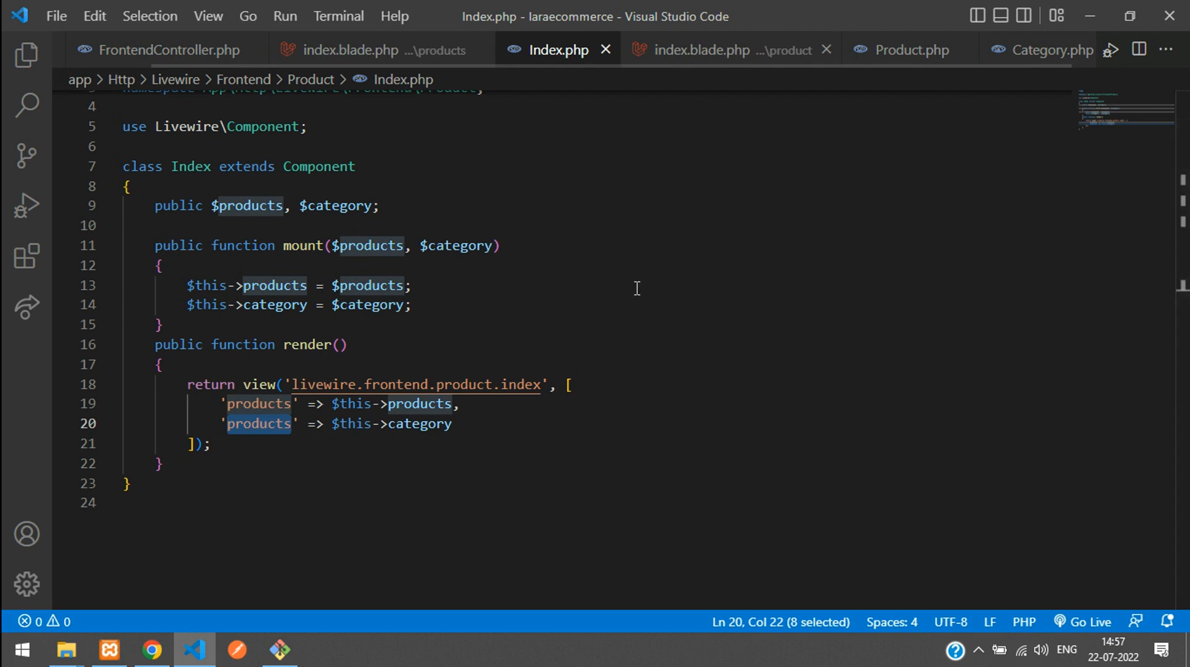
click(712, 50)
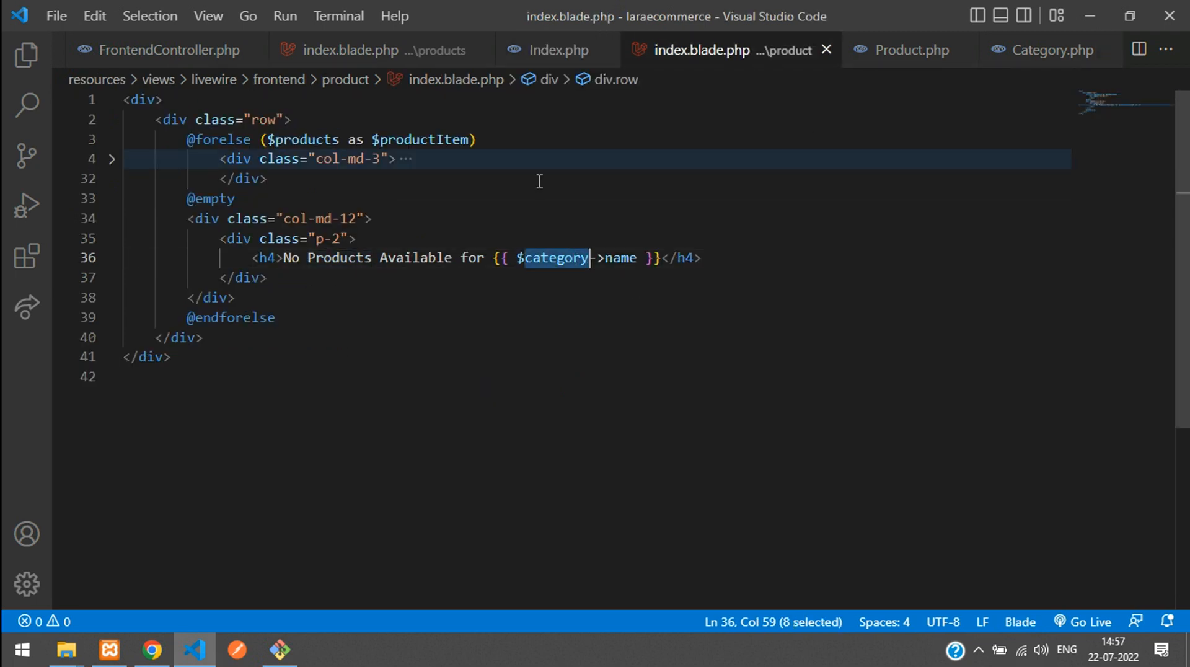
click(555, 49)
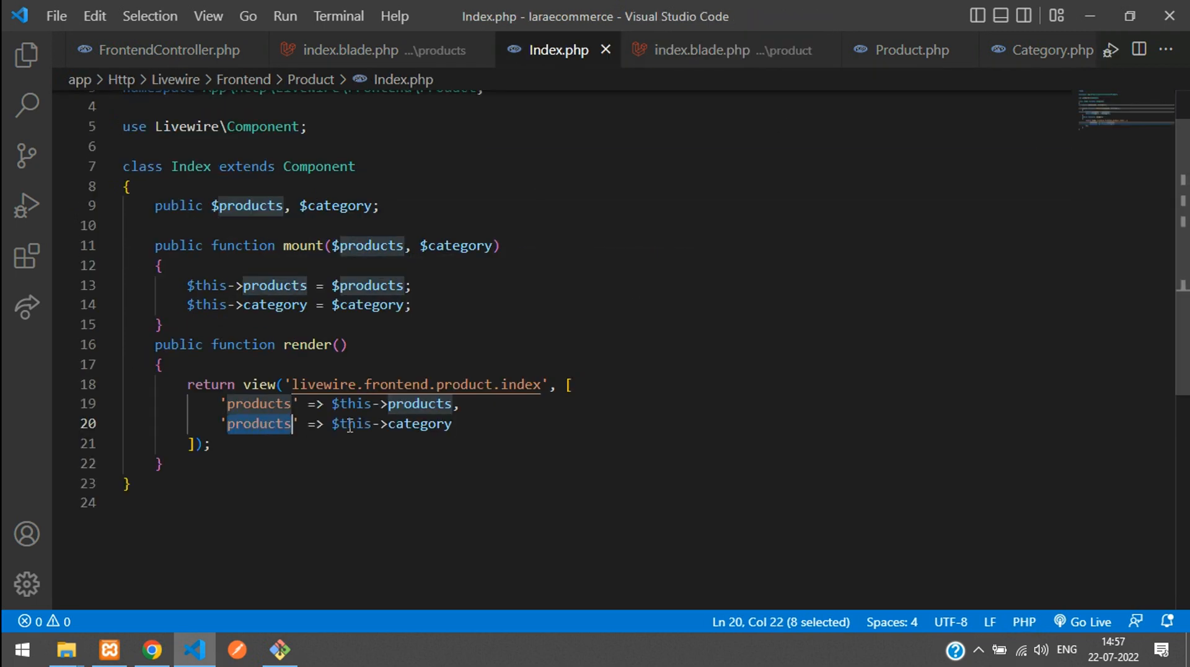
text(category)
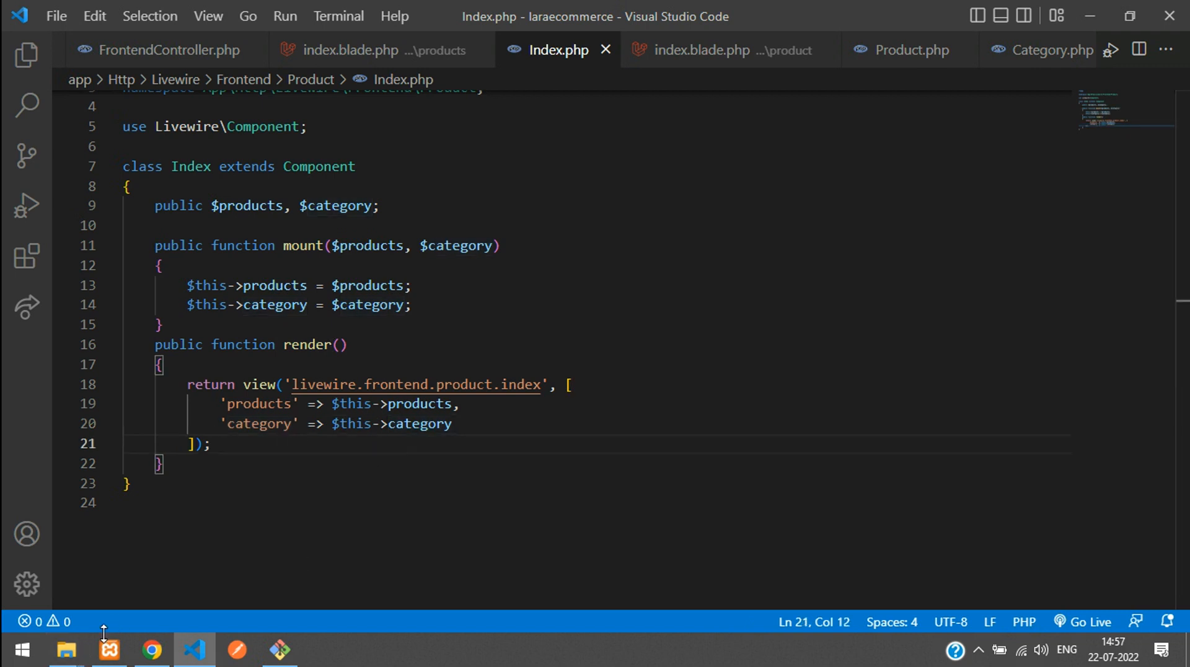
click(148, 648)
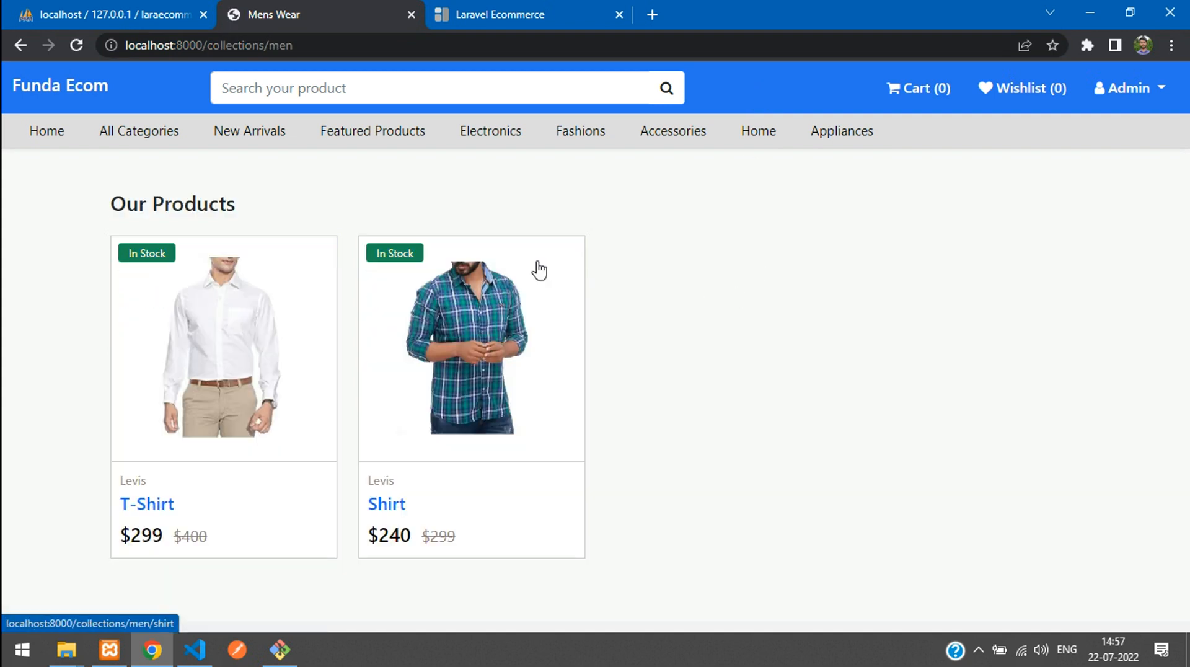
mouse_move(499, 261)
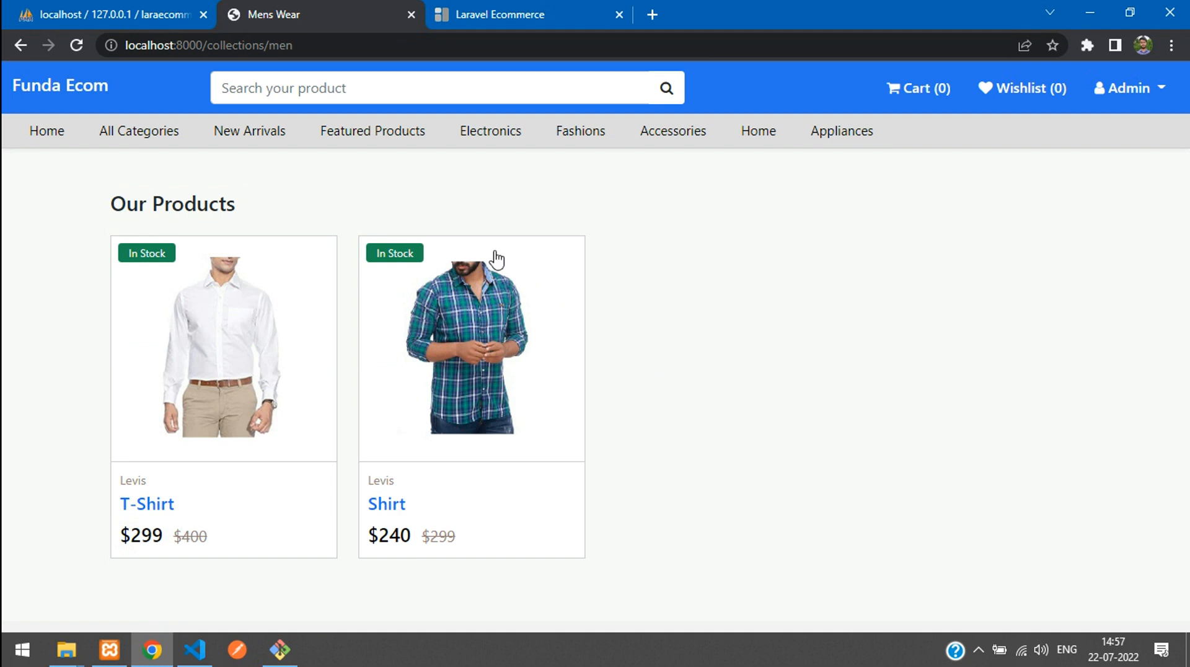
click(211, 45)
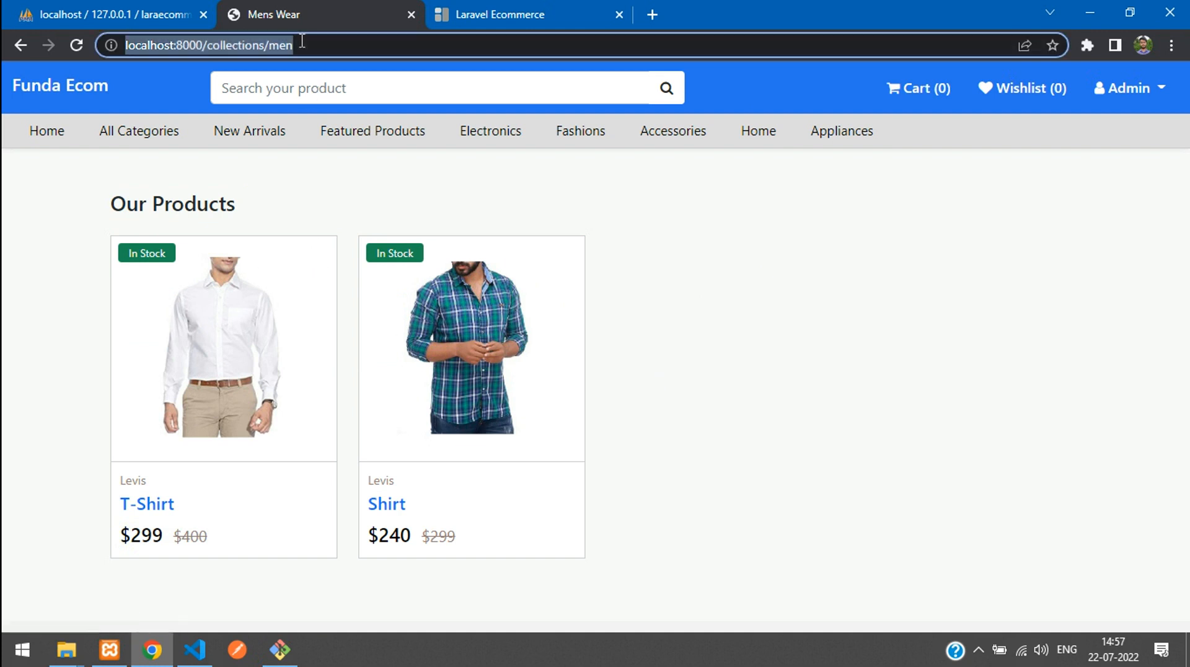
text(mobile)
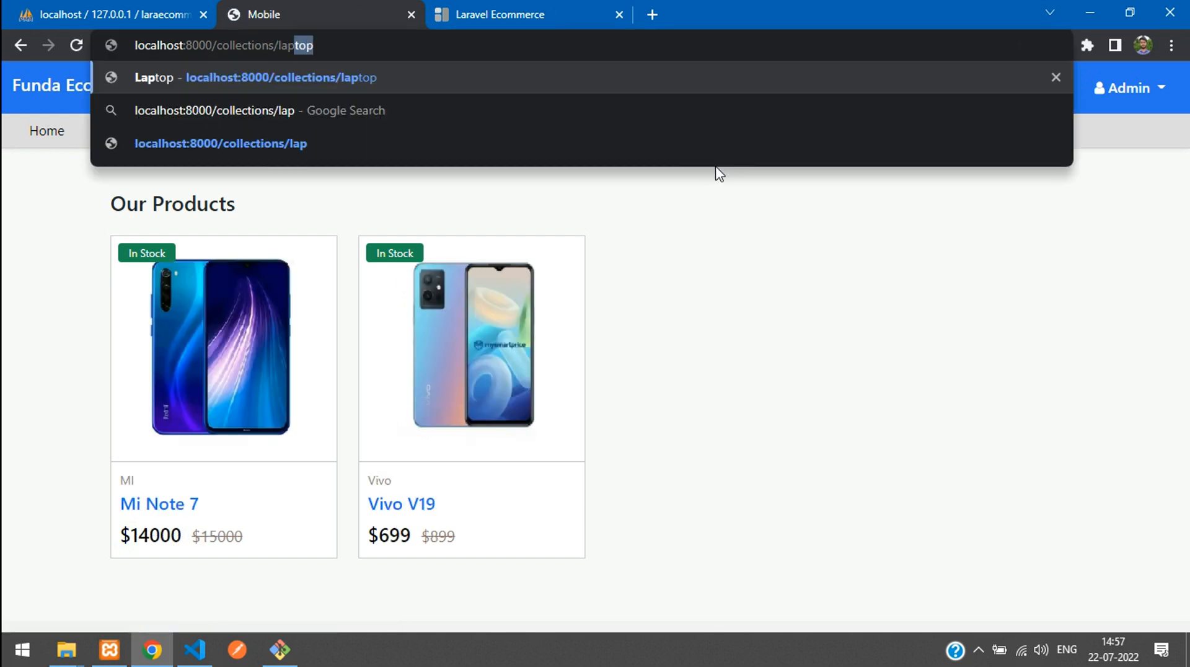
text(men)
key(Enter)
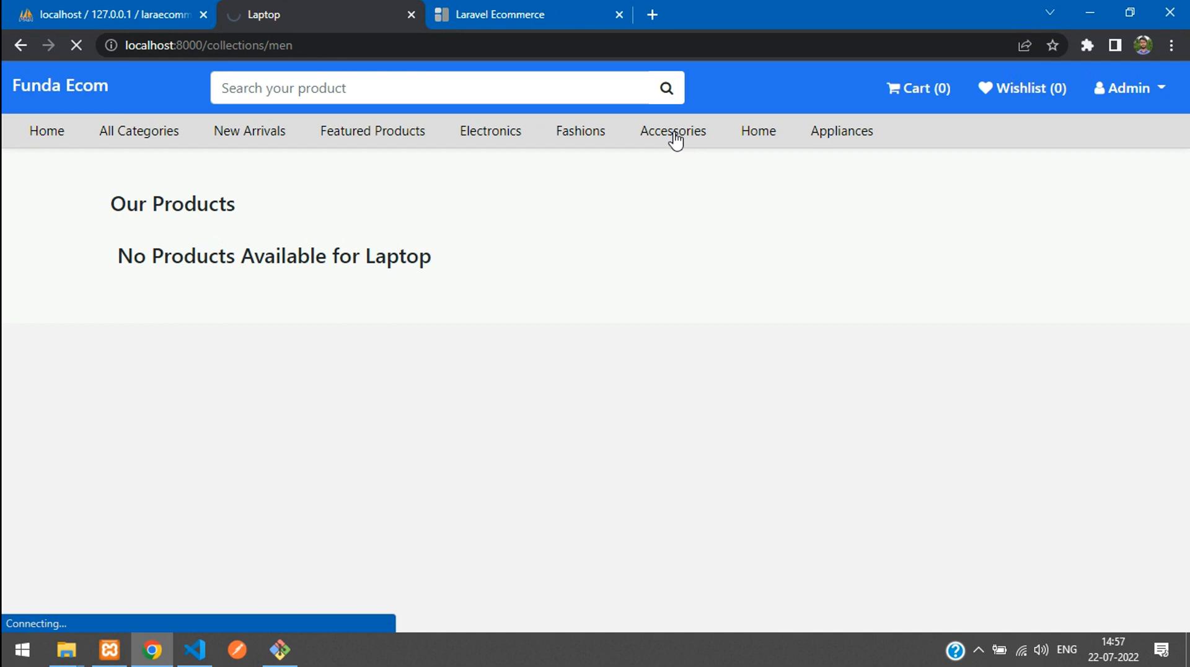
mouse_move(584, 266)
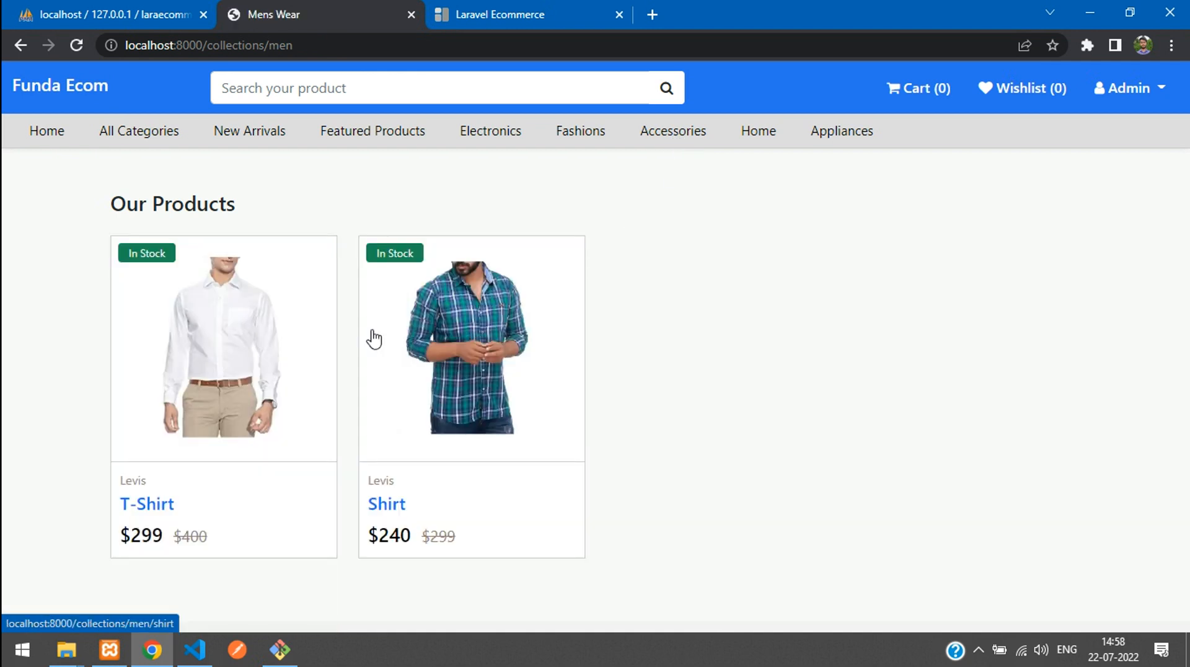
mouse_move(533, 429)
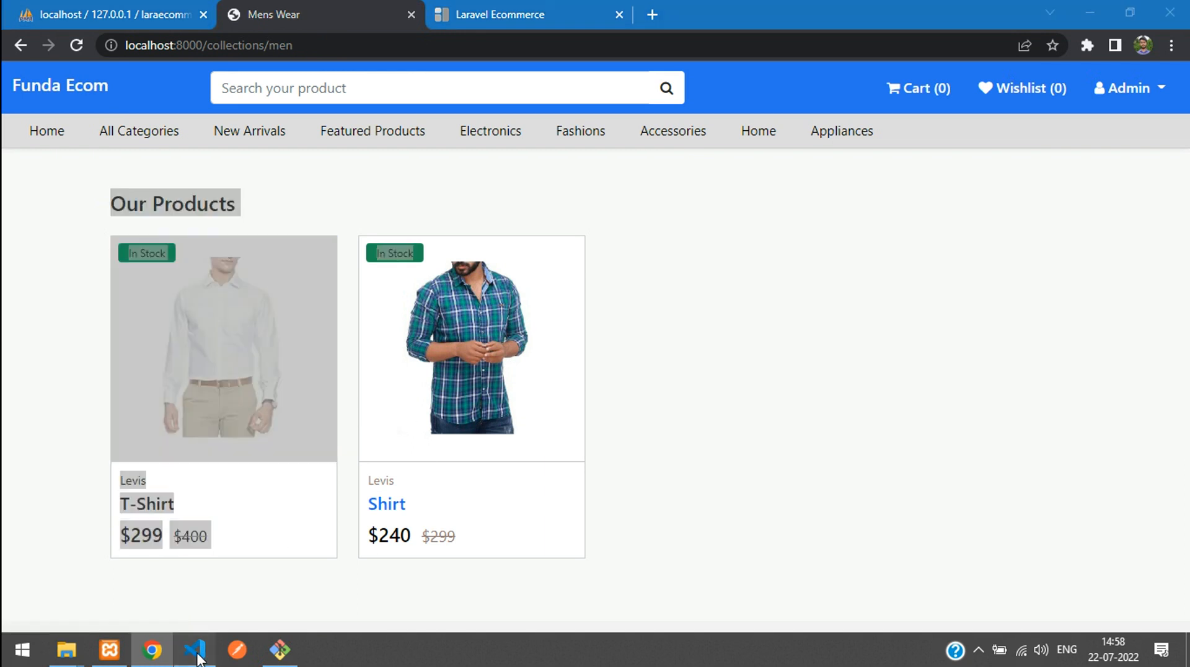
click(196, 650)
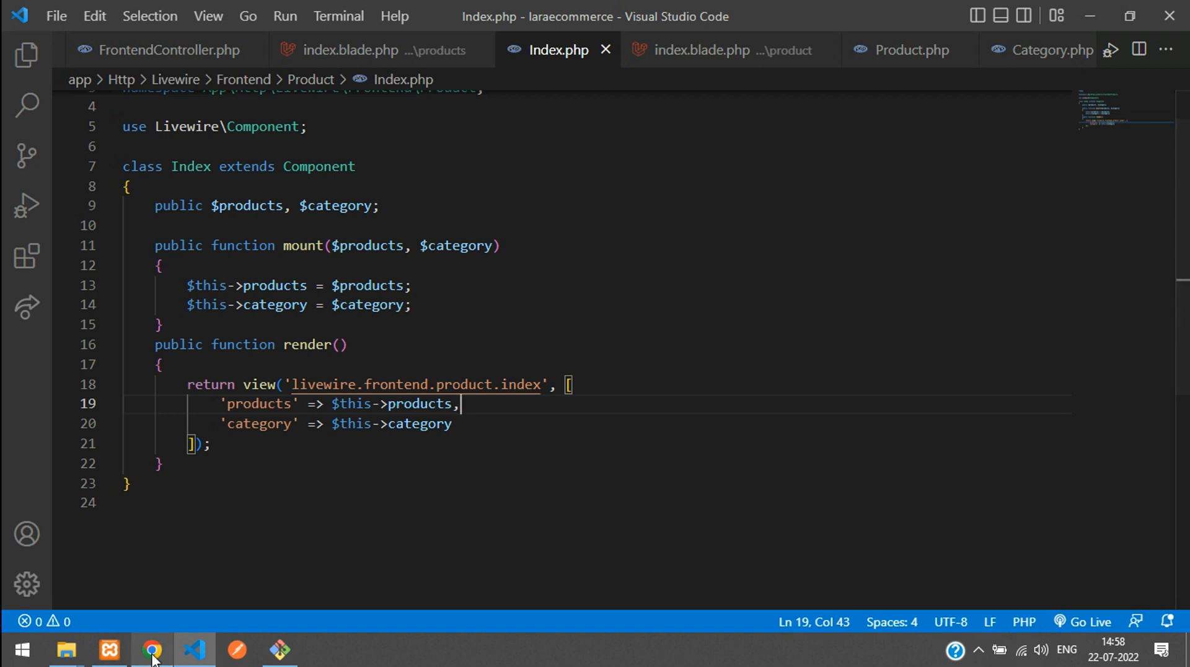
click(151, 650)
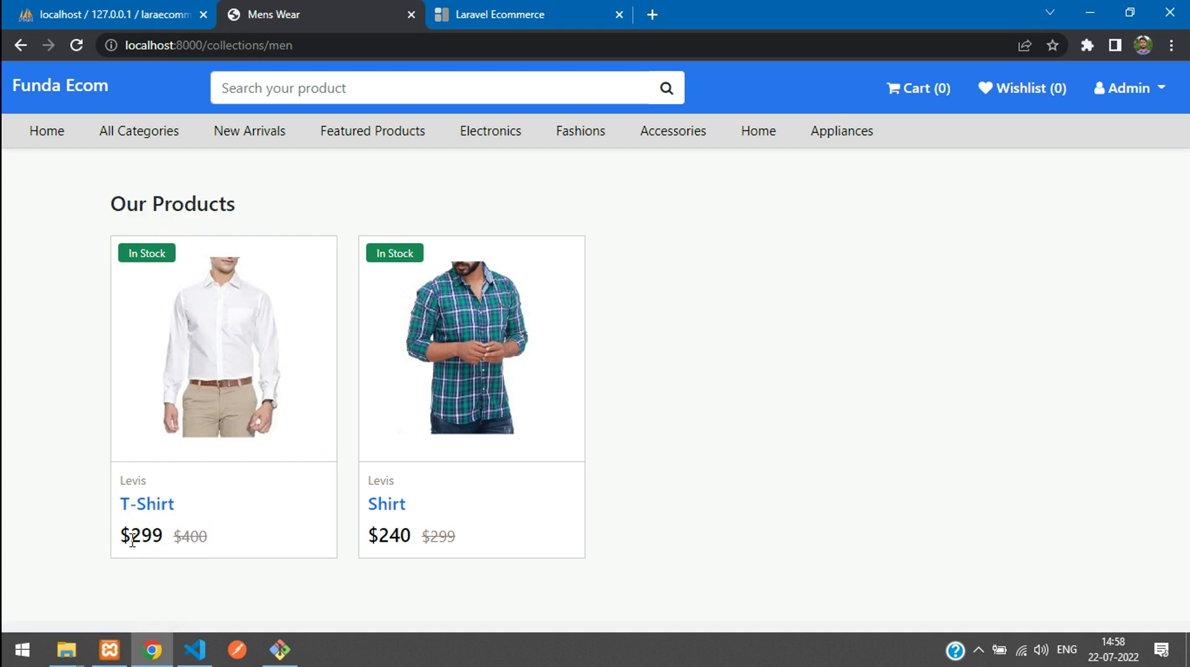
double_click(132, 480)
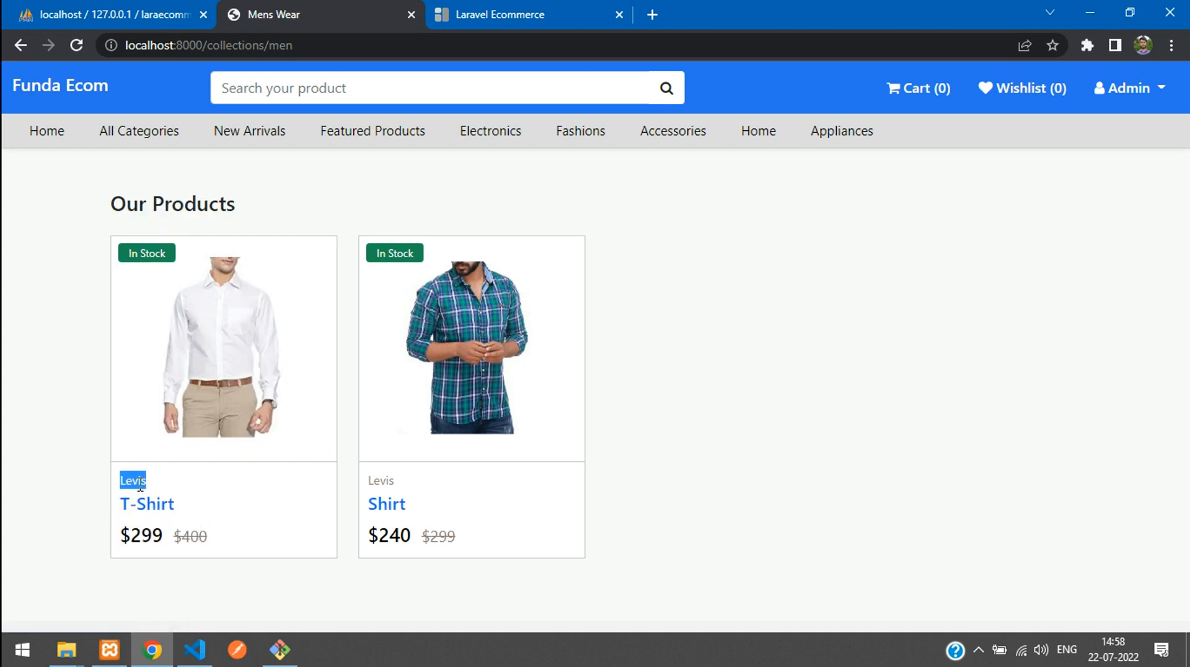